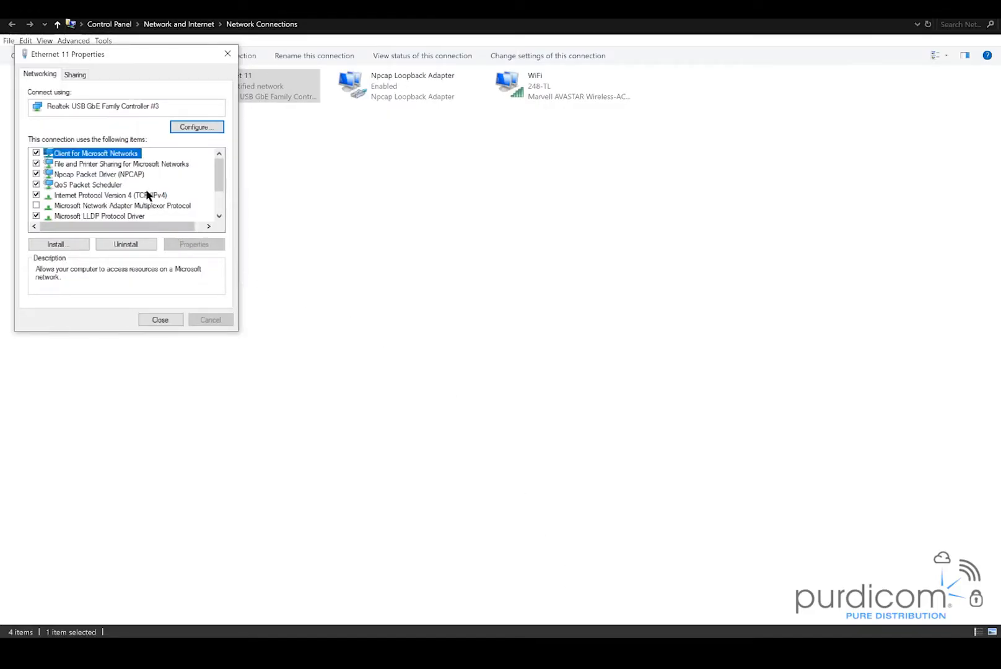
# - Assign Ethernet 11 the static IPv4 address 192.168.0.10 with mask 255.255.255.0
pyautogui.click(110, 194)
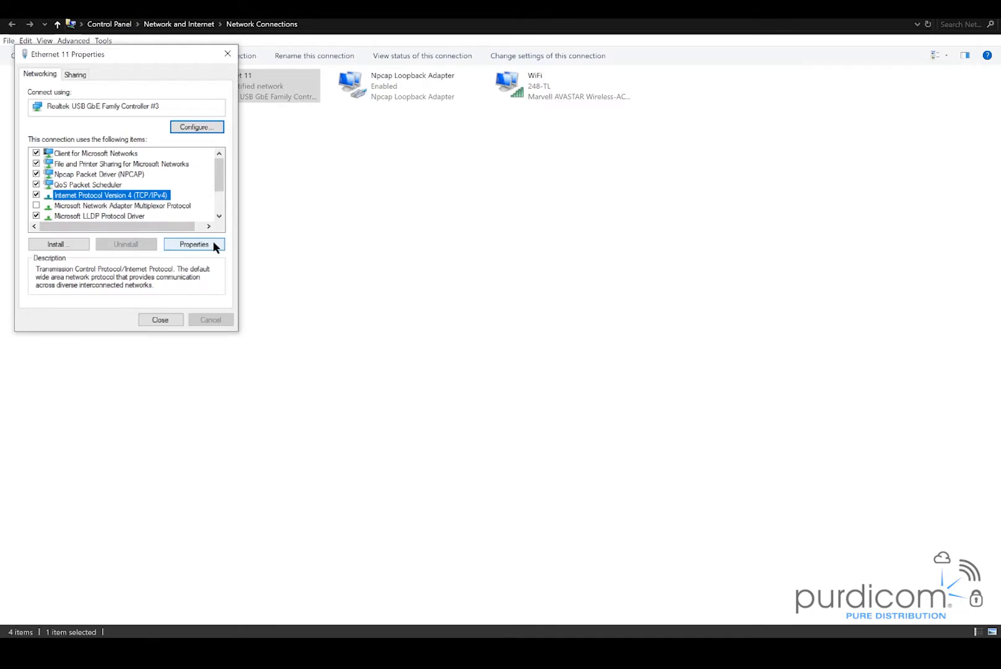
pyautogui.click(193, 244)
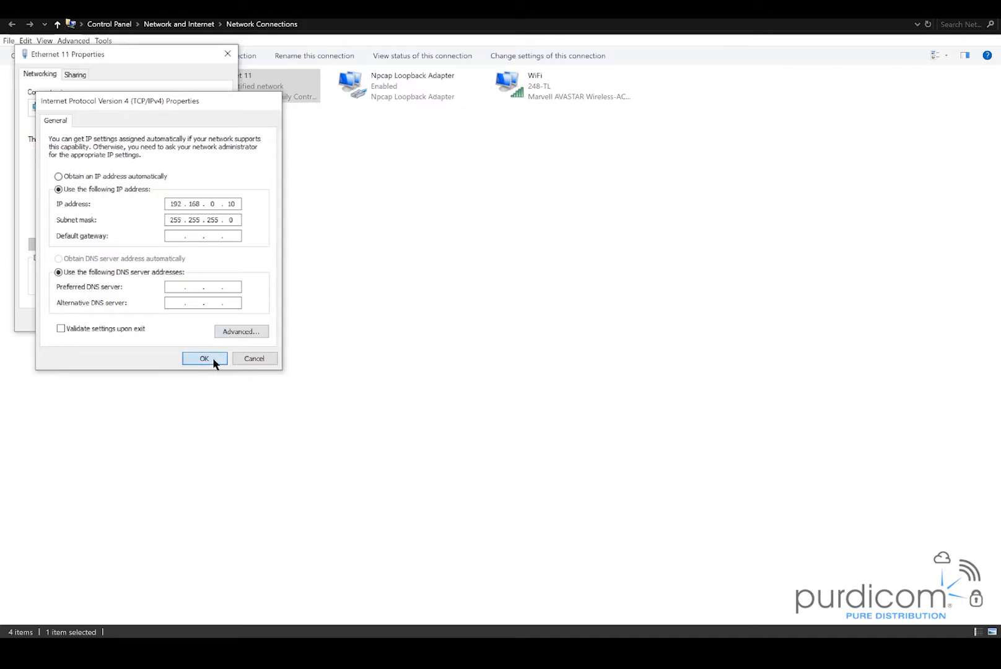
pyautogui.click(204, 358)
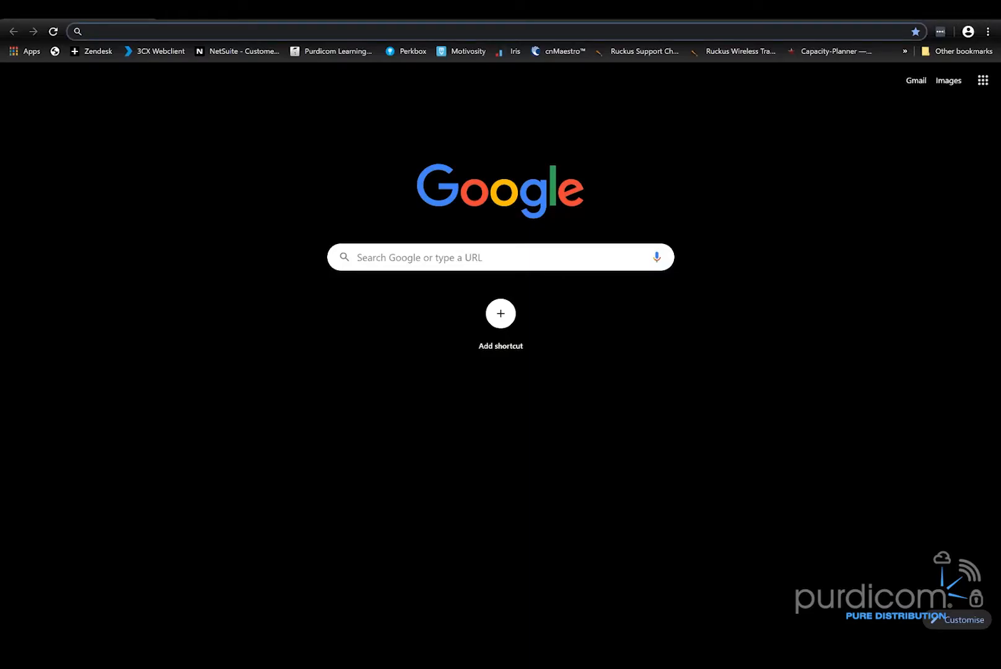
# - Browse to 192.168.0.2 and log into the radio as admin with its password
pyautogui.click(256, 31)
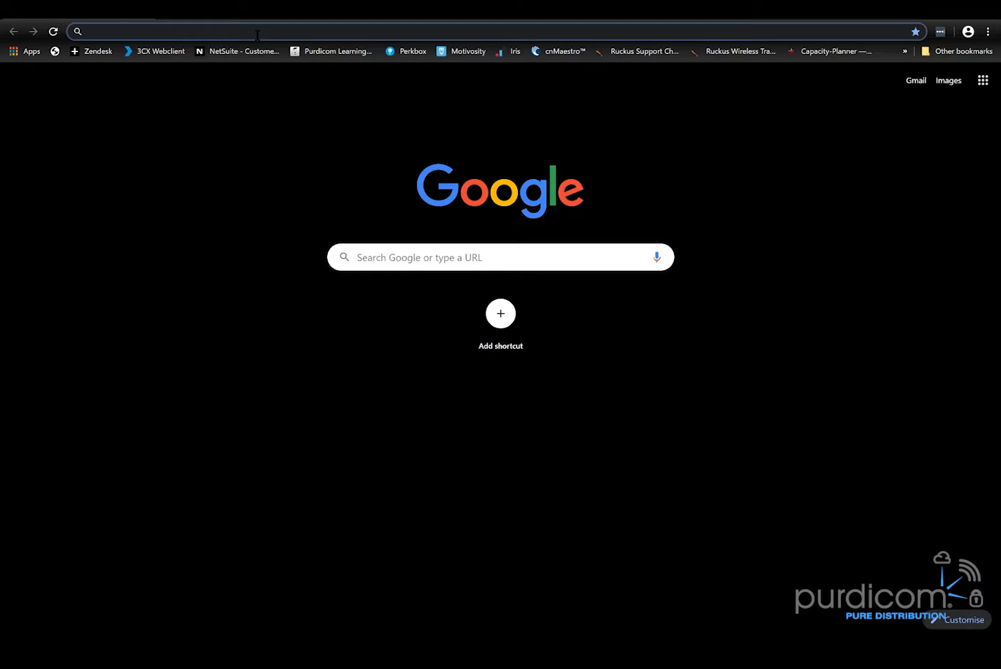
pyautogui.write('192.168.0.2')
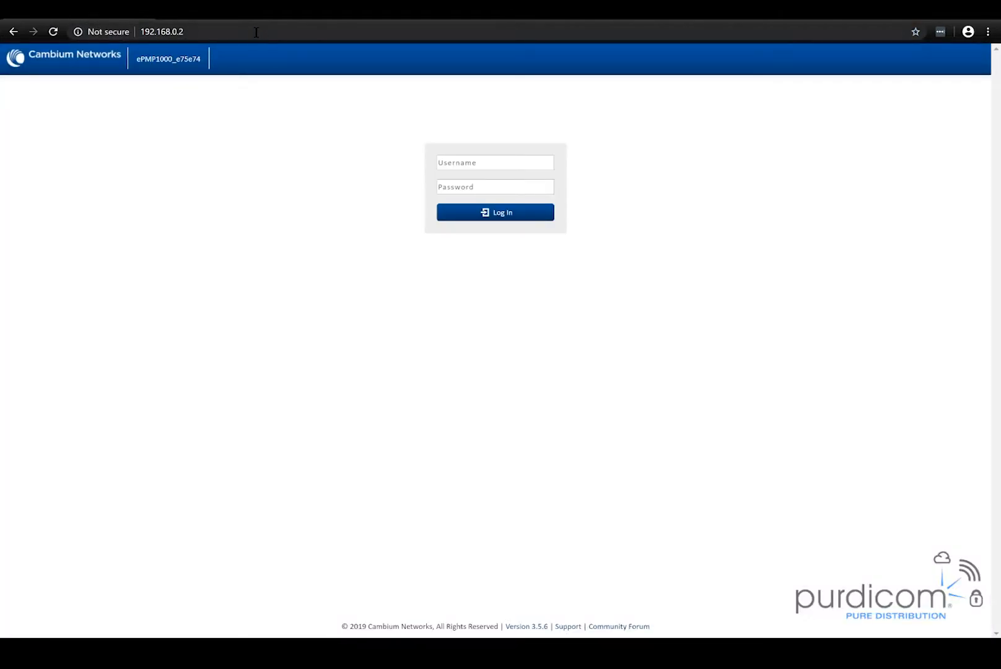
pyautogui.click(495, 162)
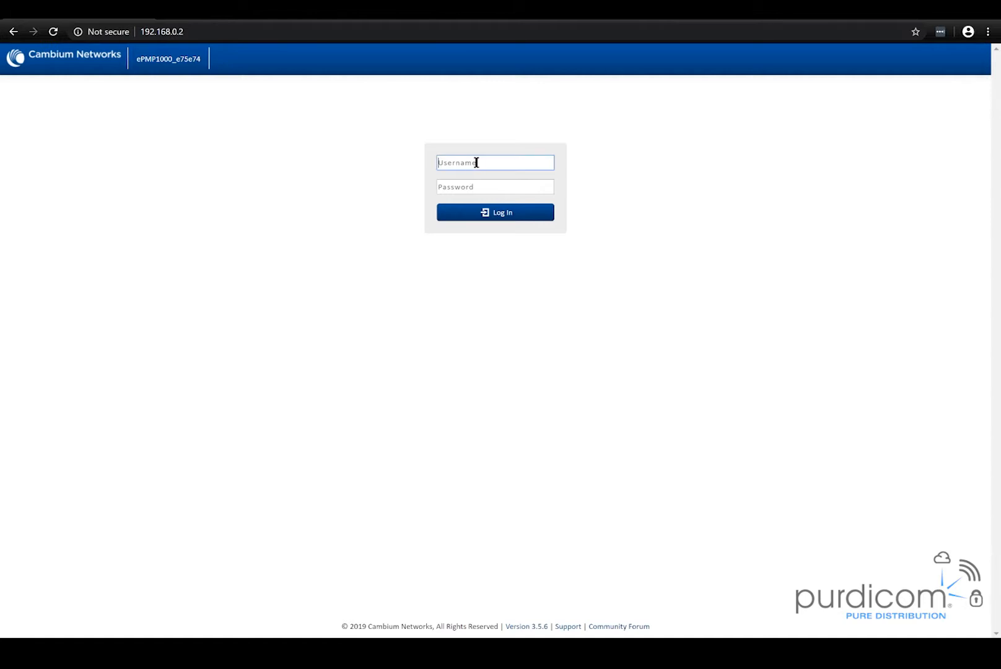
pyautogui.moveTo(652, 204)
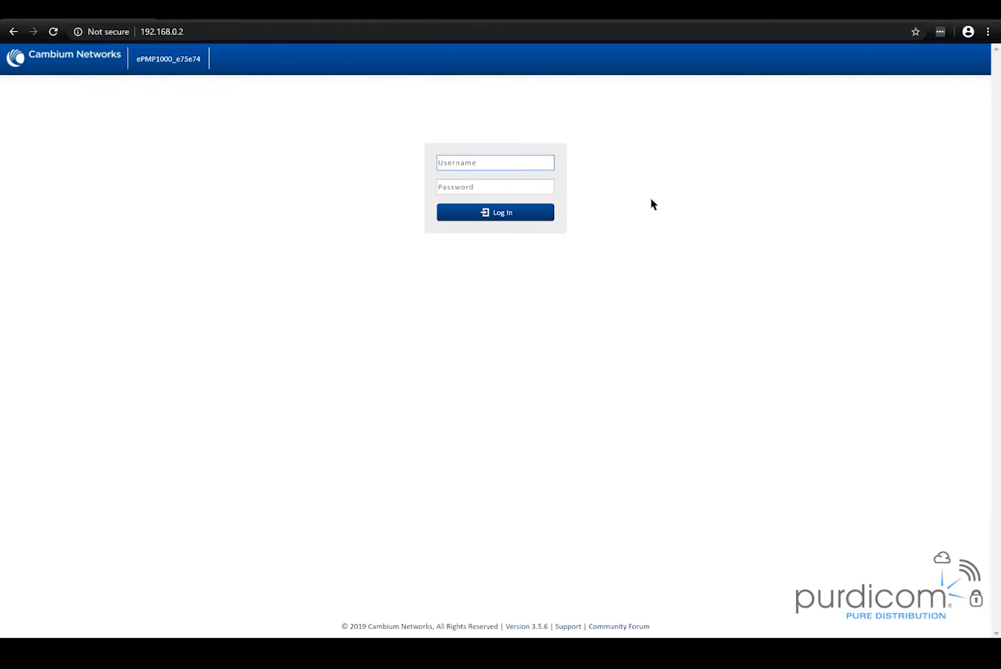
pyautogui.write('admin')
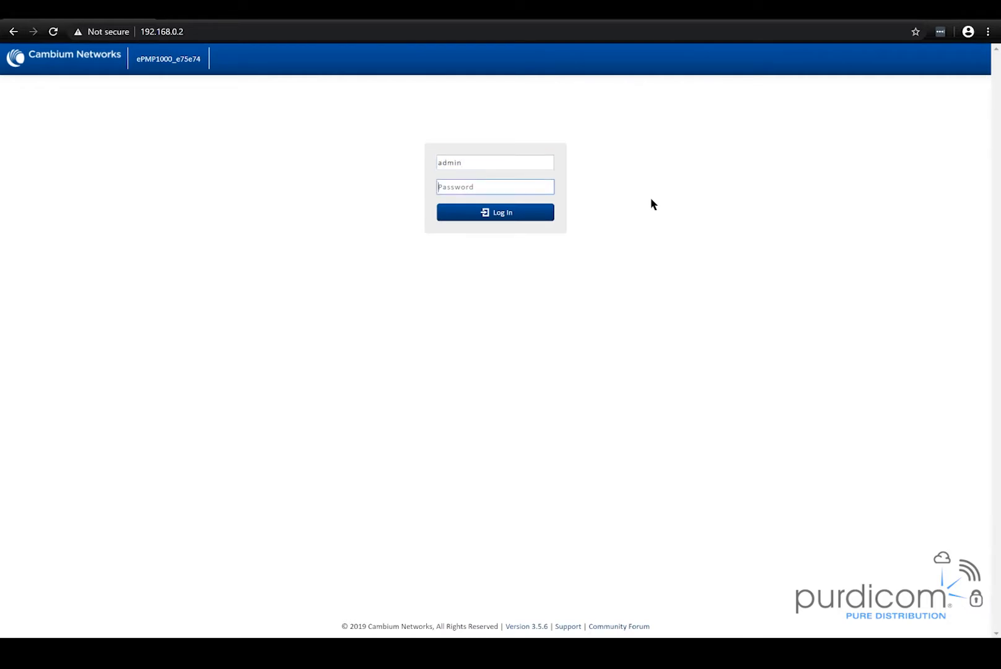
pyautogui.write('•••••')
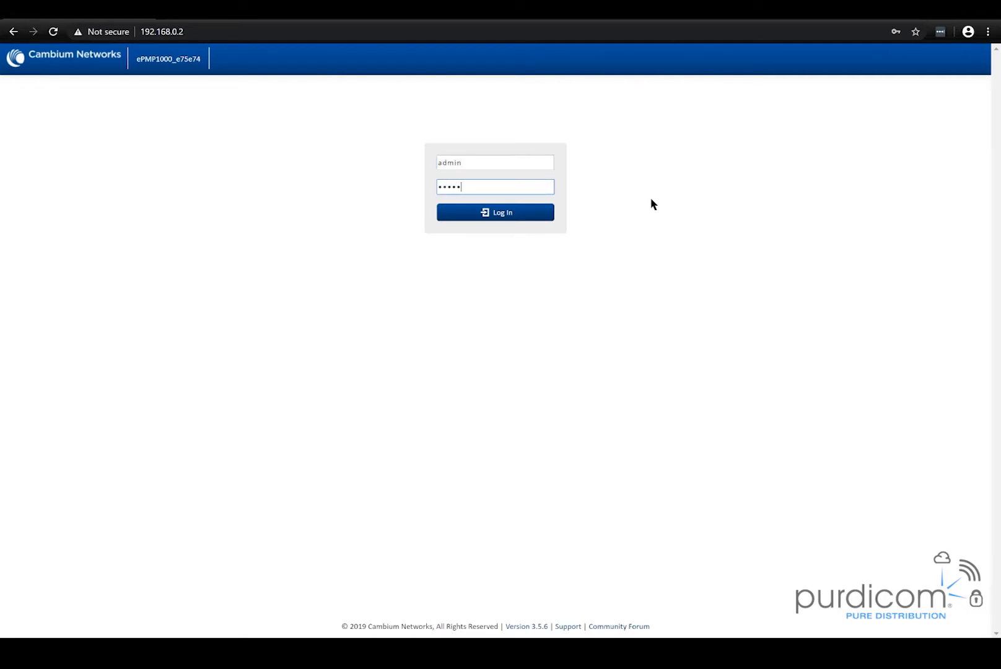
pyautogui.click(495, 212)
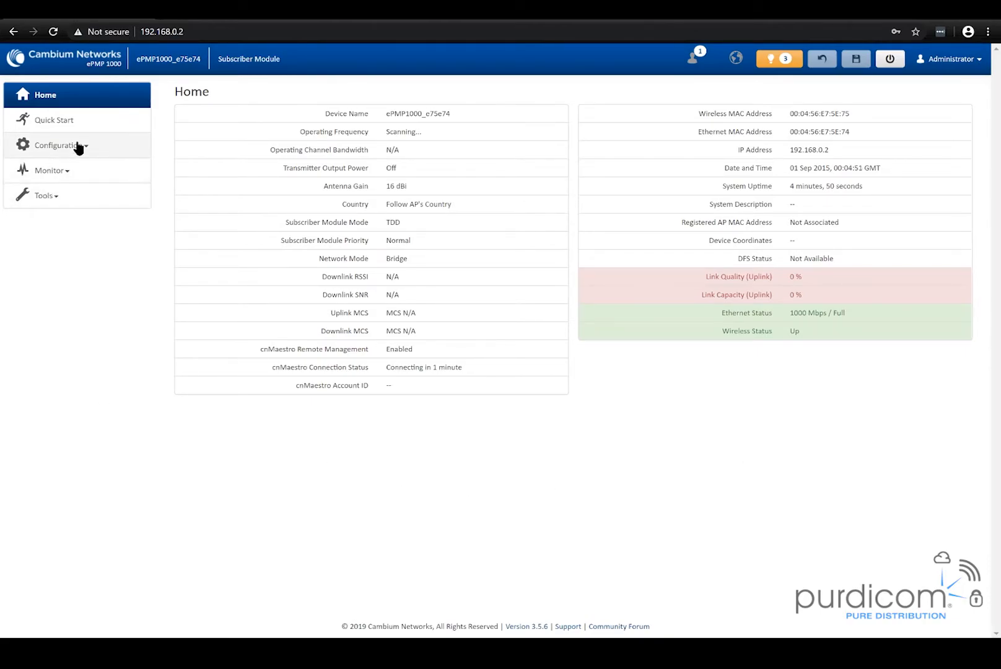
# - On Configuration > Radio, switch Radio Mode to Access Point
pyautogui.click(59, 145)
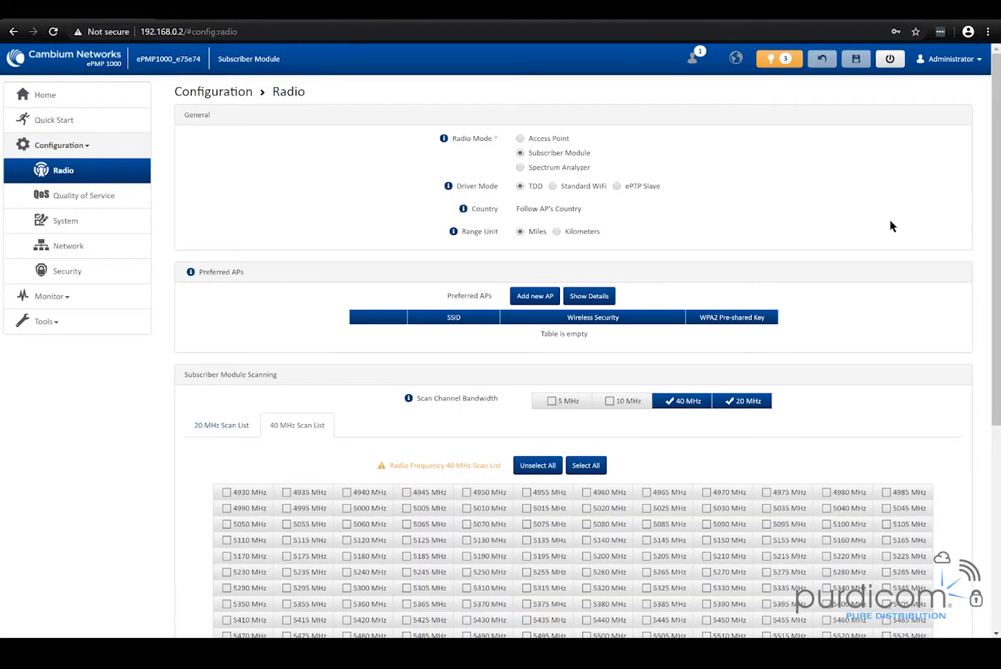
pyautogui.moveTo(844, 237)
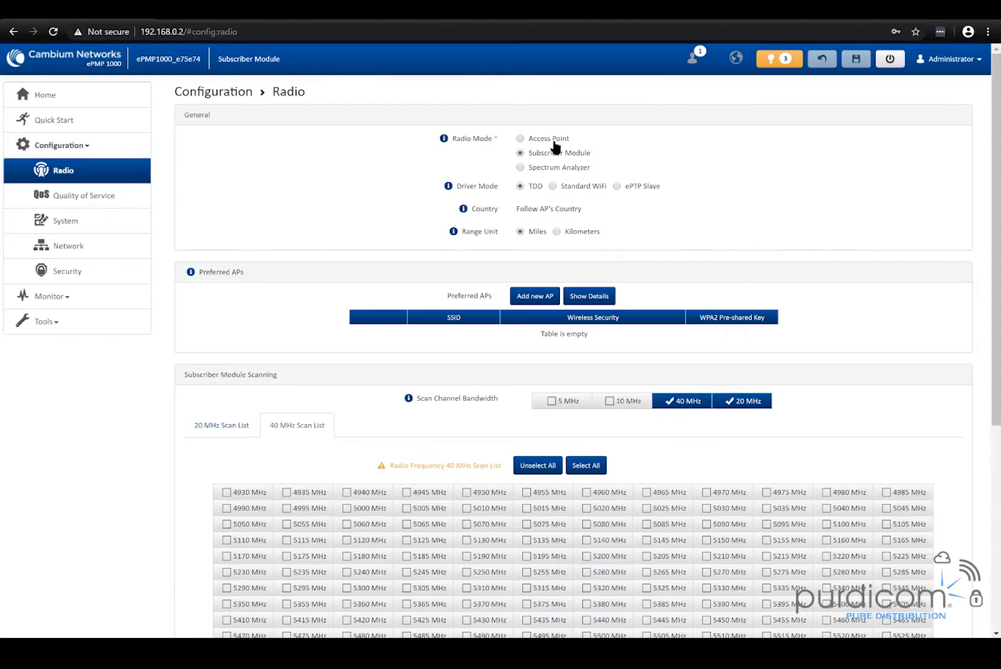
pyautogui.click(521, 138)
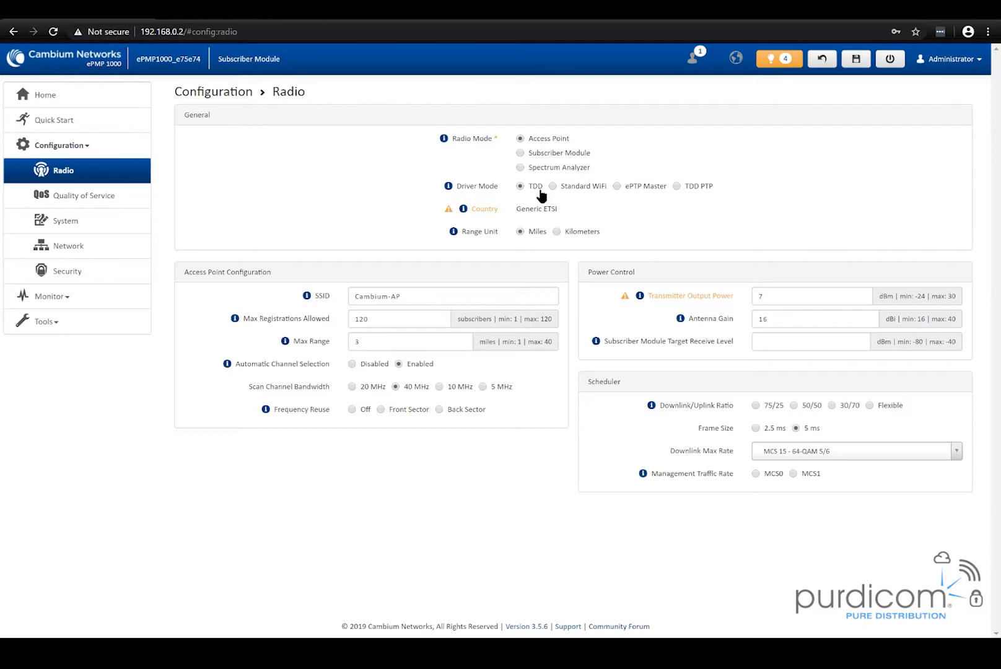
pyautogui.moveTo(643, 245)
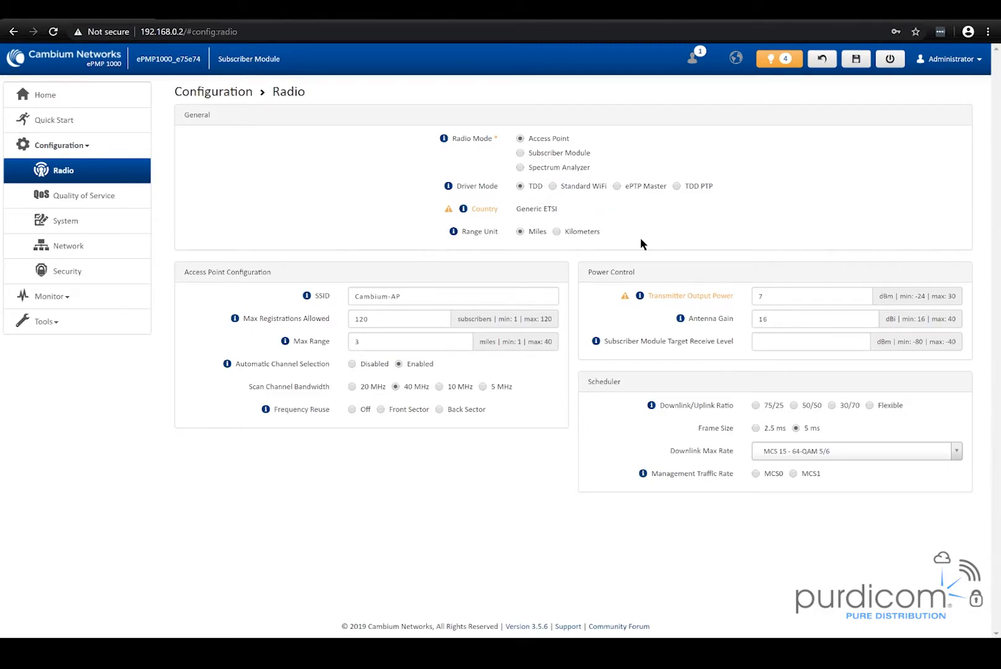
pyautogui.moveTo(569, 220)
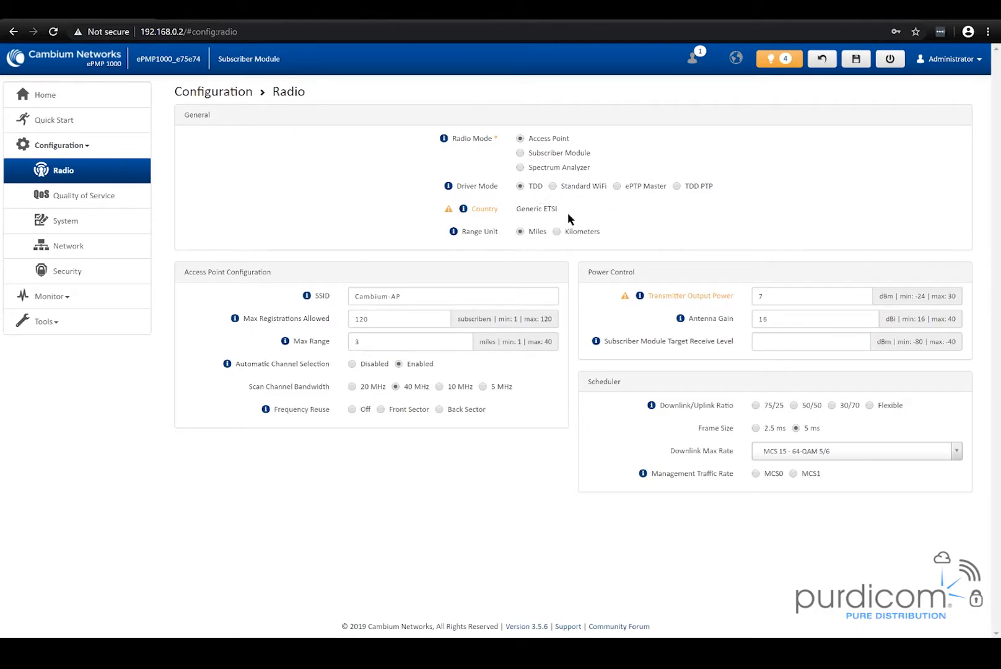
pyautogui.moveTo(550, 208)
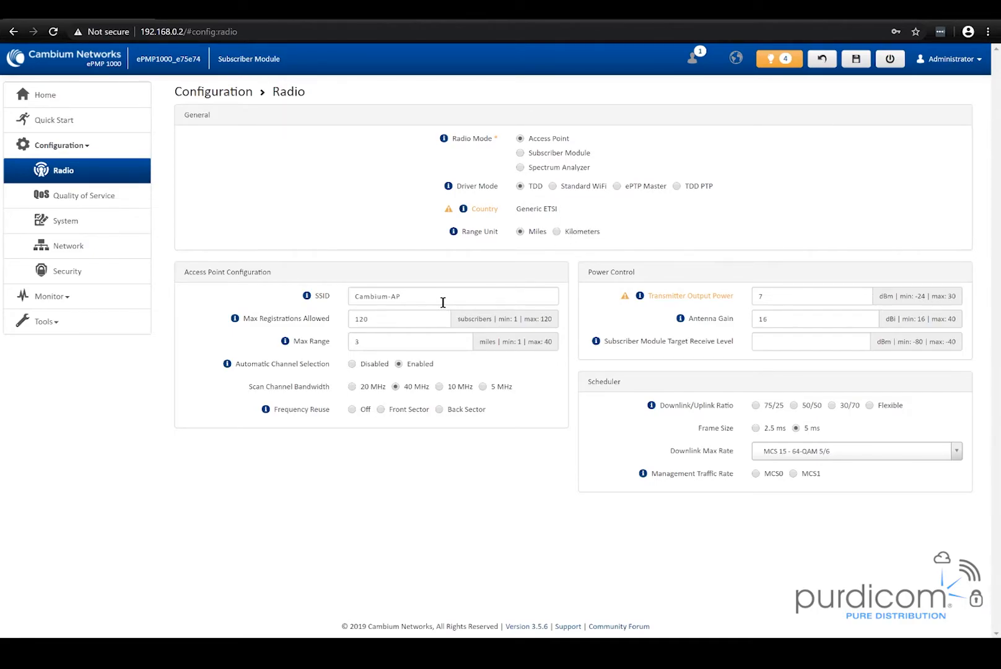
pyautogui.moveTo(466, 291)
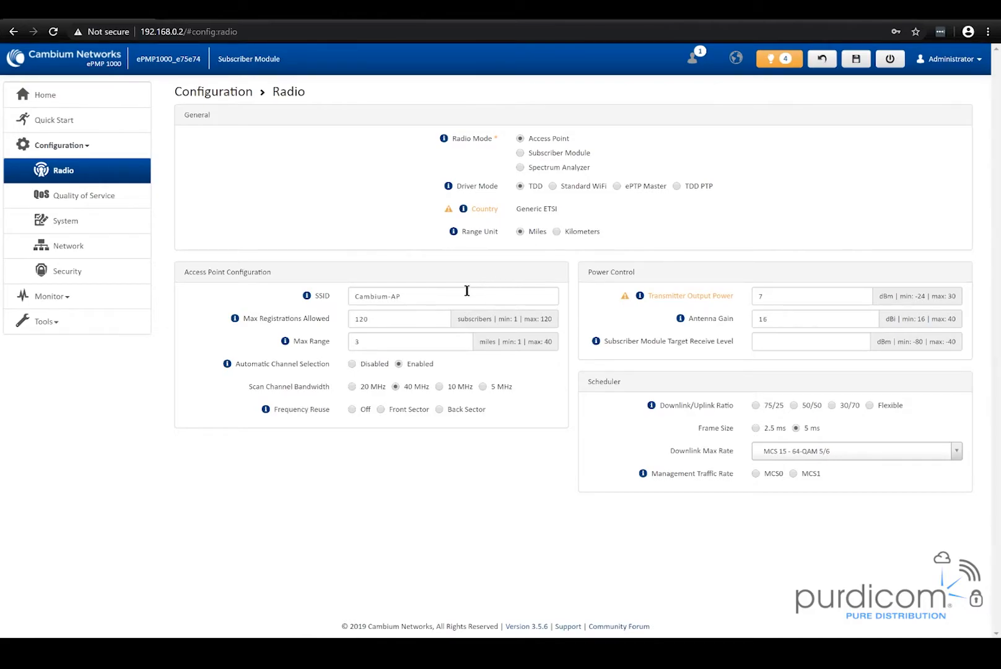
# - Set SSID force180ptp, Max Registrations Allowed 1 and Max Range 1 mile
pyautogui.click(453, 297)
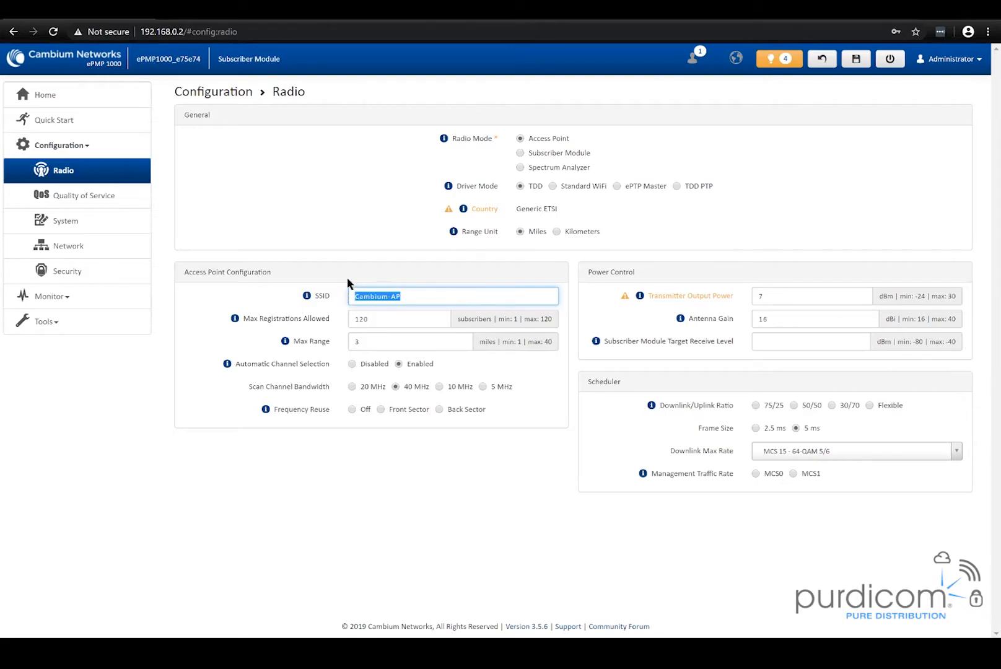
pyautogui.write('force180ptp')
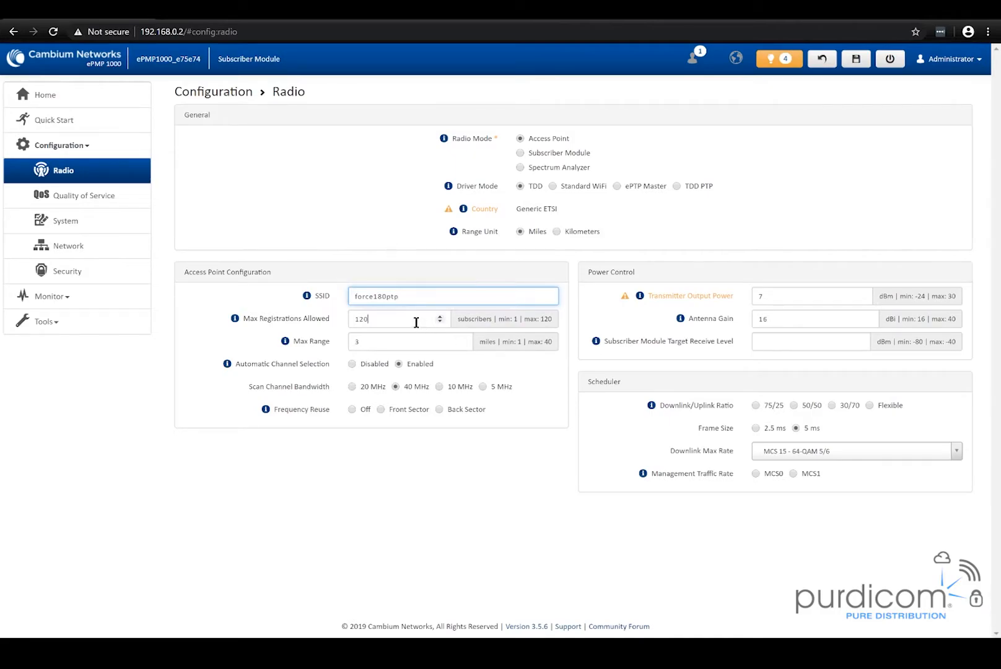
pyautogui.write('1')
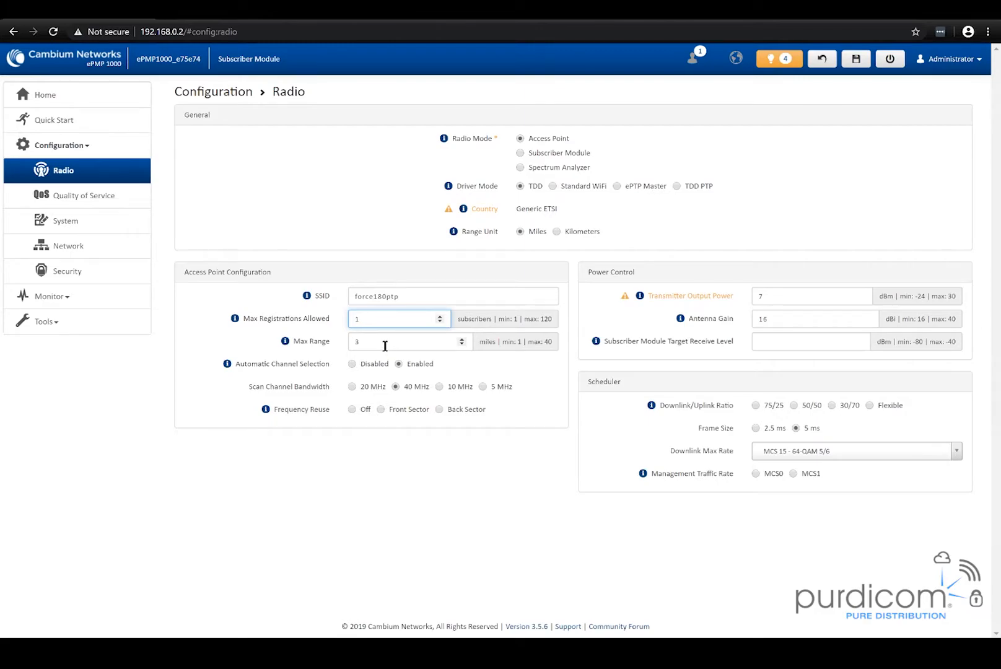
pyautogui.write('1')
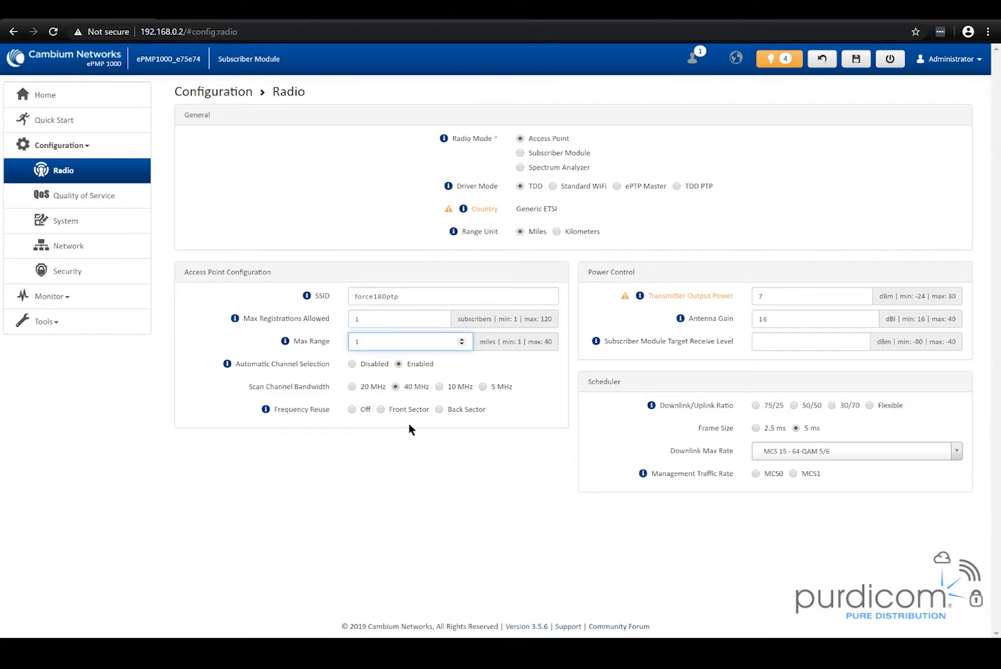
pyautogui.moveTo(483, 479)
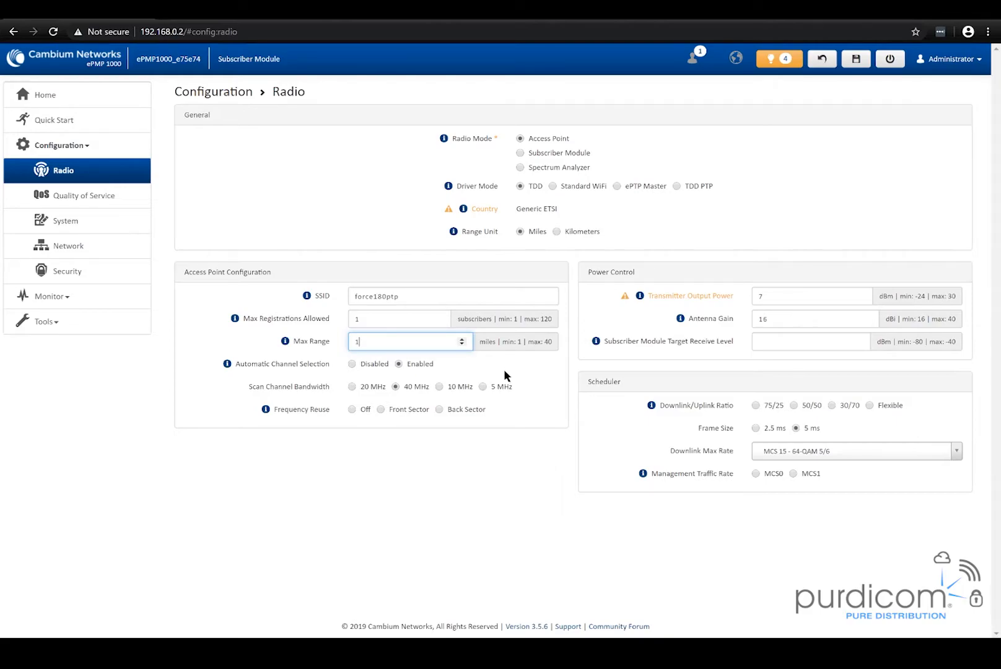
pyautogui.moveTo(507, 383)
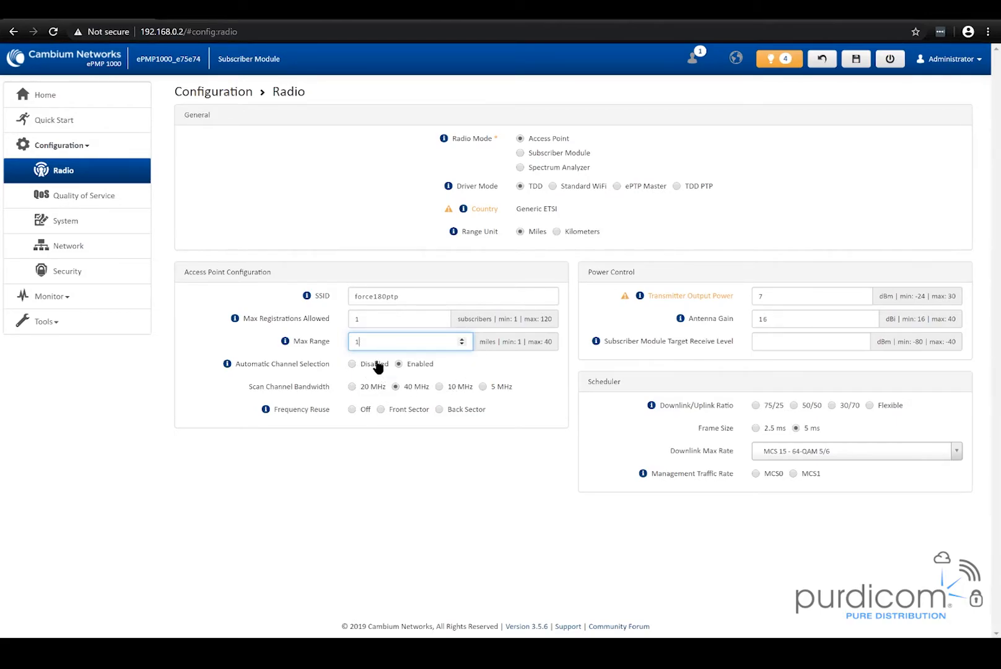
# - Disable automatic channel selection and choose 40 MHz bandwidth with carriers 5500, 5550 and 5690 MHz
pyautogui.click(352, 364)
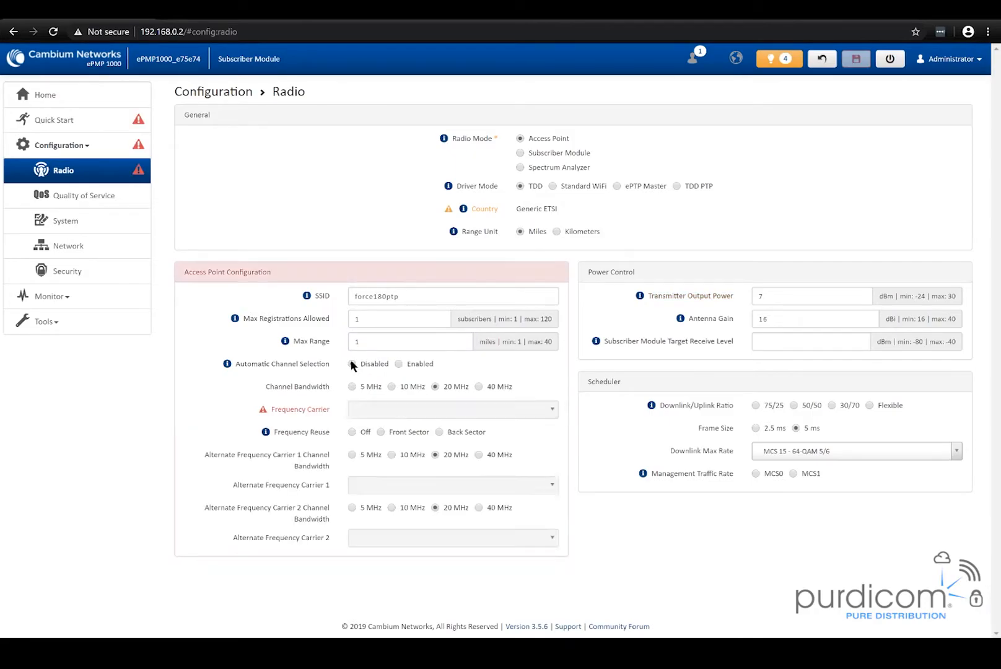
pyautogui.click(352, 363)
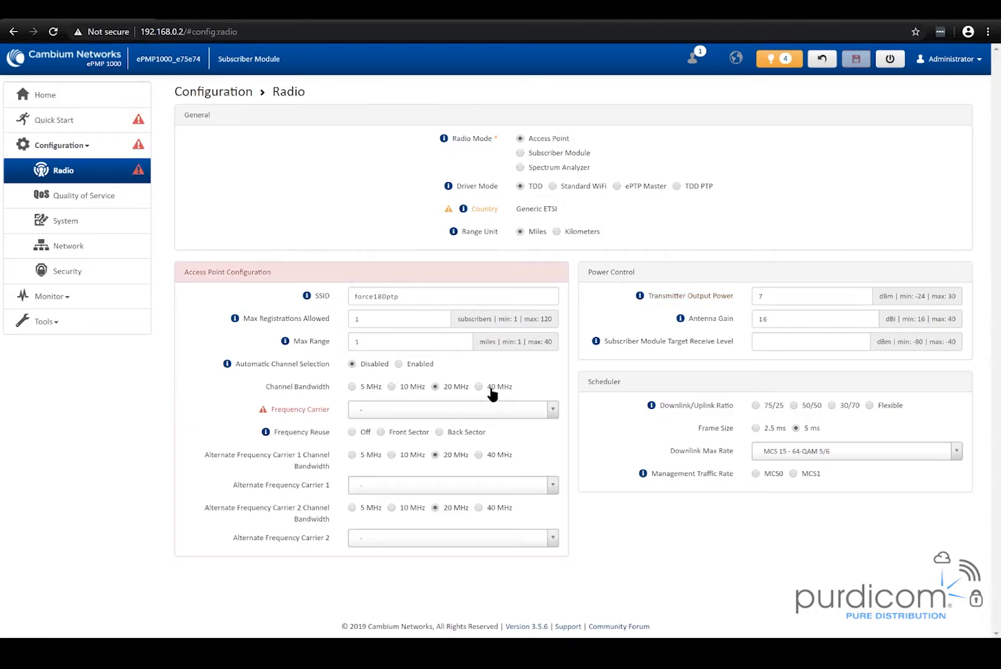
pyautogui.click(479, 387)
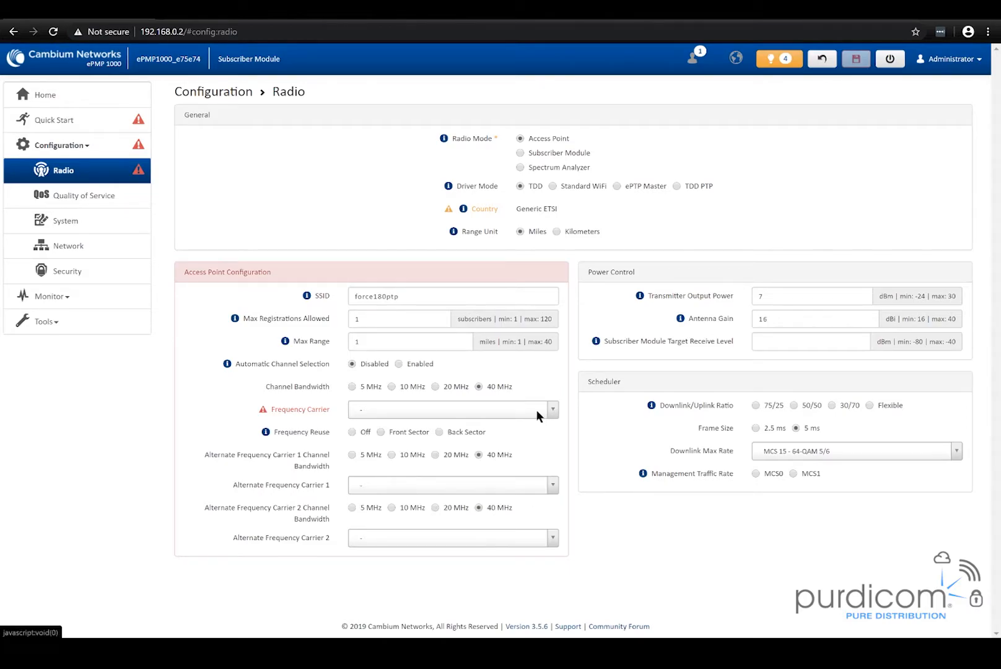
pyautogui.click(452, 409)
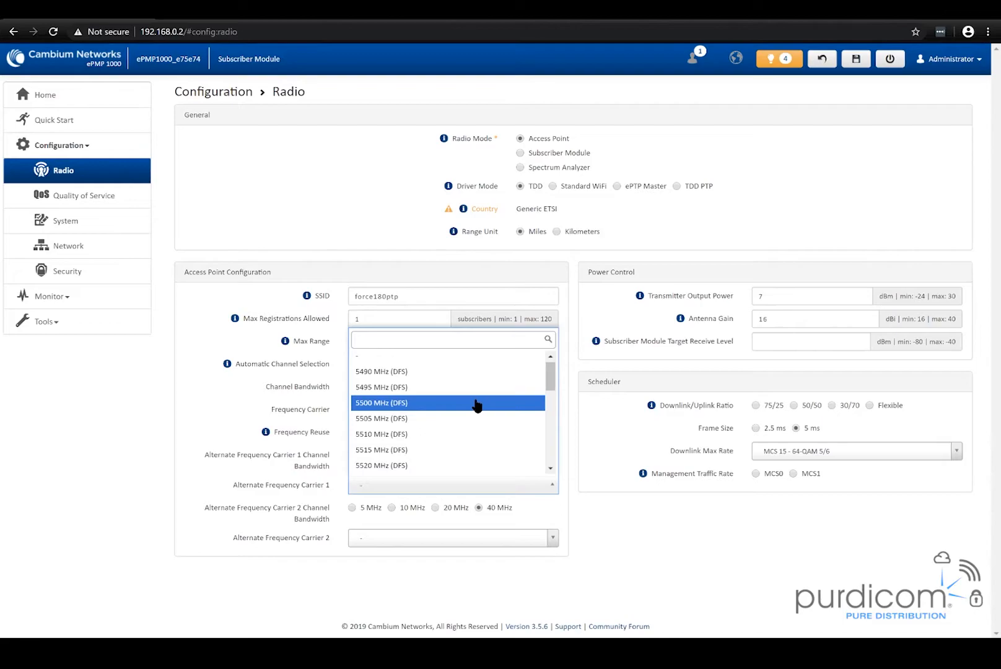
pyautogui.scroll(-3)
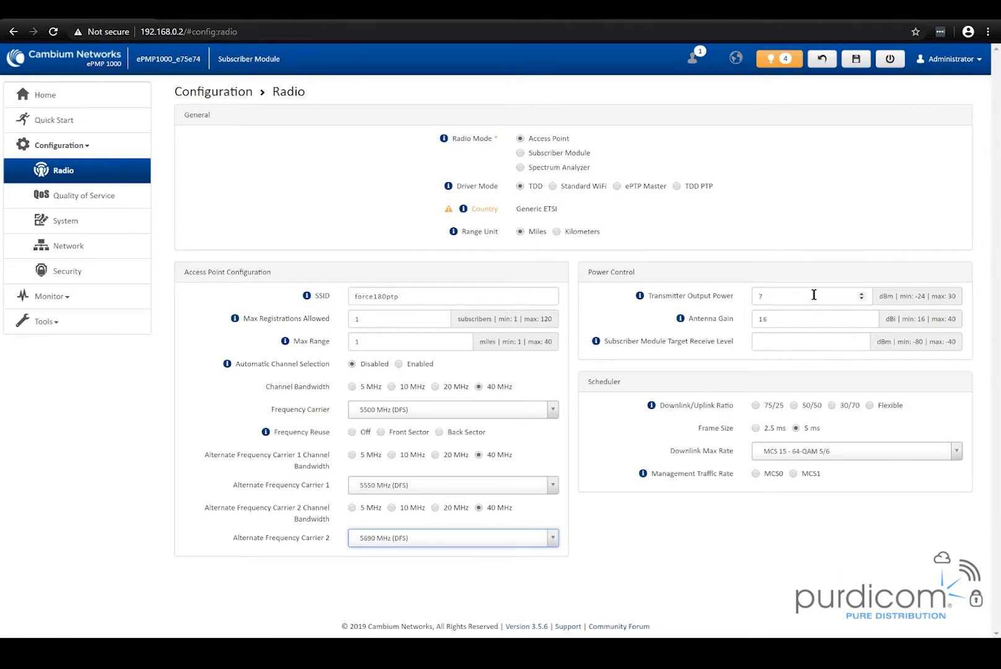
# - Set the transmitter output power to -15 dBm
pyautogui.click(810, 296)
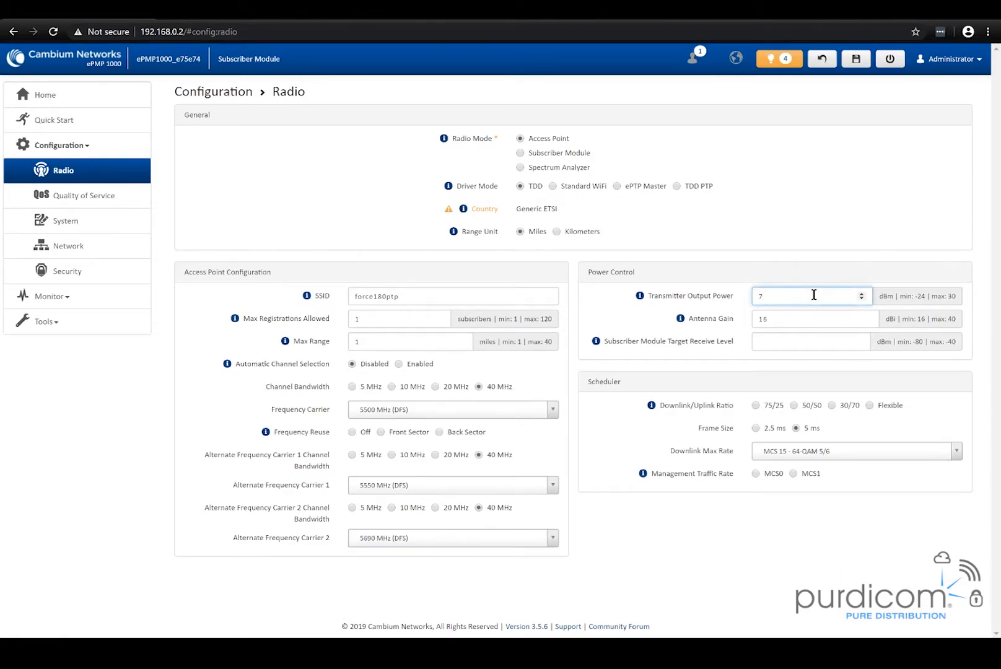
pyautogui.click(810, 296)
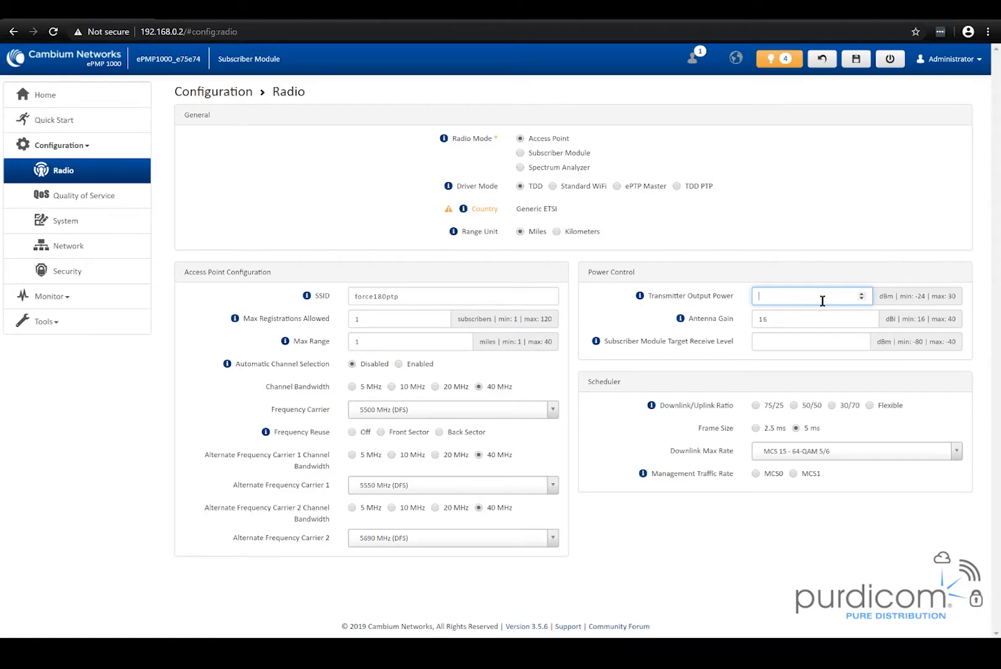
pyautogui.write('-15')
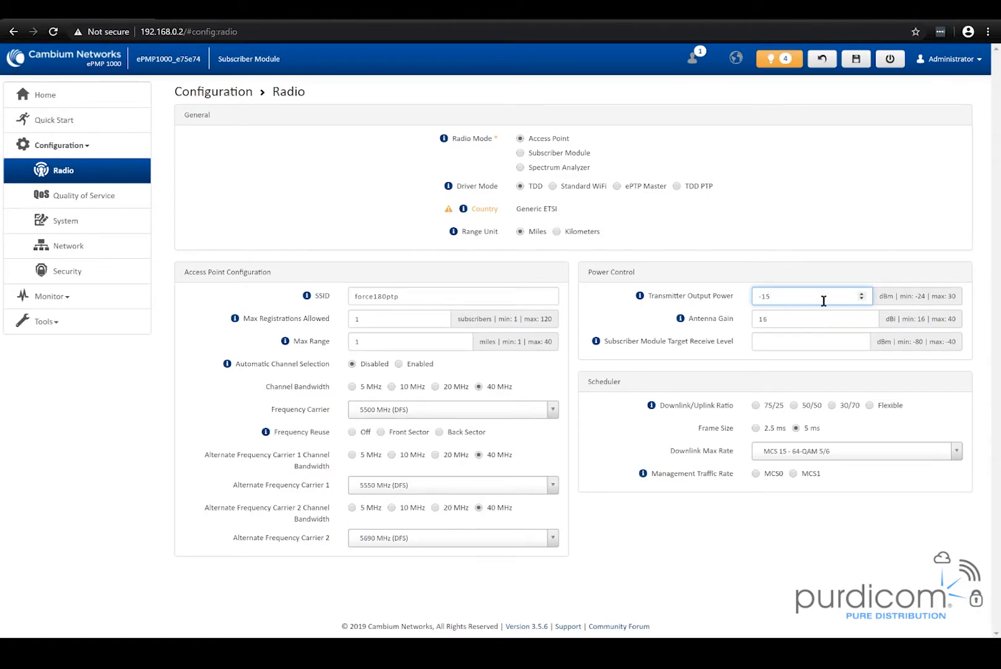
pyautogui.moveTo(844, 228)
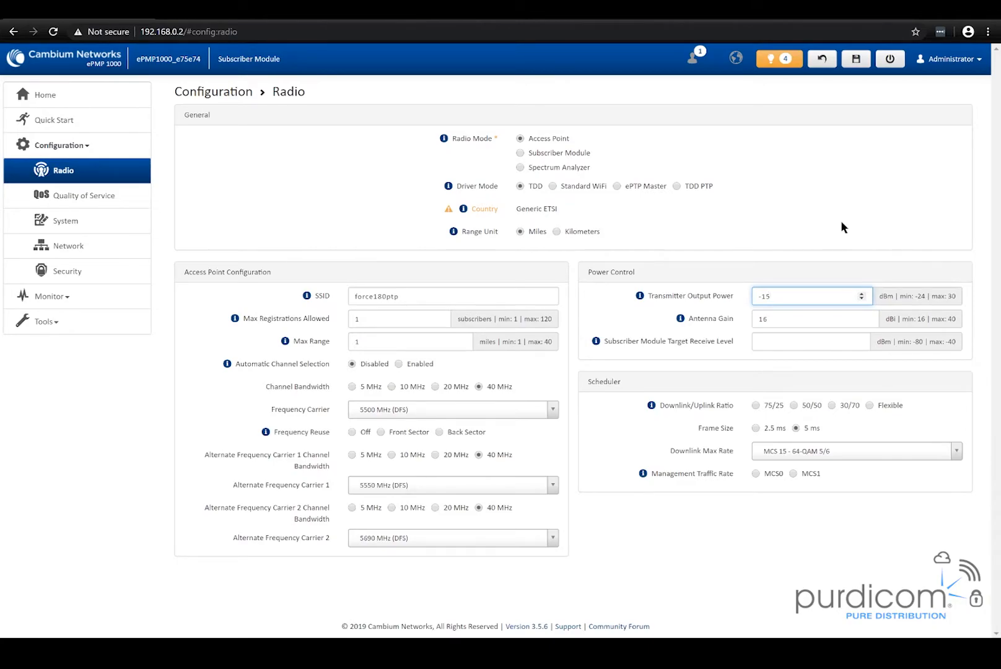
pyautogui.click(808, 296)
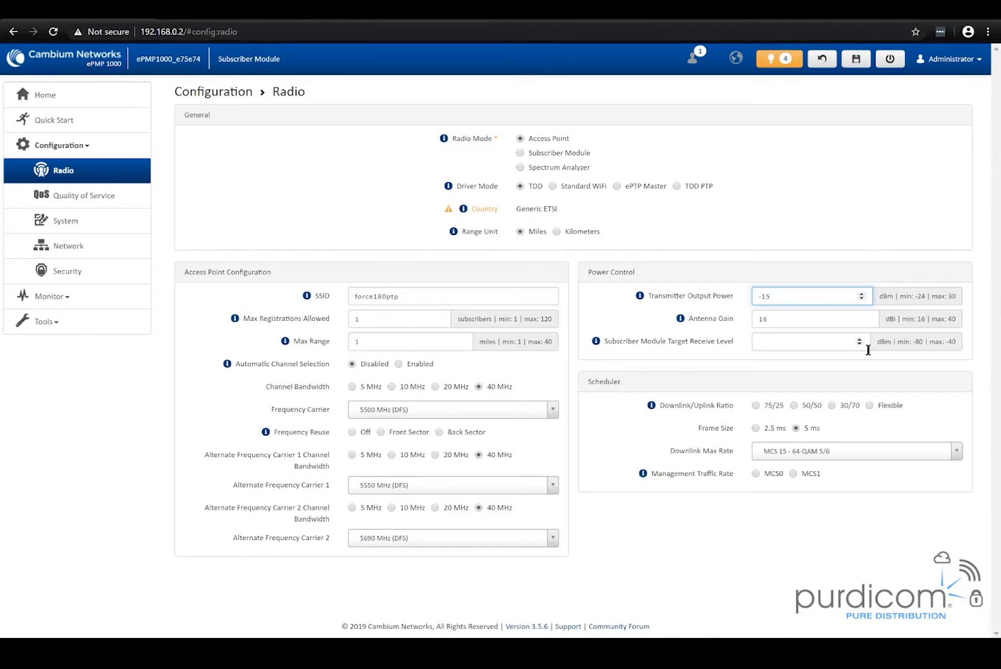
# - Set target receive level -60 dBm, Flexible downlink/uplink ratio and MCS1 management traffic rate
pyautogui.click(807, 341)
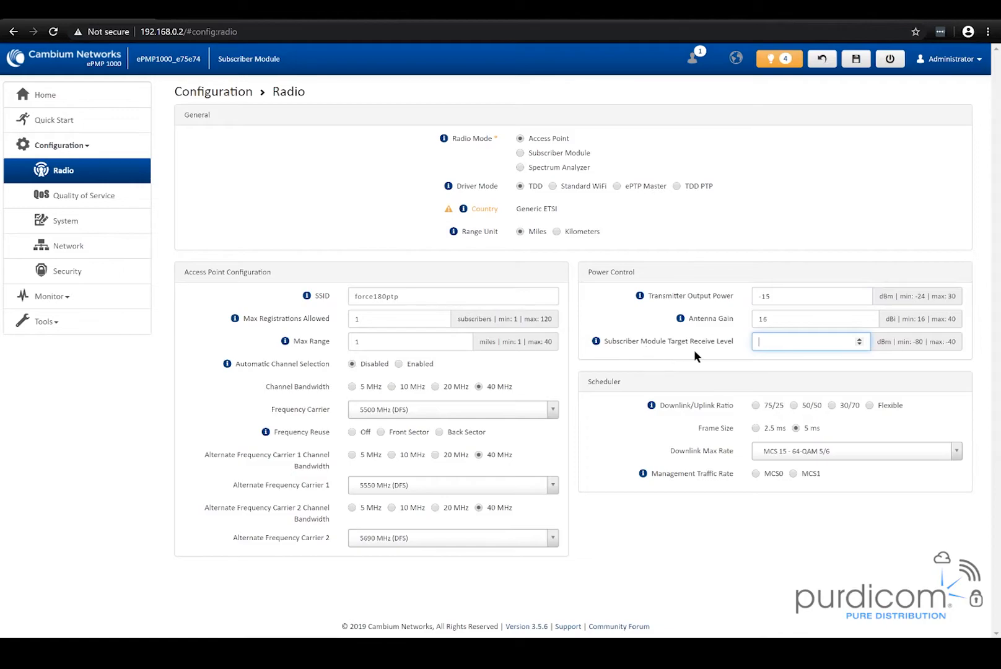
pyautogui.moveTo(786, 362)
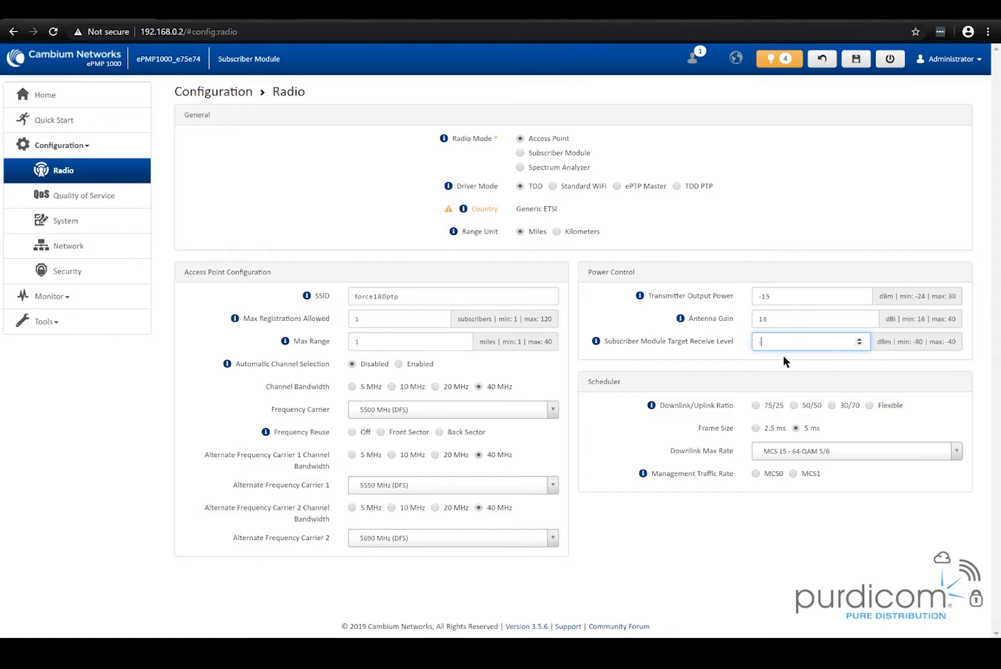
pyautogui.write('-60')
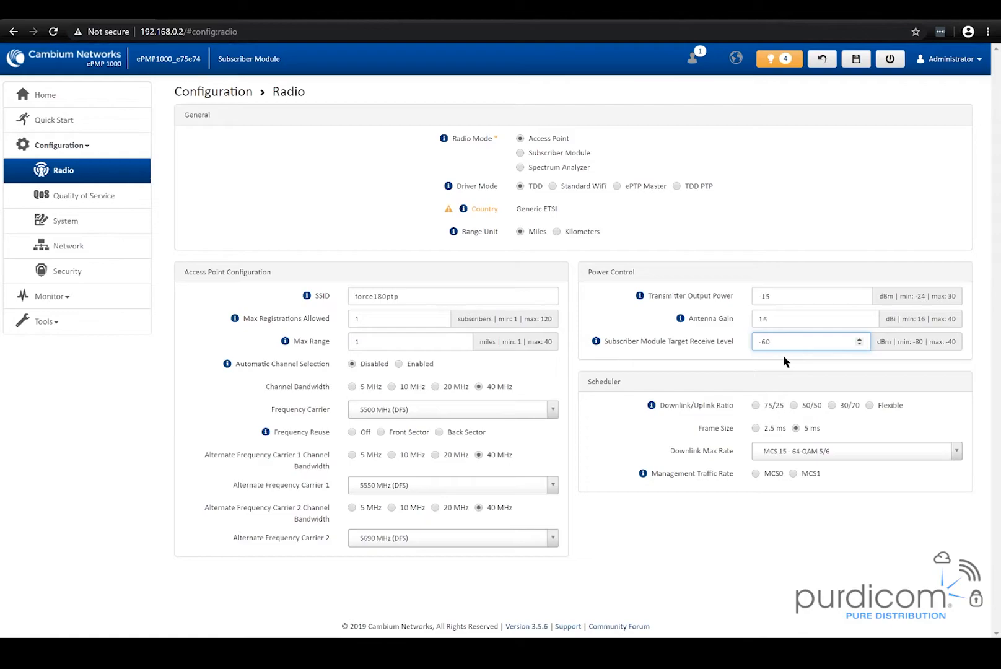
pyautogui.moveTo(785, 392)
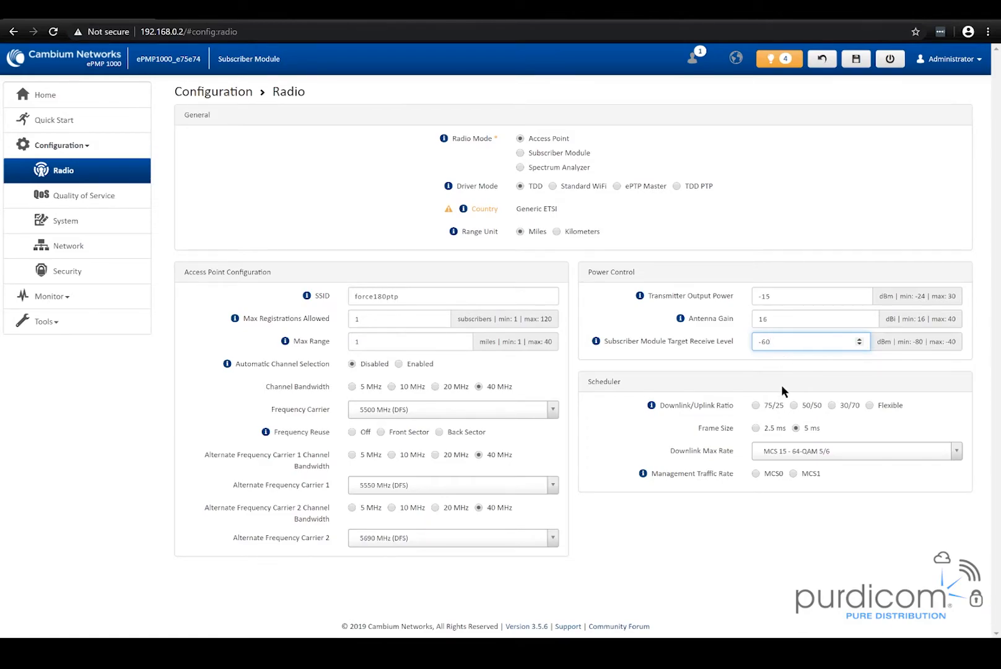
pyautogui.moveTo(647, 424)
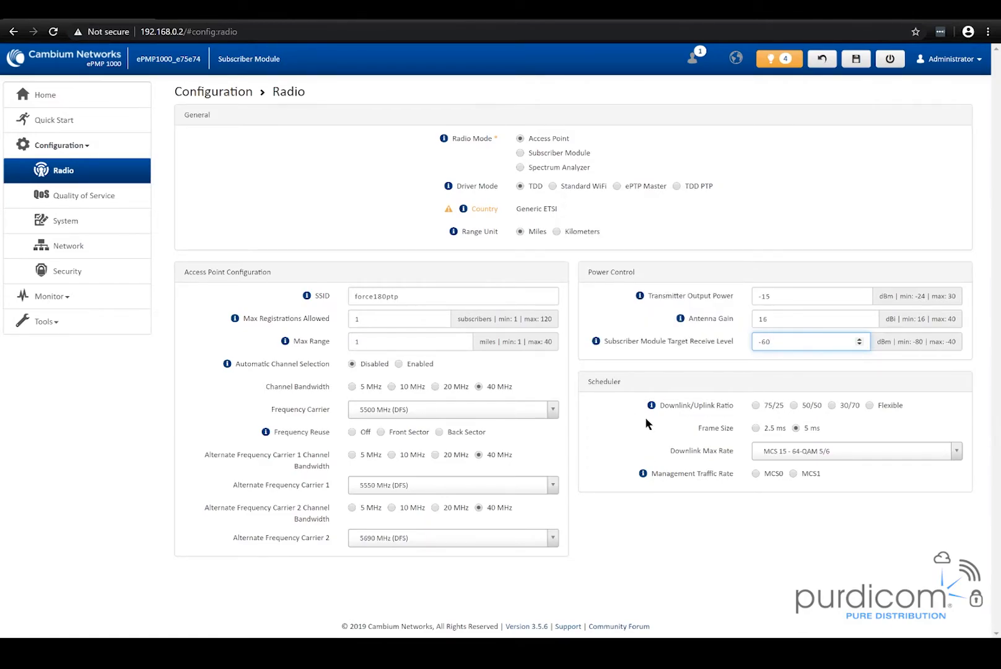
pyautogui.moveTo(713, 426)
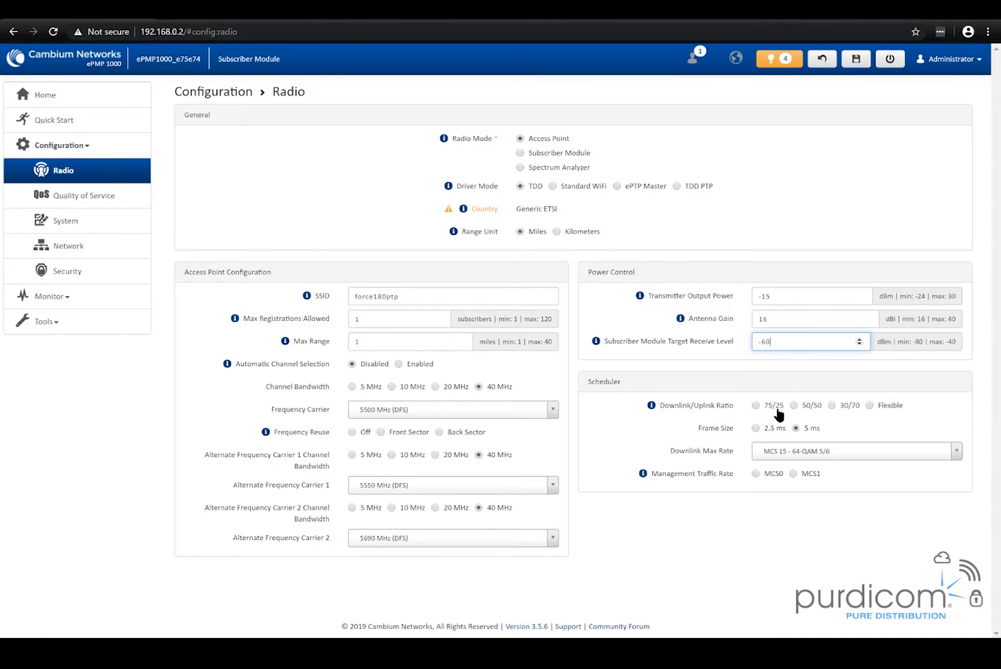
pyautogui.moveTo(890, 415)
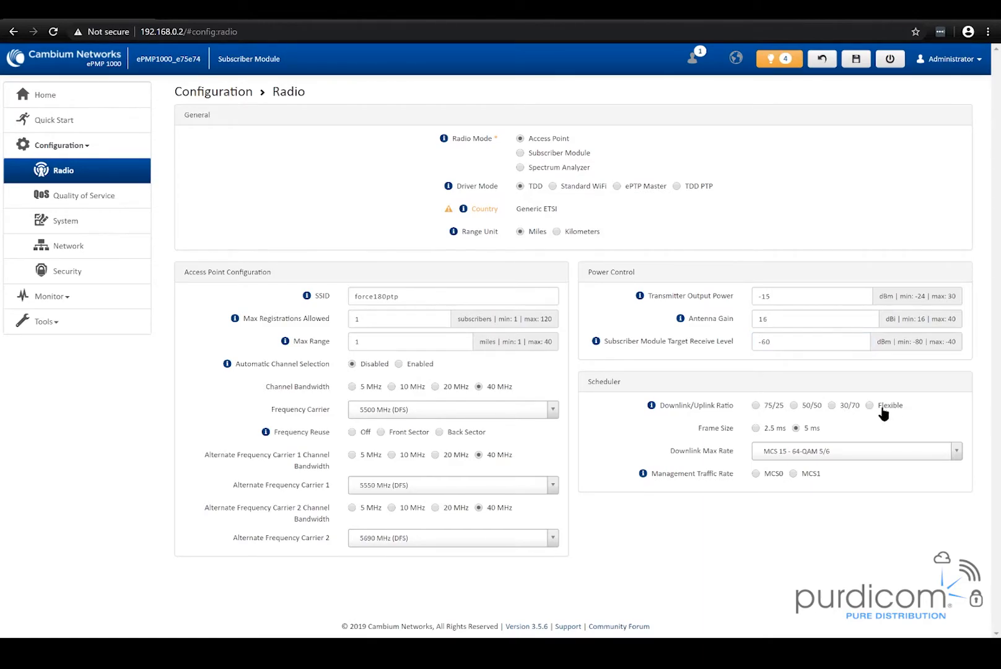
pyautogui.click(870, 405)
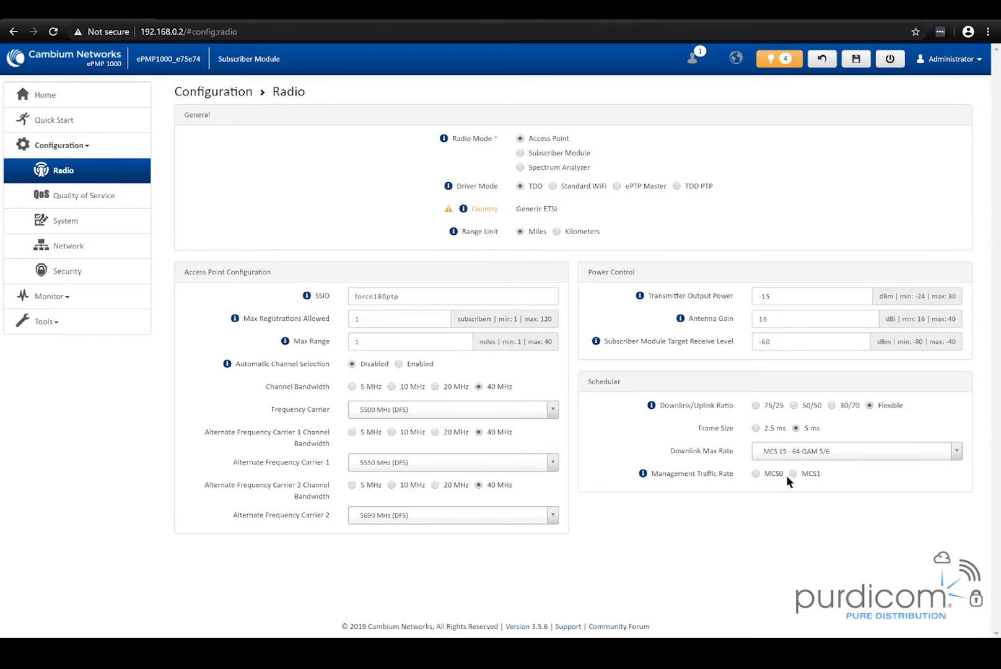
pyautogui.click(794, 473)
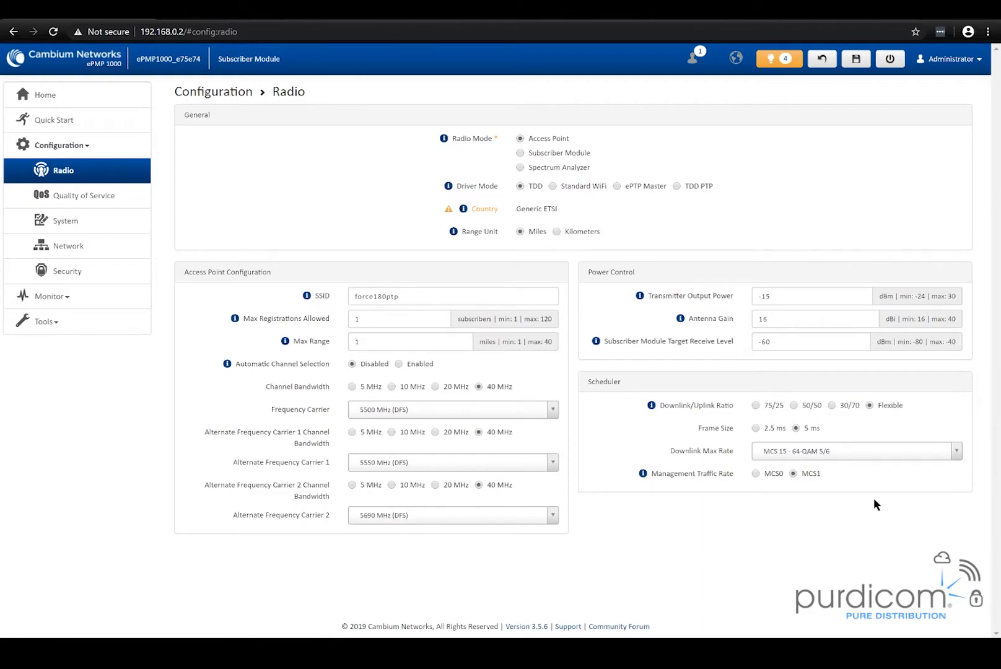
pyautogui.moveTo(823, 249)
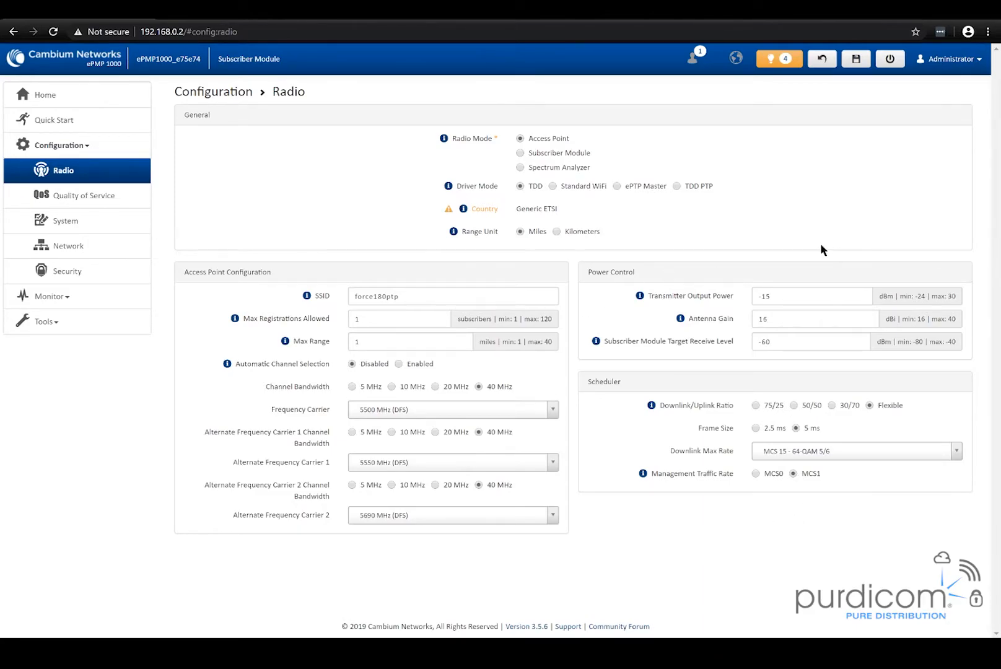
pyautogui.moveTo(65, 221)
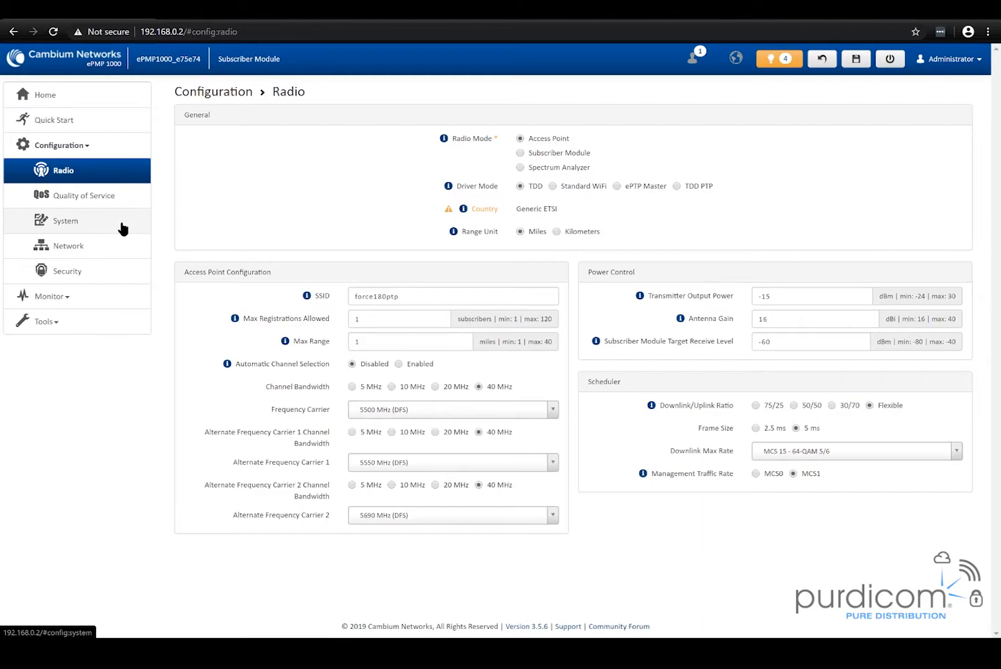
# - On Configuration > System, name the device Force180AP
pyautogui.click(64, 221)
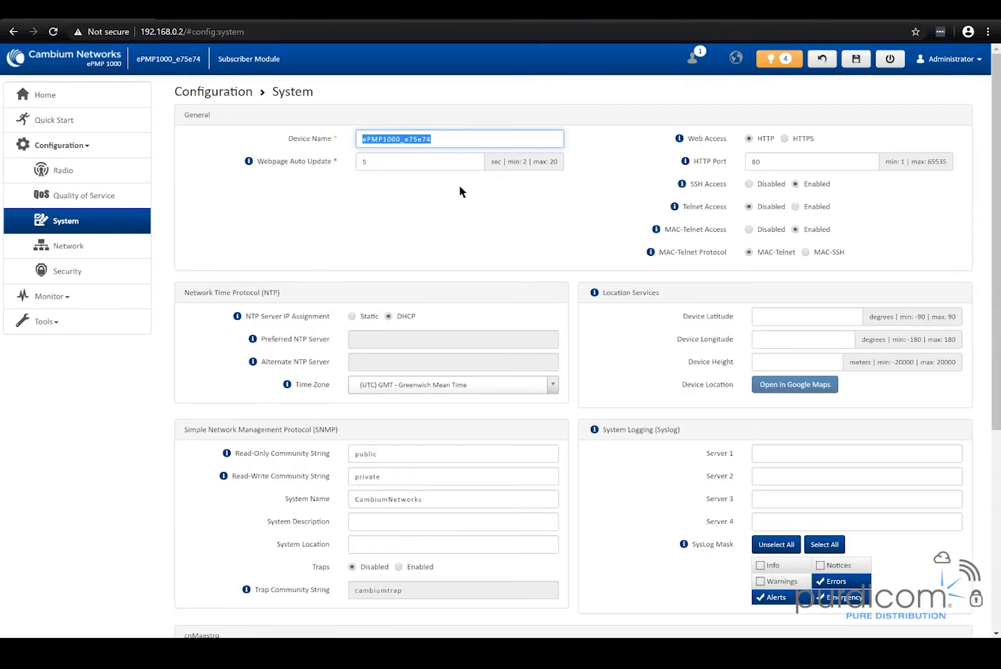
pyautogui.write('F')
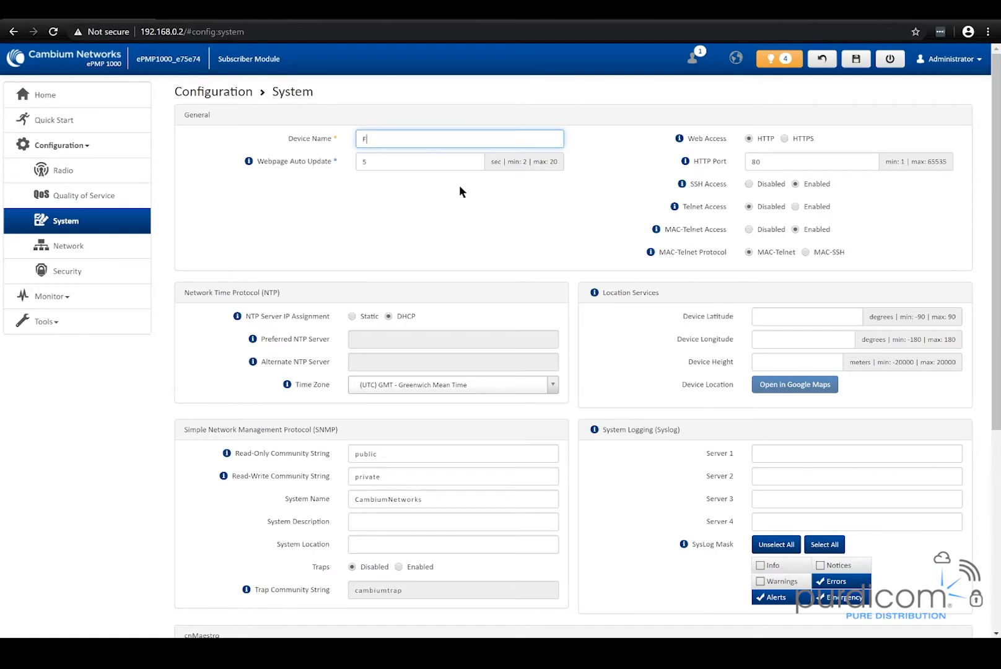
pyautogui.write('orce180AP')
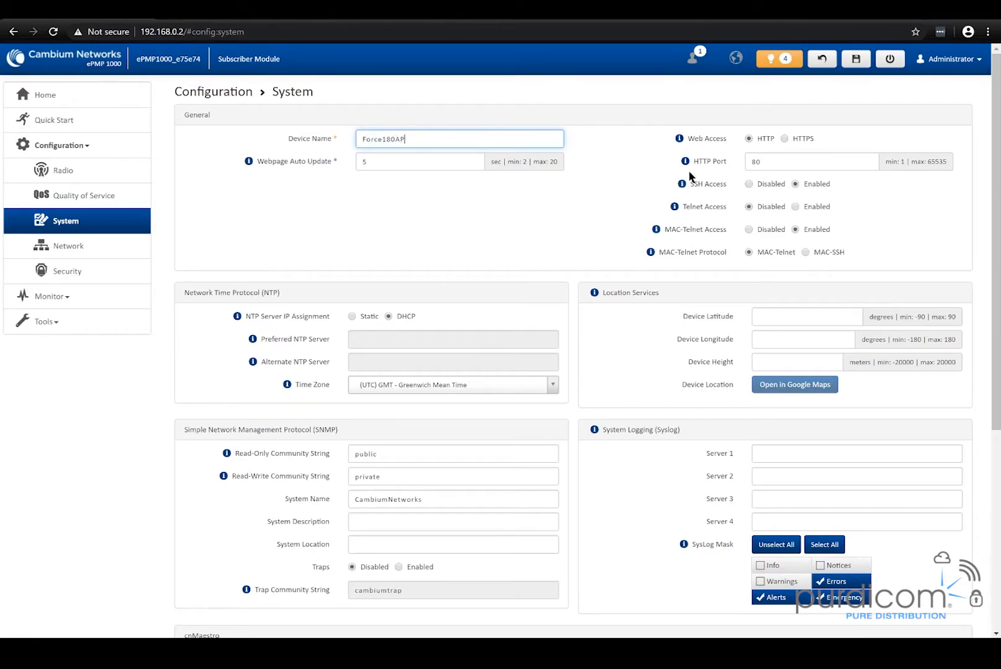
pyautogui.moveTo(817, 139)
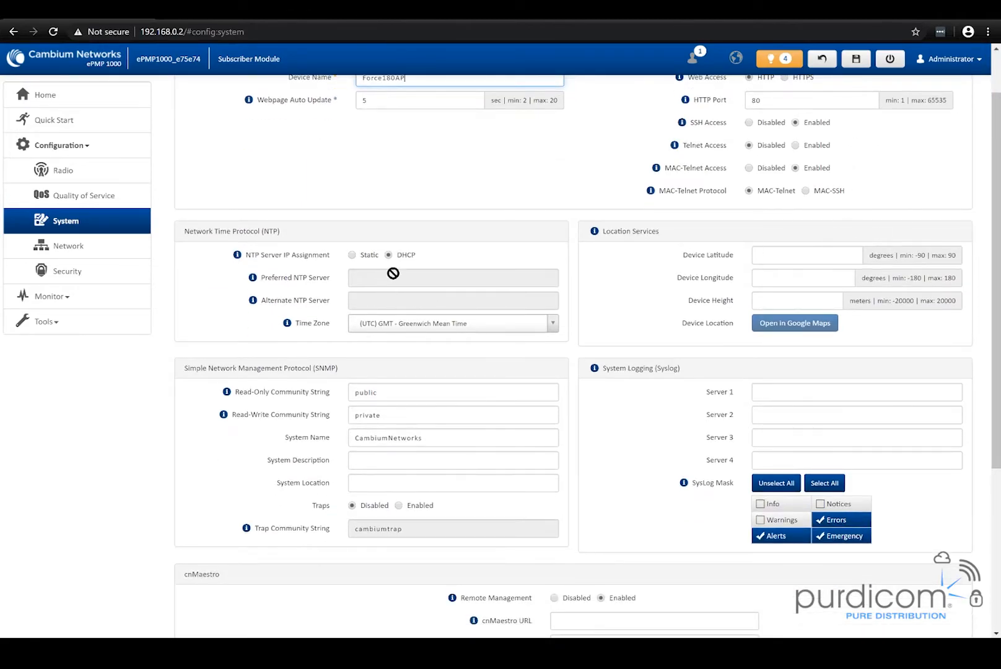
pyautogui.moveTo(368, 260)
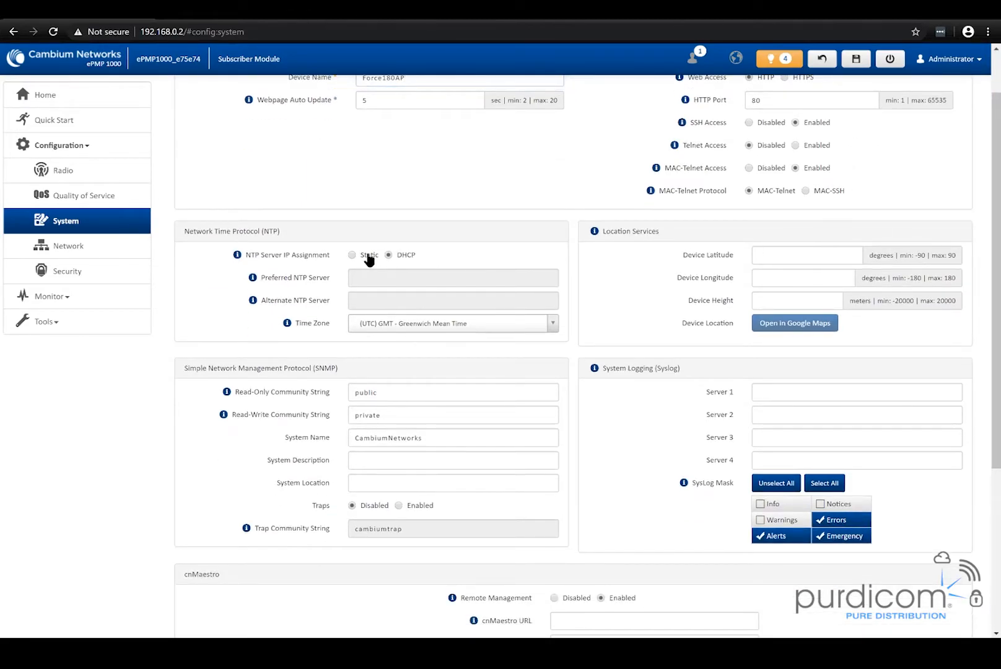
# - Use static NTP with 192.168.0.254 as both preferred and alternate server
pyautogui.click(351, 255)
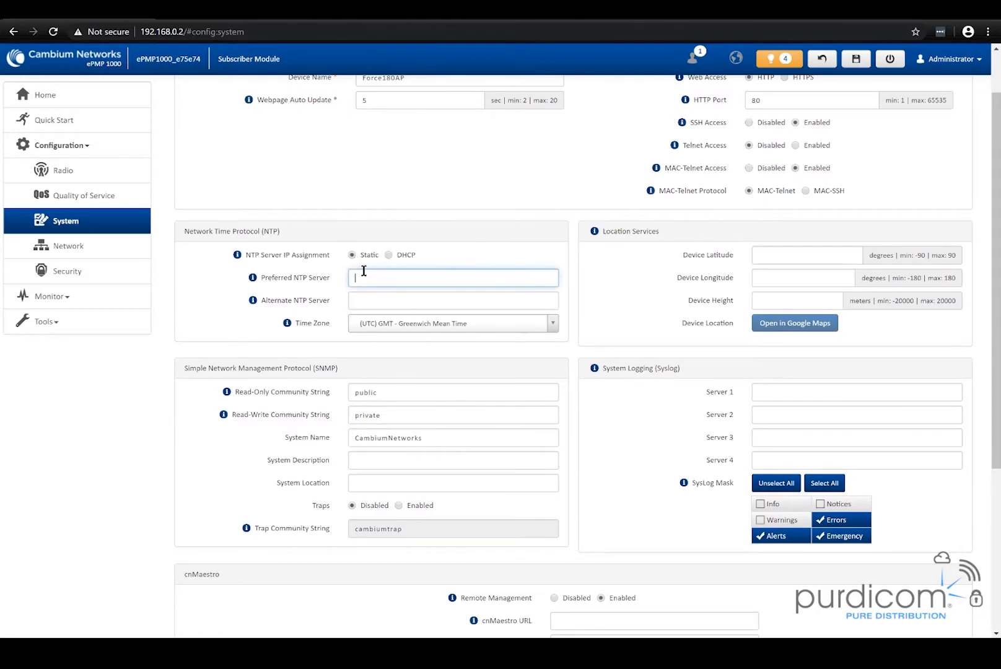
pyautogui.write('192.168.0.254')
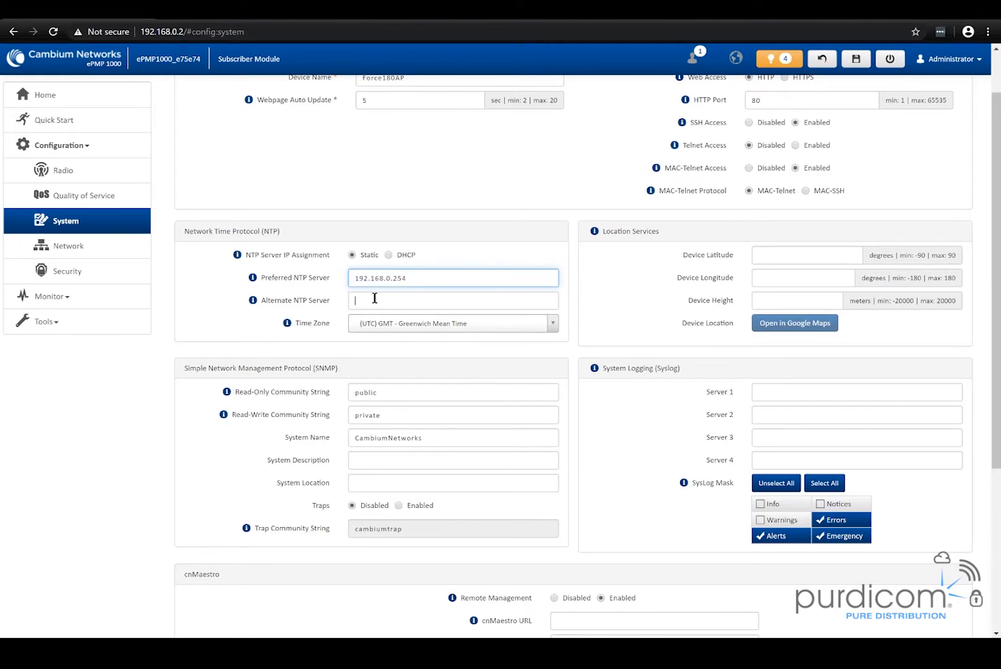
pyautogui.write('192.168.0.254')
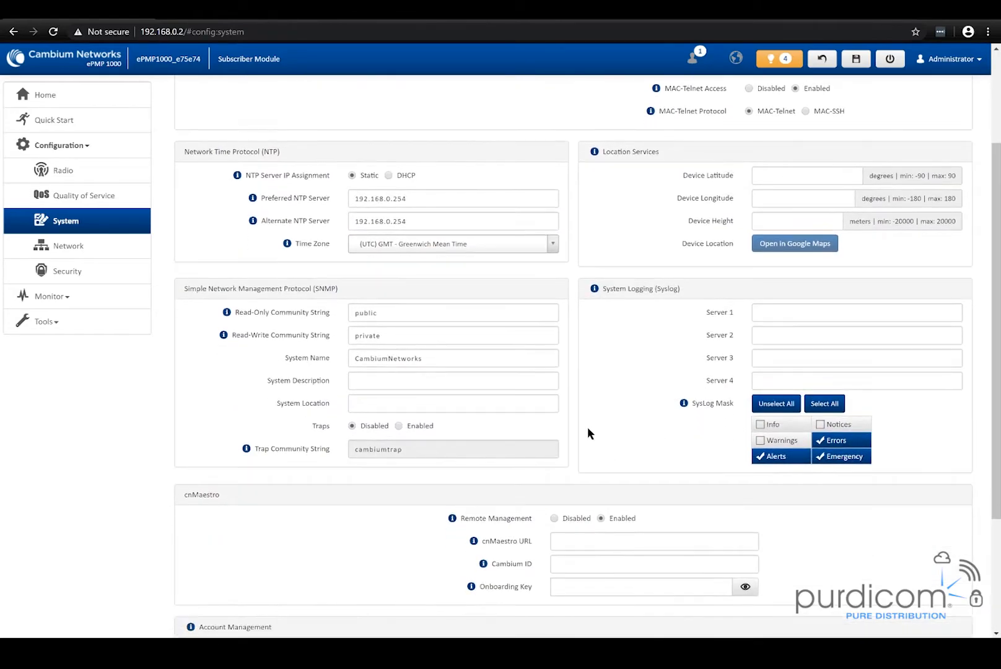
pyautogui.scroll(-3)
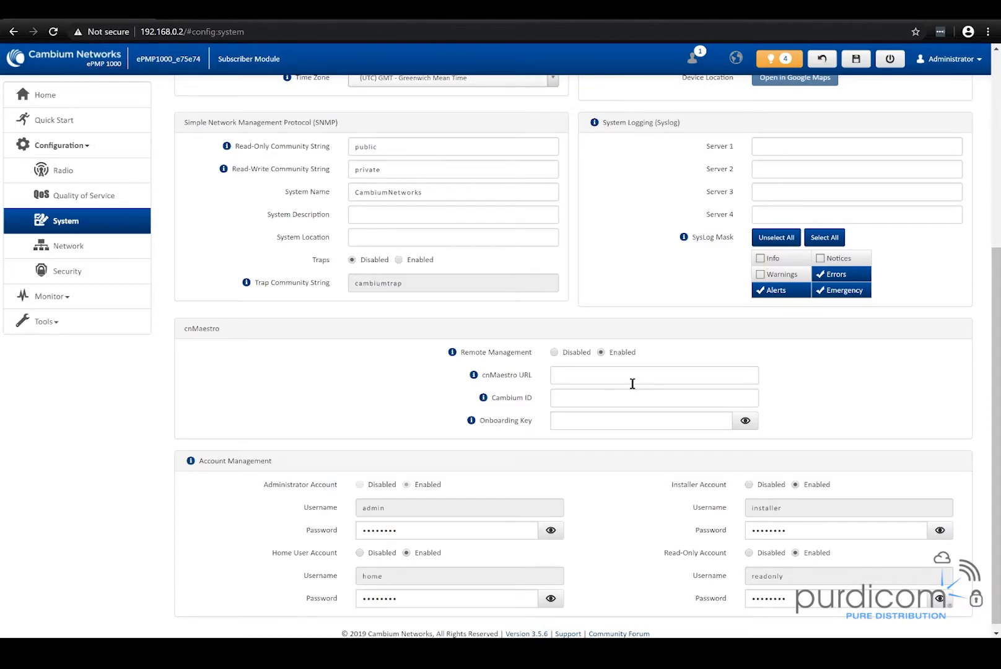
pyautogui.scroll(-3)
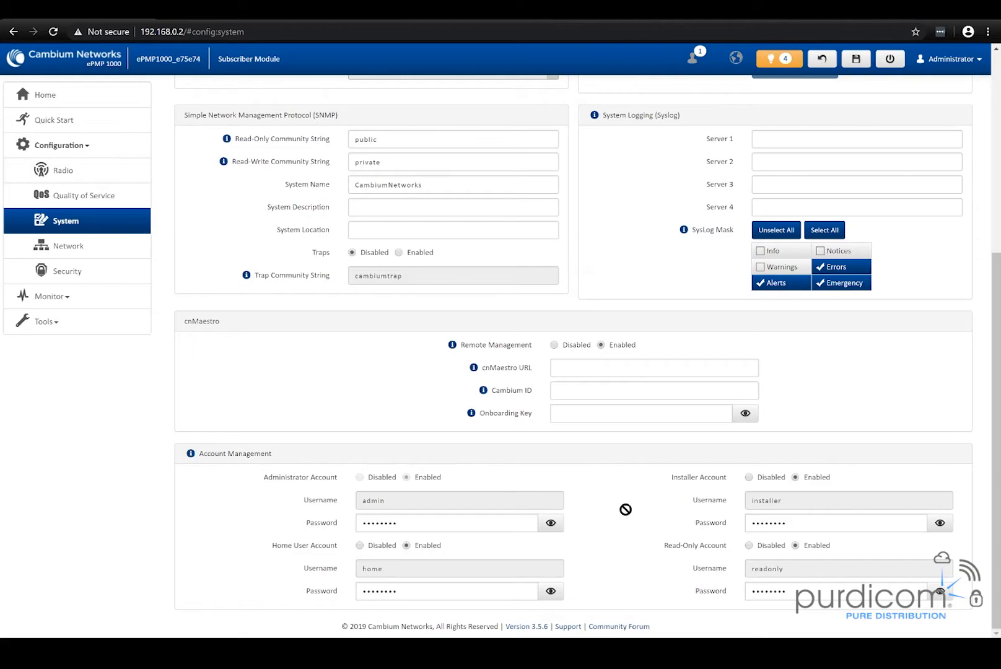
pyautogui.moveTo(615, 564)
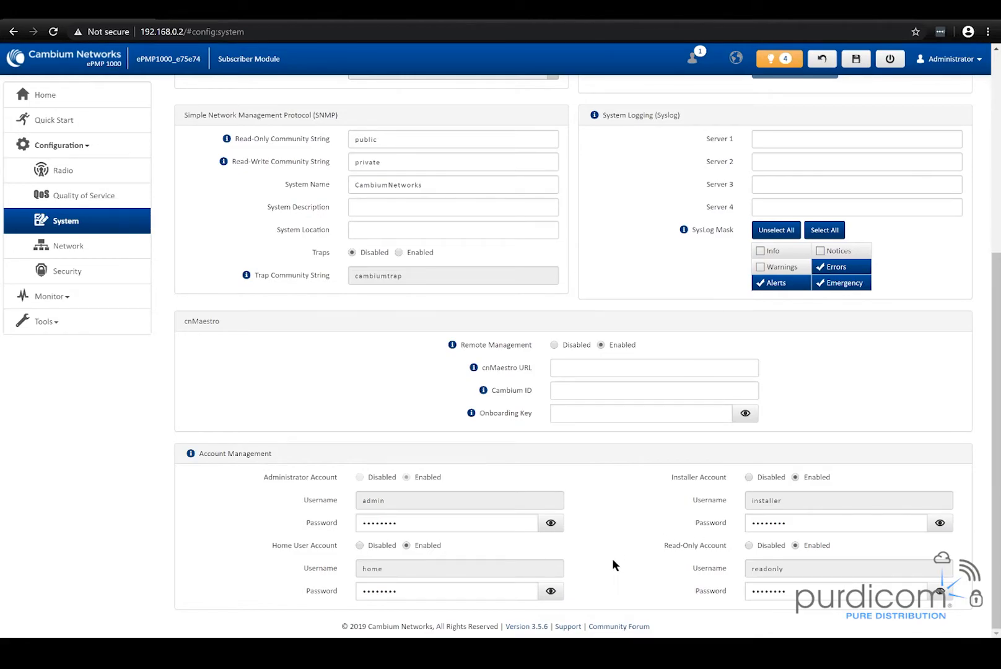
pyautogui.moveTo(697, 526)
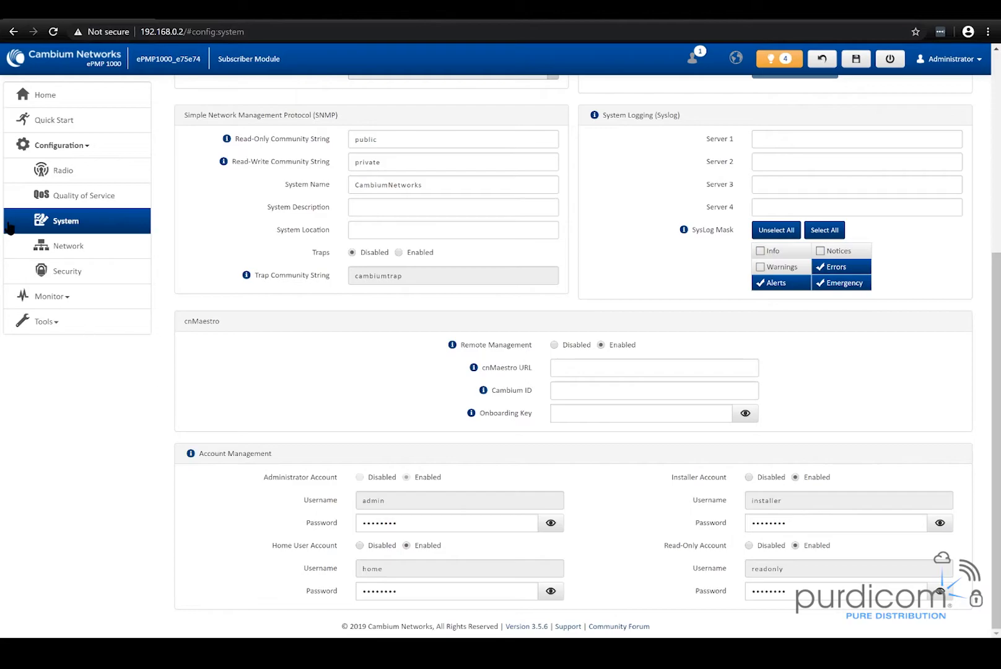
# - Set static IP with gateway and DNS 192.168.0.254, and management access over Ethernet and wireless
pyautogui.click(69, 245)
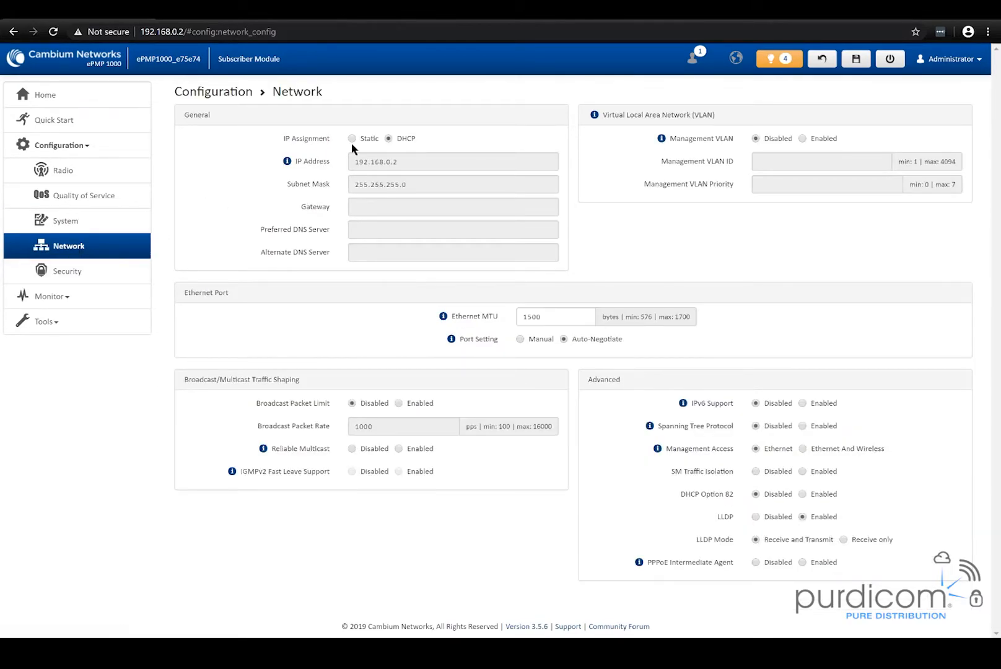
pyautogui.click(352, 139)
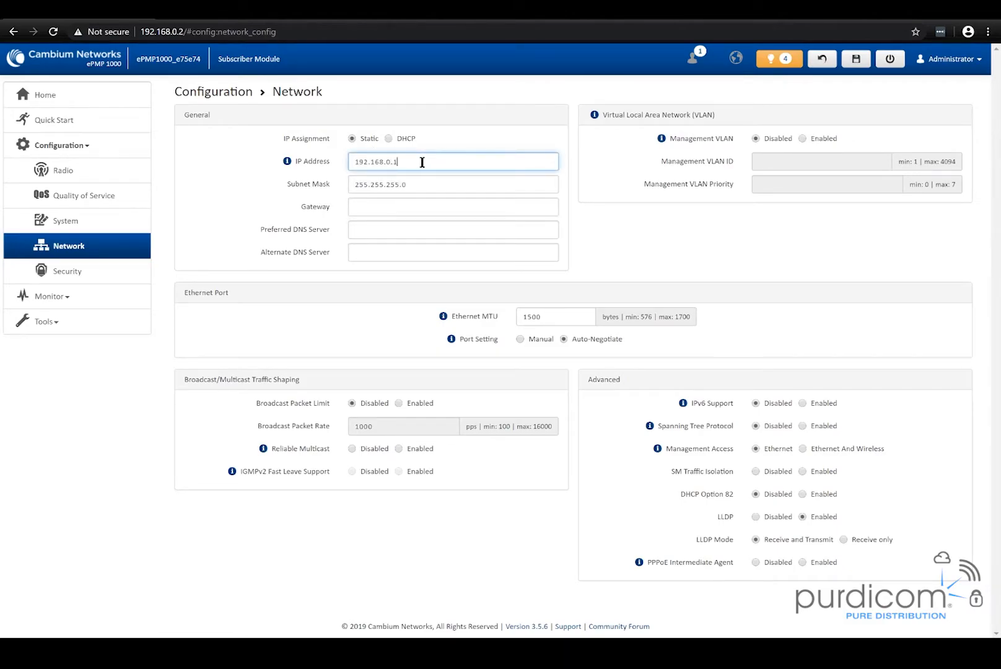
pyautogui.click(452, 206)
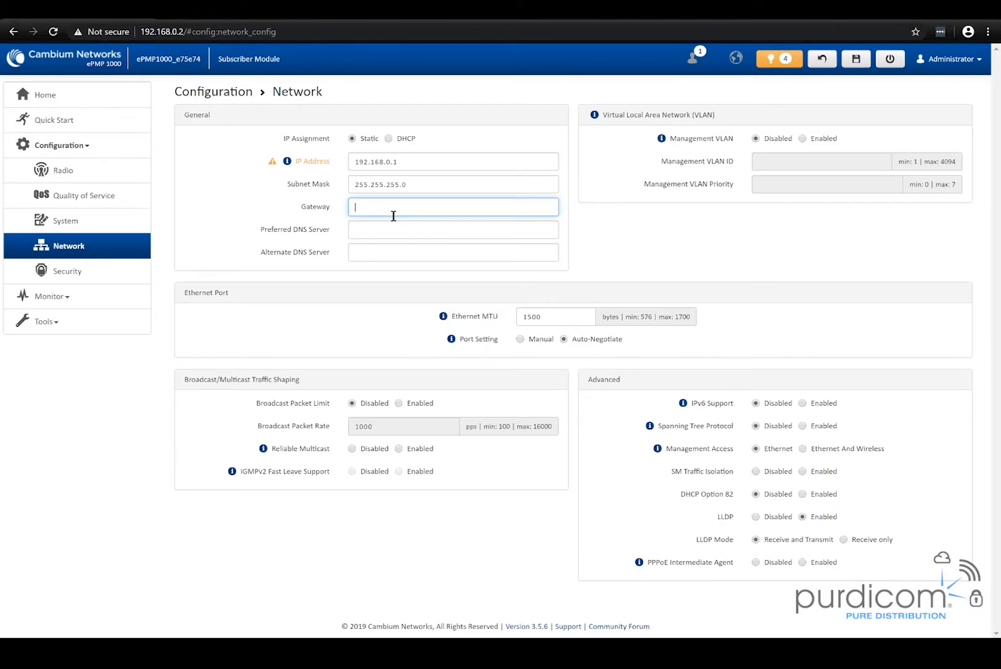
pyautogui.write('192.168.0.254')
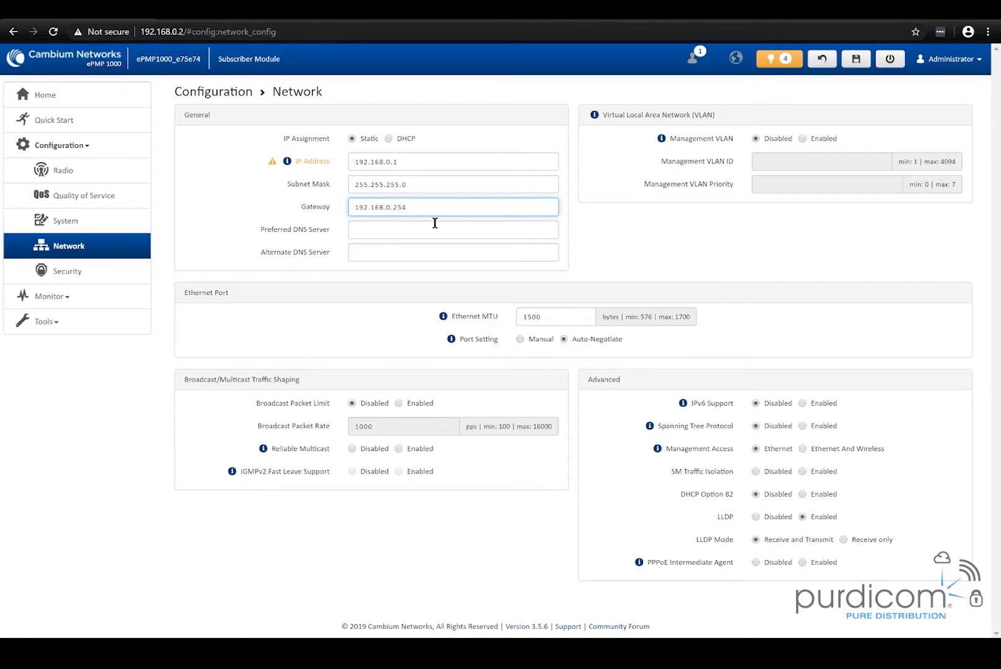
pyautogui.click(452, 230)
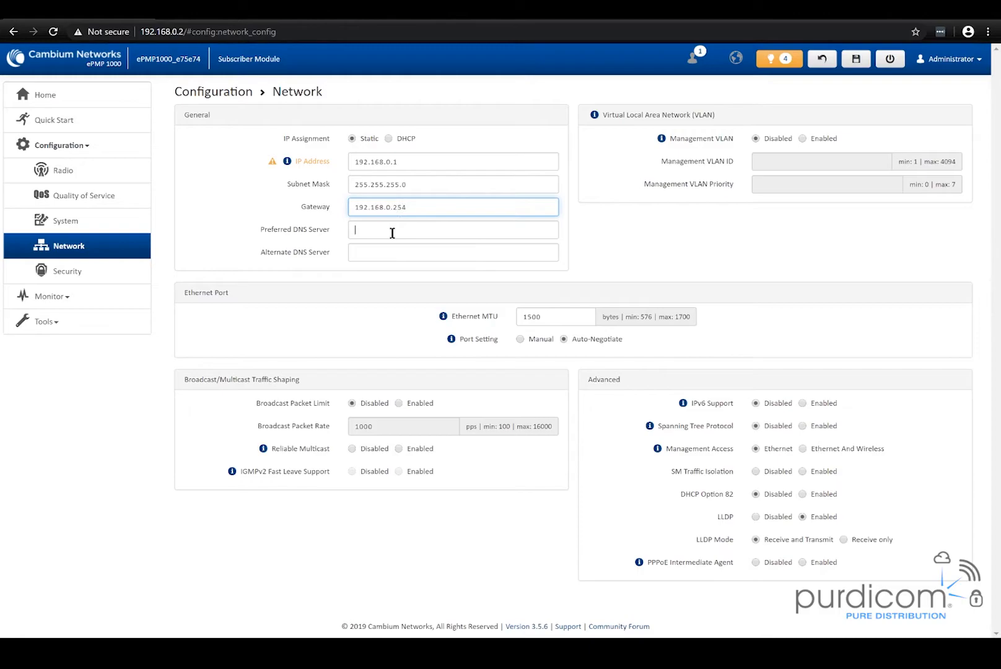
pyautogui.write('192.168.0.254')
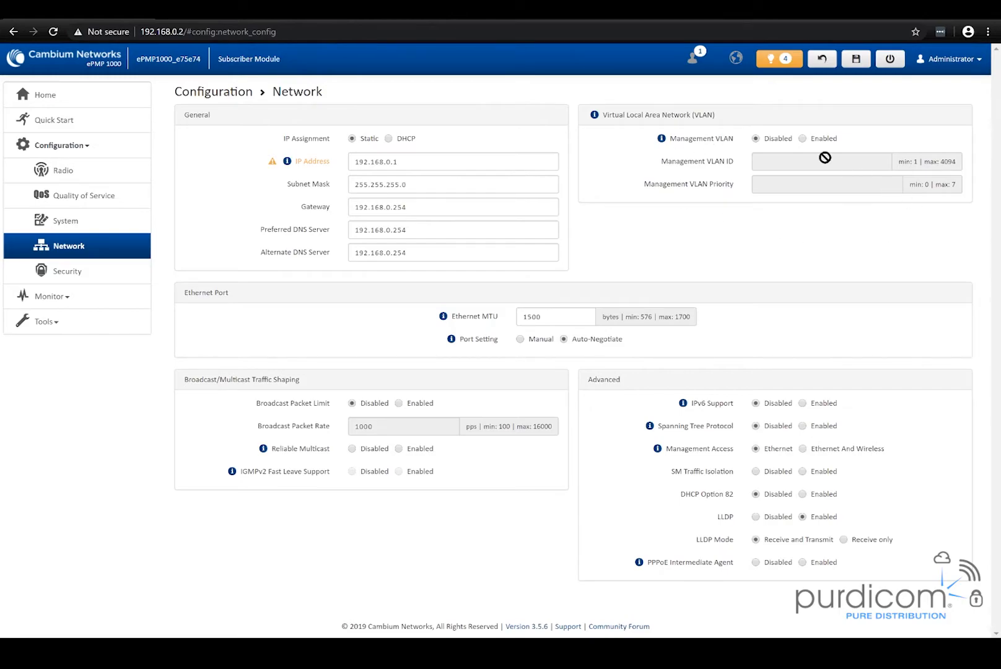
pyautogui.moveTo(774, 192)
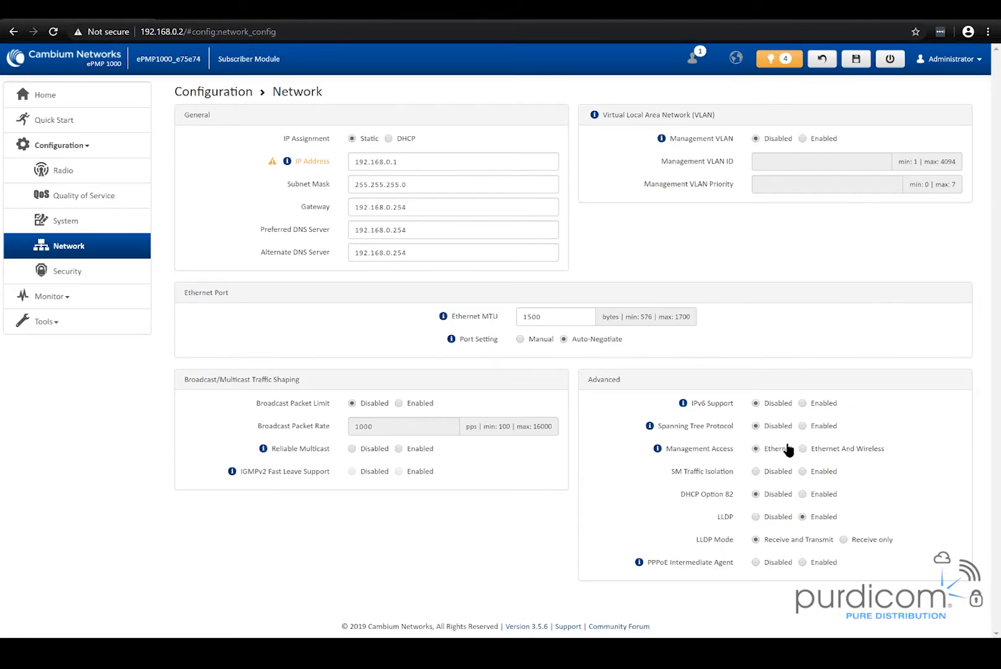
pyautogui.moveTo(784, 457)
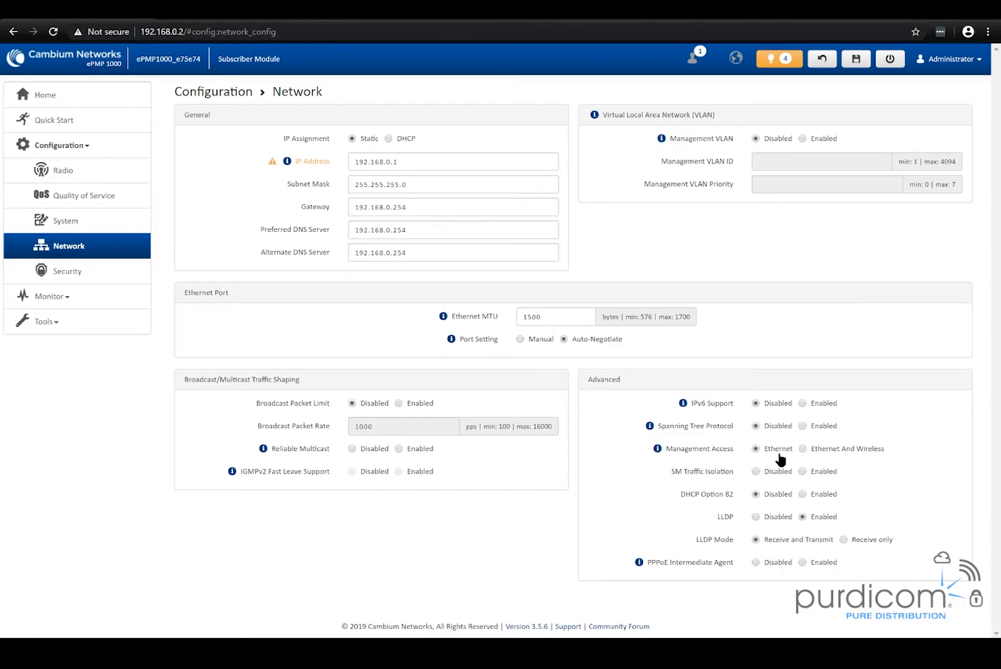
pyautogui.click(803, 449)
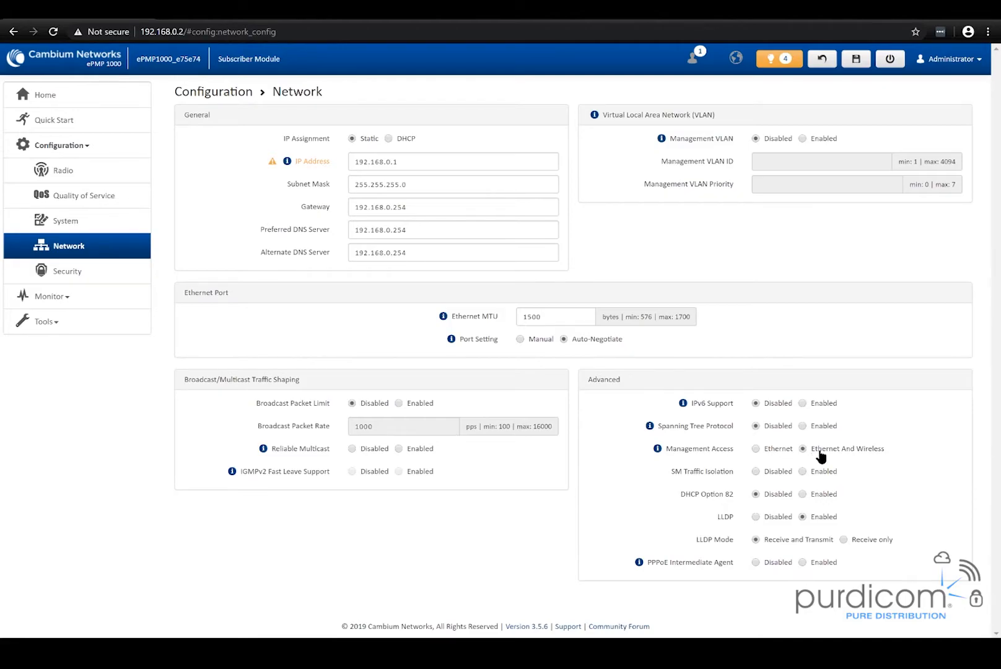
pyautogui.moveTo(905, 459)
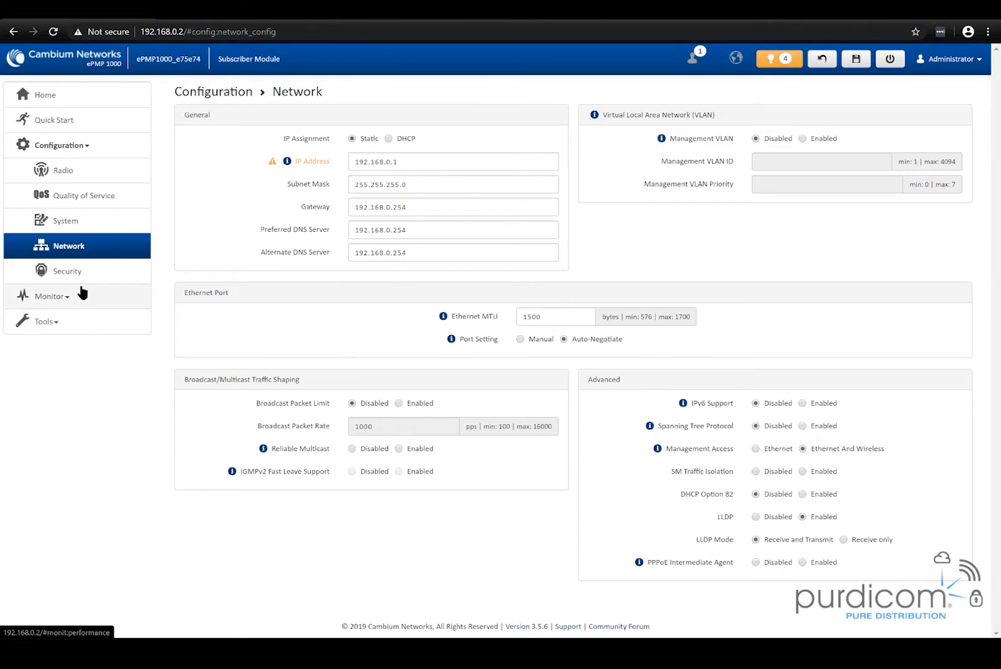
pyautogui.click(67, 270)
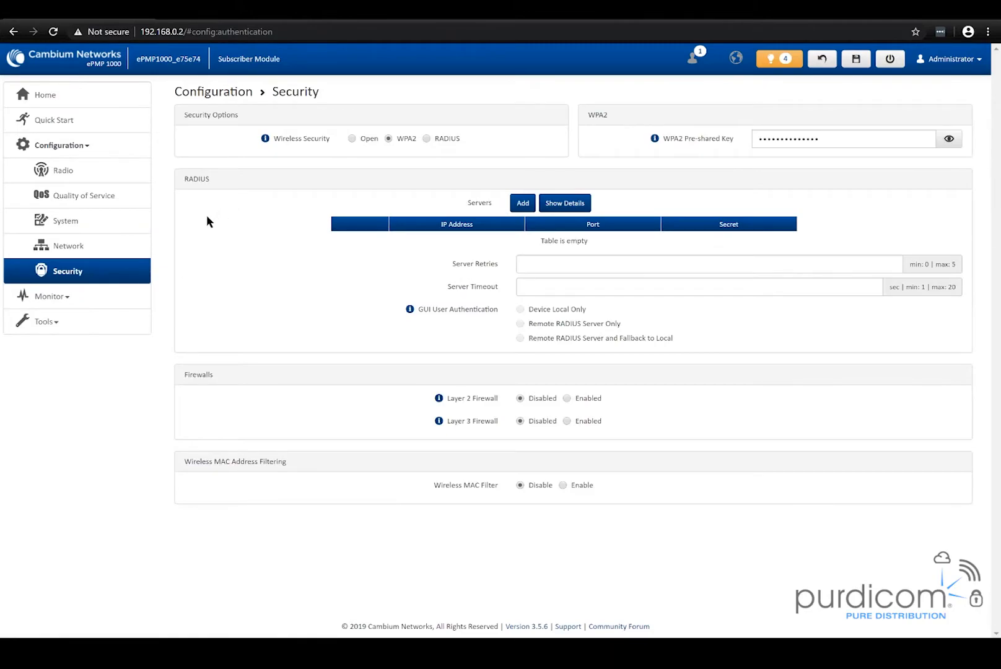
pyautogui.moveTo(394, 154)
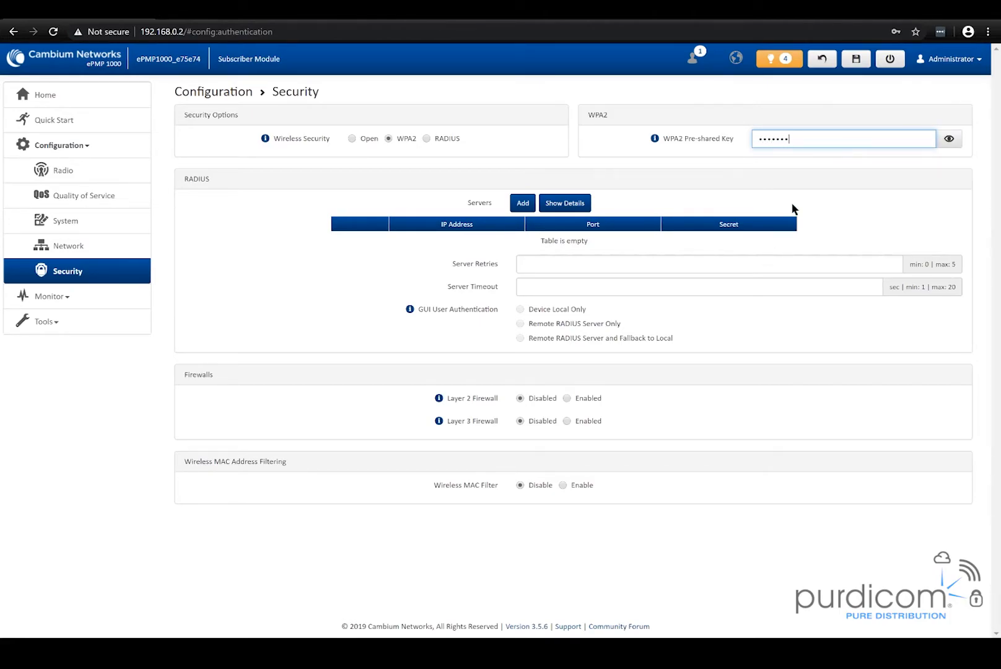
pyautogui.click(949, 139)
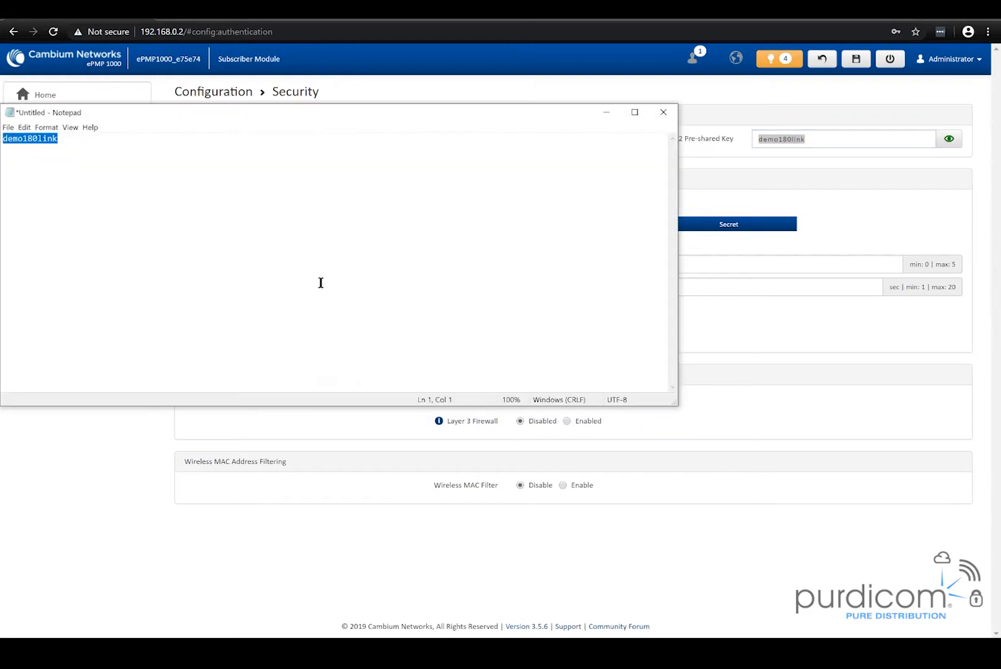
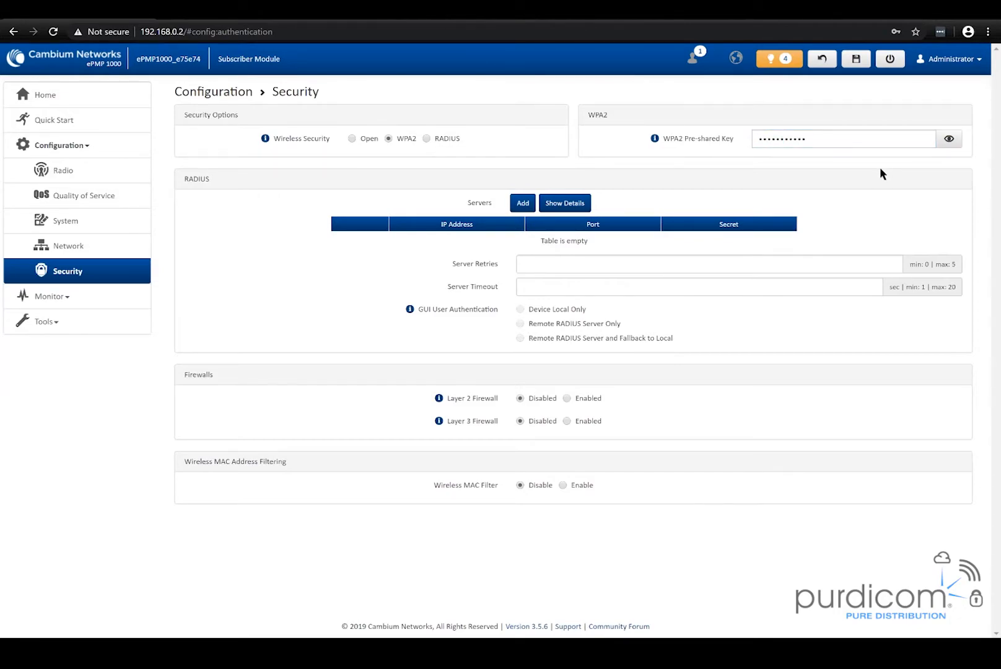
pyautogui.click(856, 59)
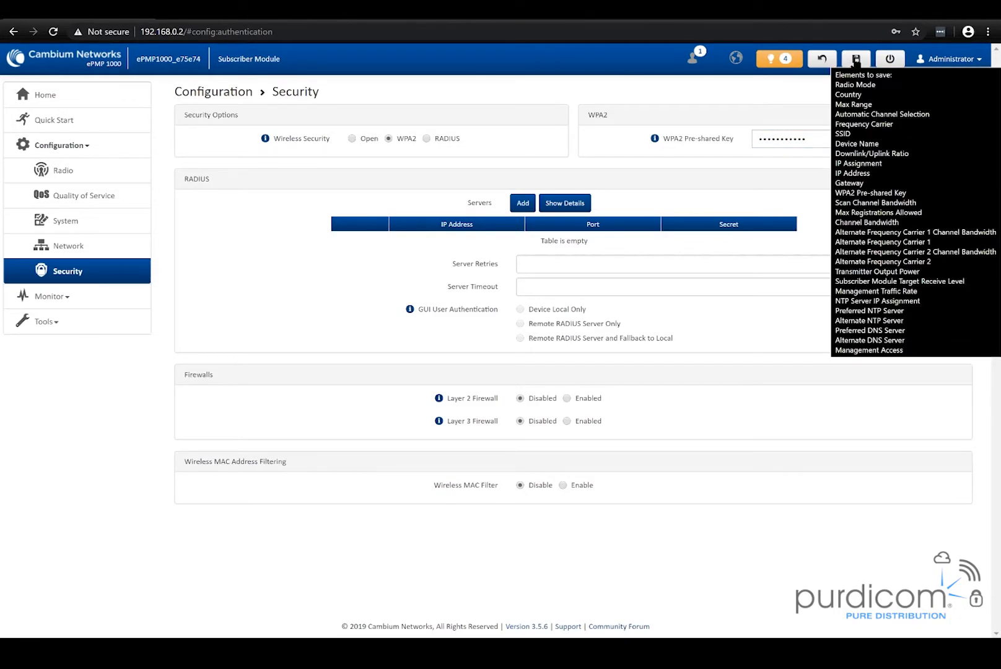
# - Save the configuration, accepting the cnMaestro prompt and the reboot to IP 192.168.0.1
pyautogui.click(856, 58)
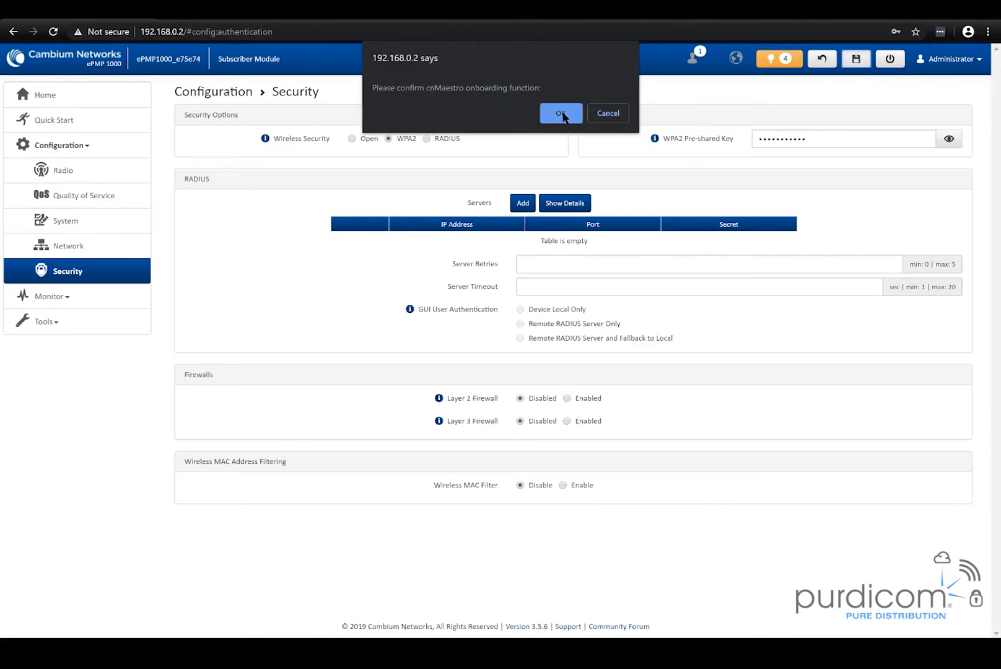
pyautogui.click(560, 113)
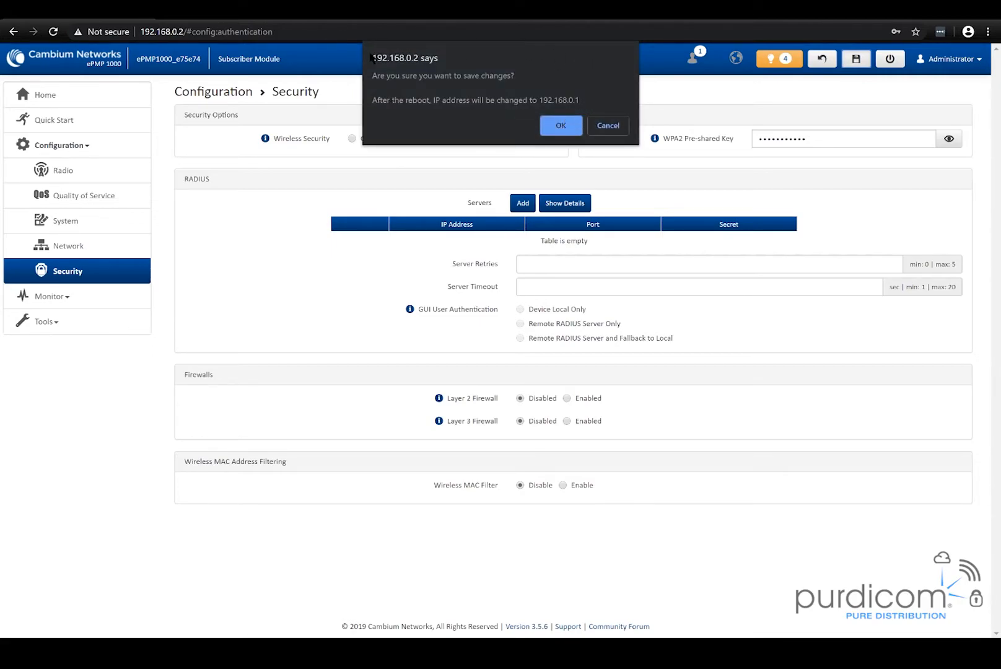
pyautogui.moveTo(568, 81)
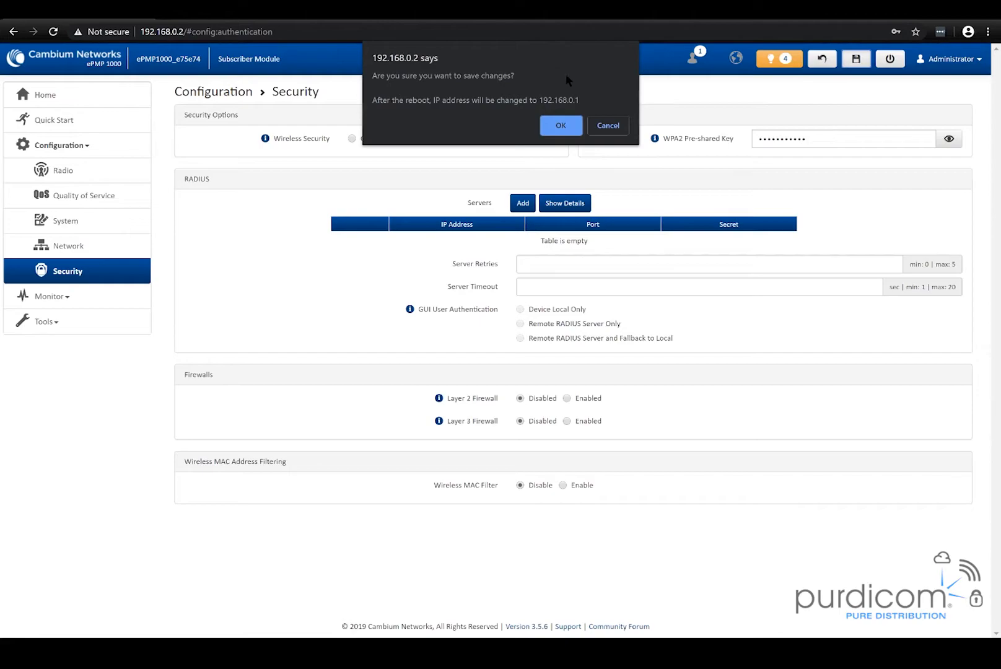
pyautogui.moveTo(428, 114)
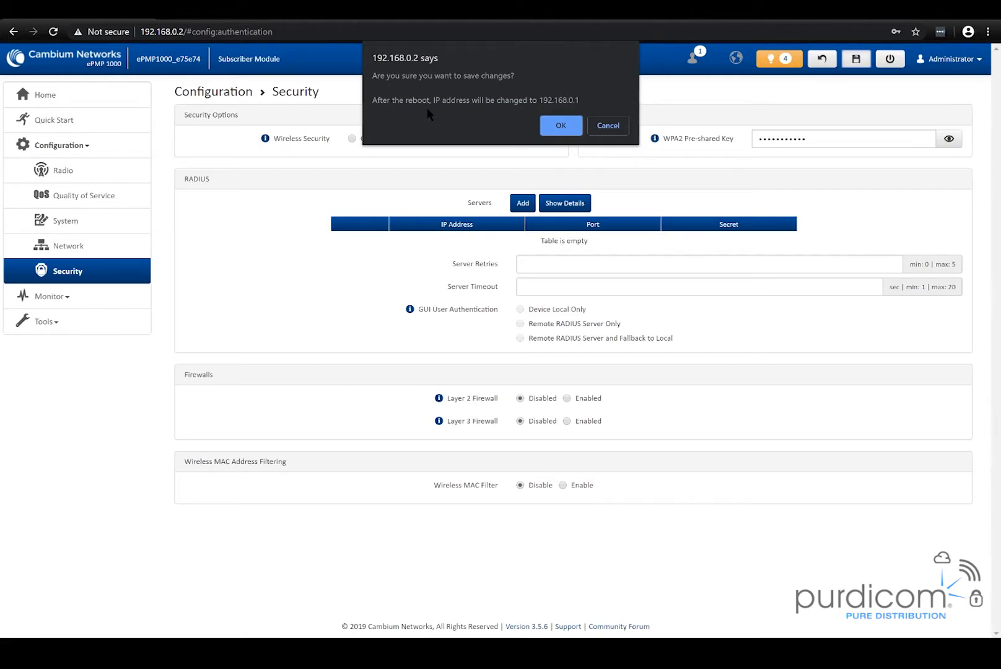
pyautogui.moveTo(597, 109)
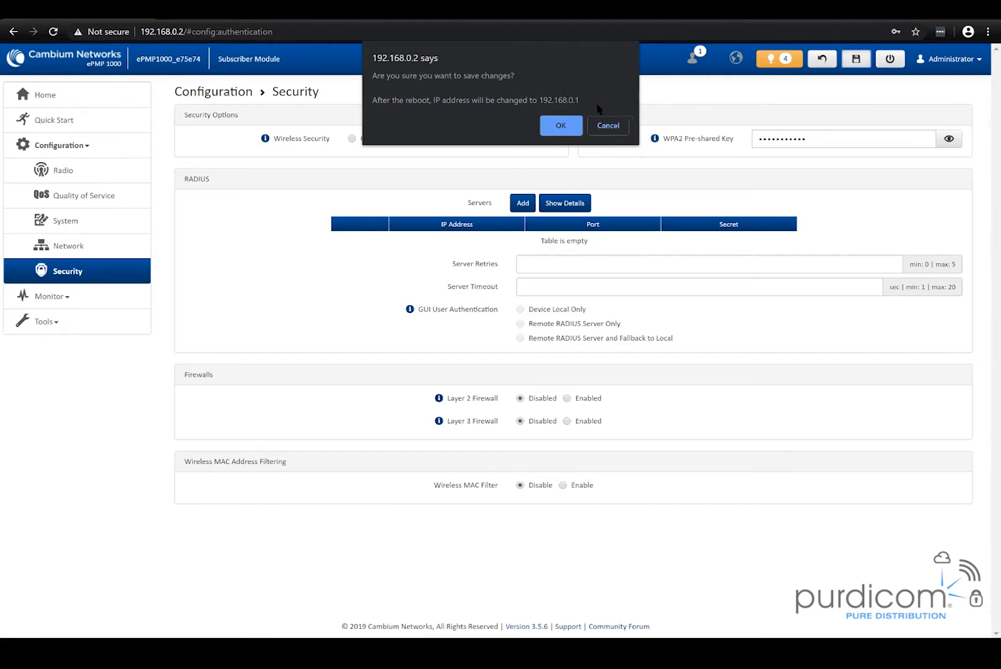
pyautogui.click(560, 125)
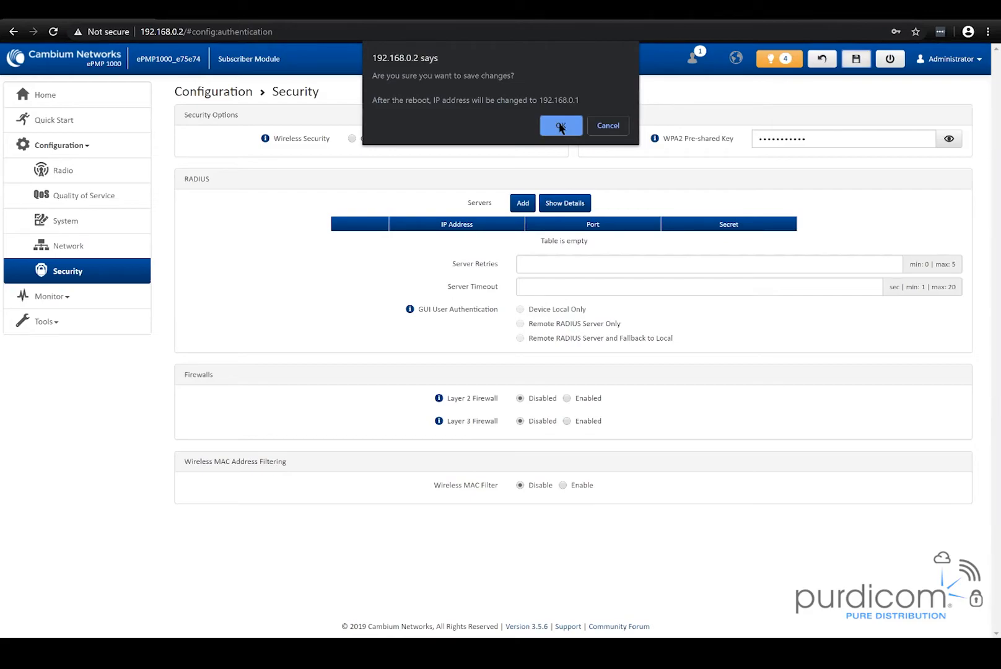
pyautogui.click(560, 125)
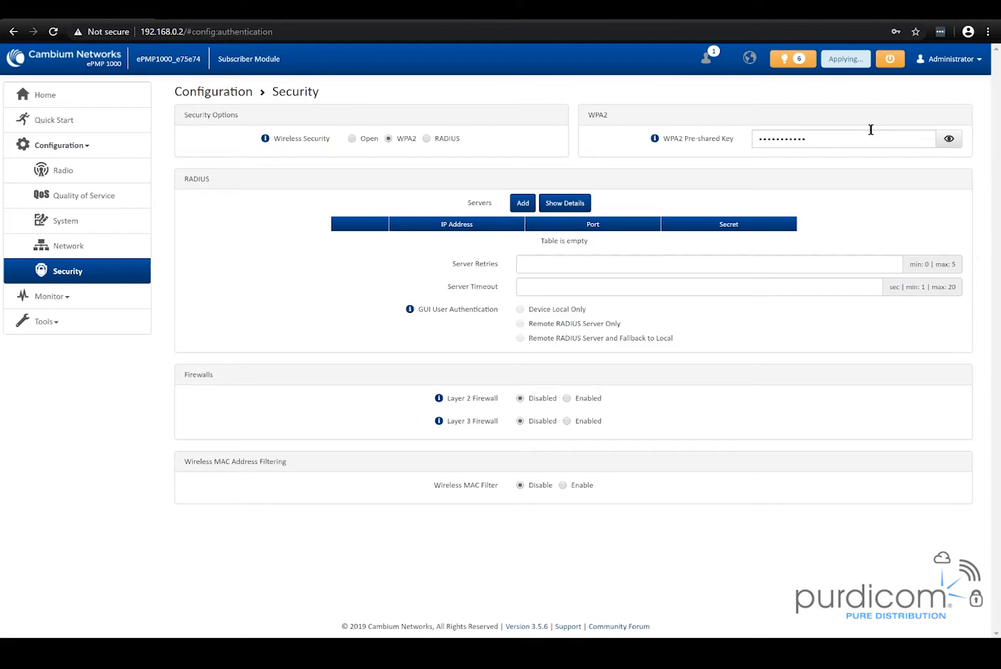
pyautogui.moveTo(893, 109)
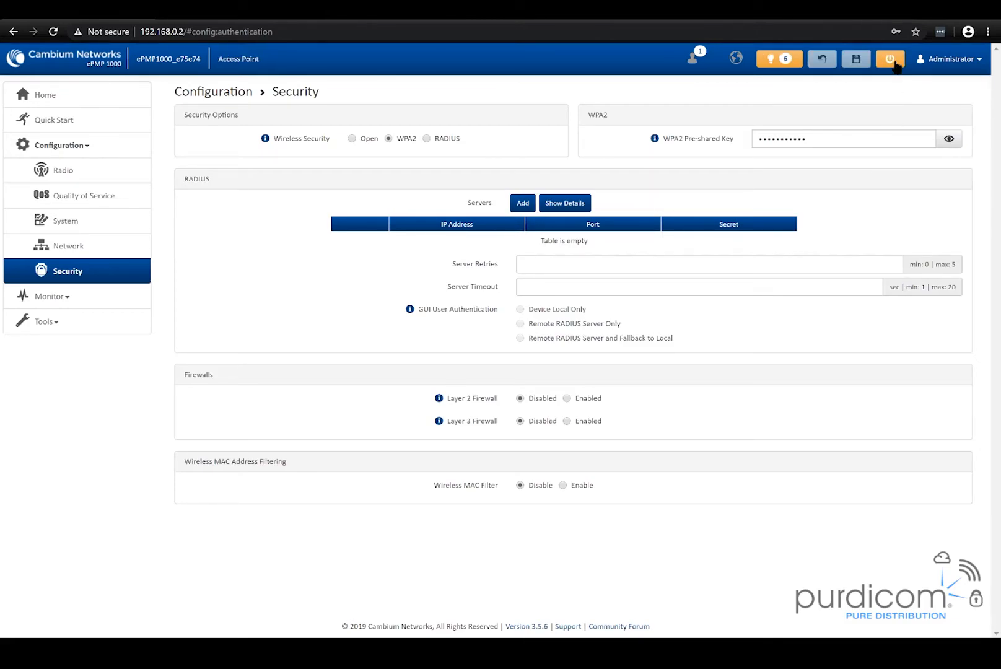
pyautogui.moveTo(896, 69)
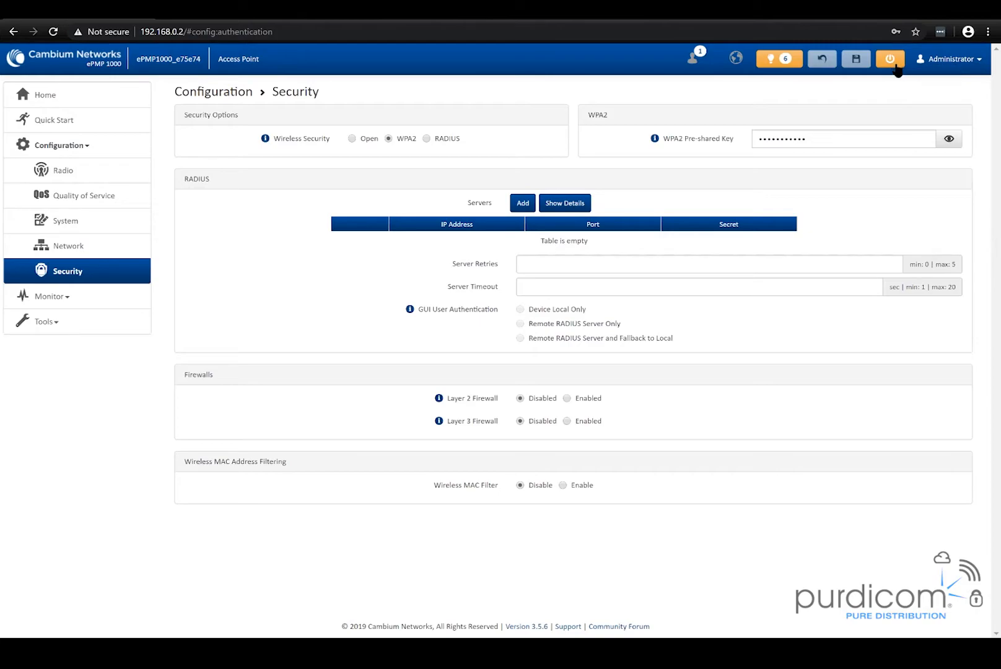
# - Reboot the radio from the header and confirm the connectivity-loss warning
pyautogui.click(890, 59)
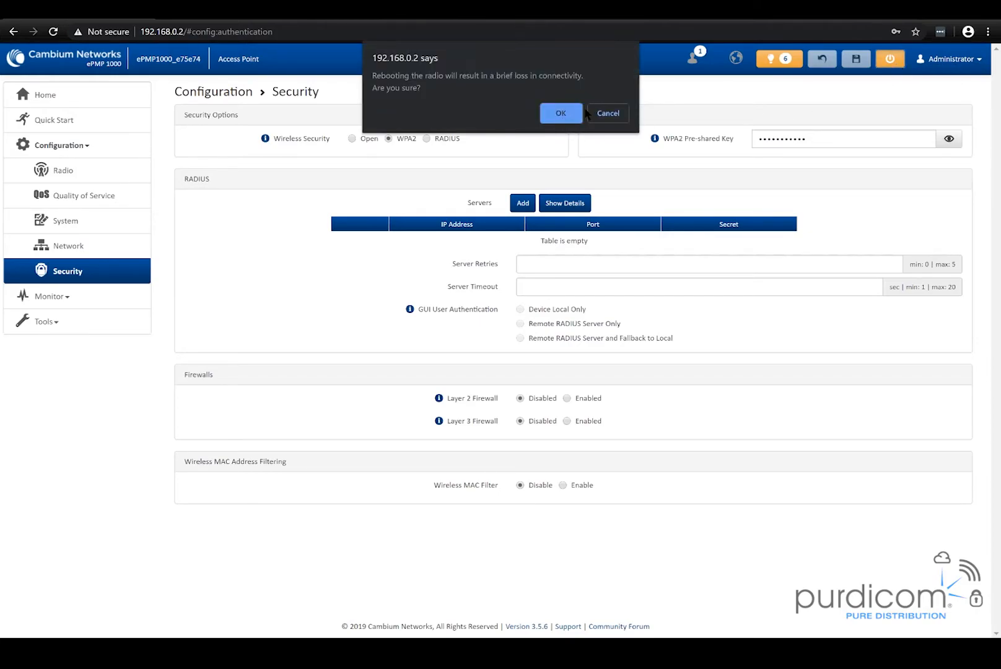
pyautogui.click(560, 113)
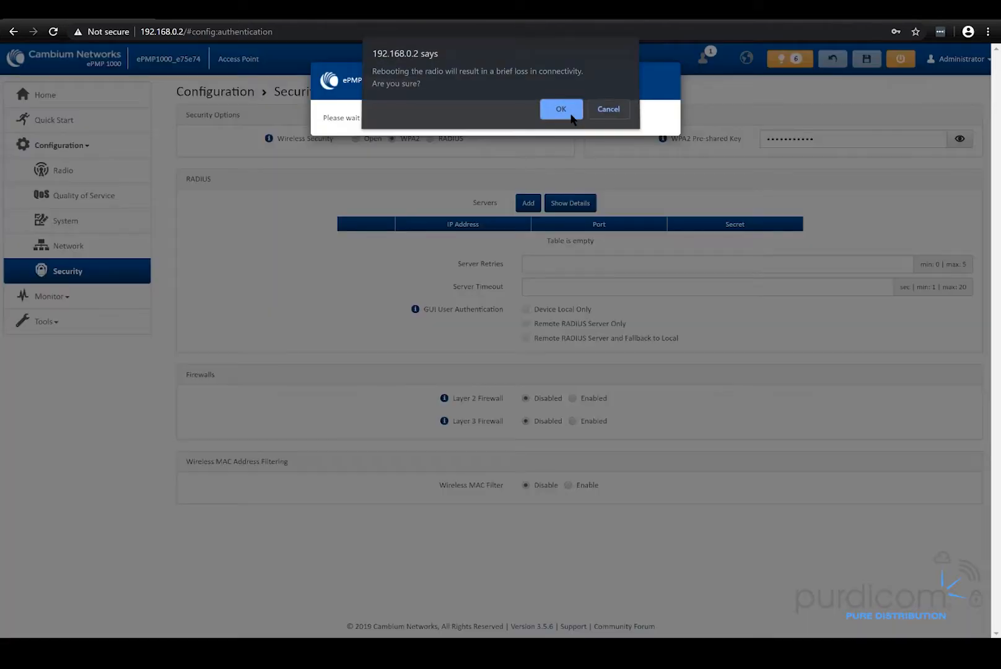
pyautogui.click(561, 109)
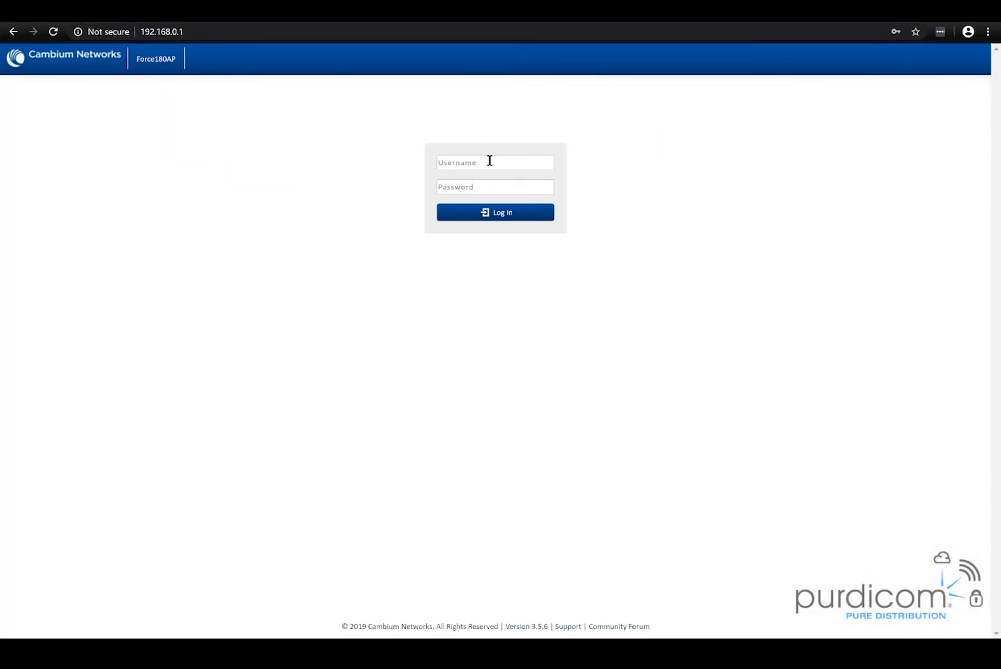
pyautogui.moveTo(167, 46)
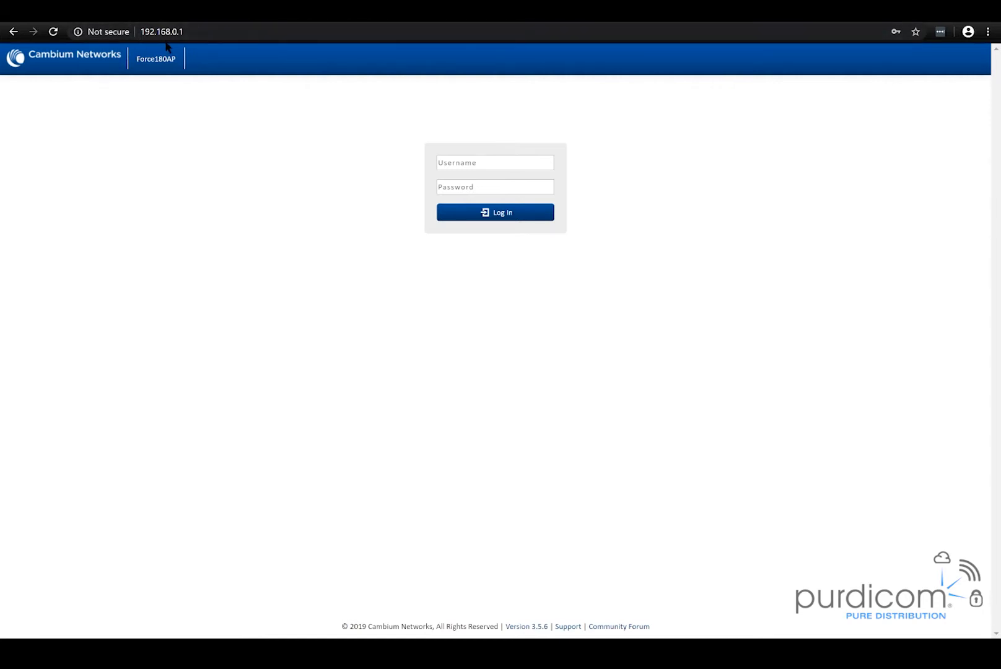
# - Log in to Force180AP at 192.168.0.1 as admin and dismiss Chrome's Save password bubble
pyautogui.click(494, 162)
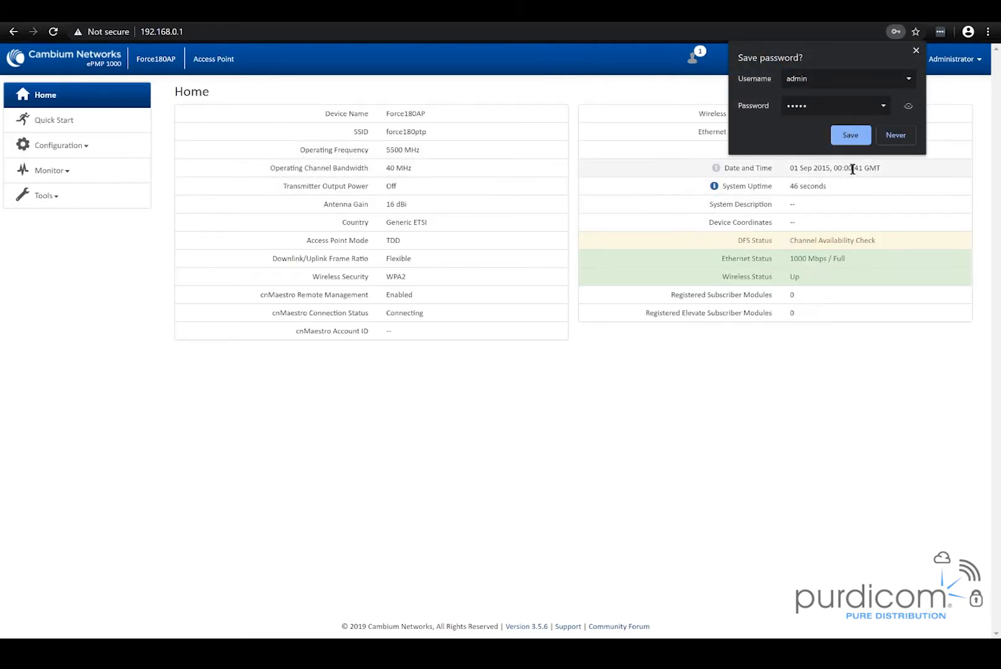
pyautogui.click(850, 135)
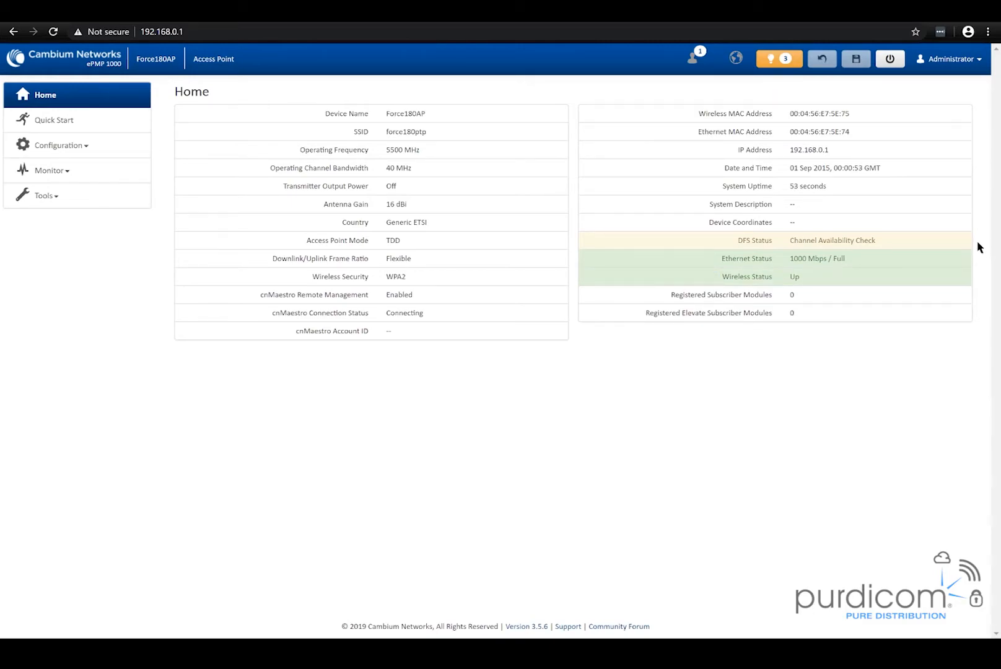
pyautogui.moveTo(982, 411)
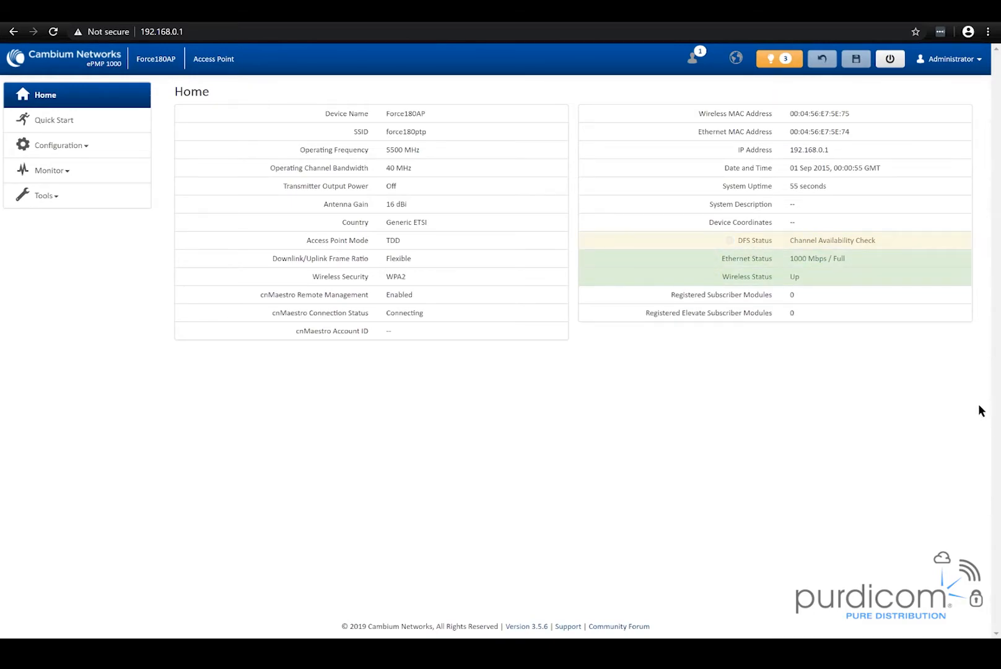
pyautogui.moveTo(873, 441)
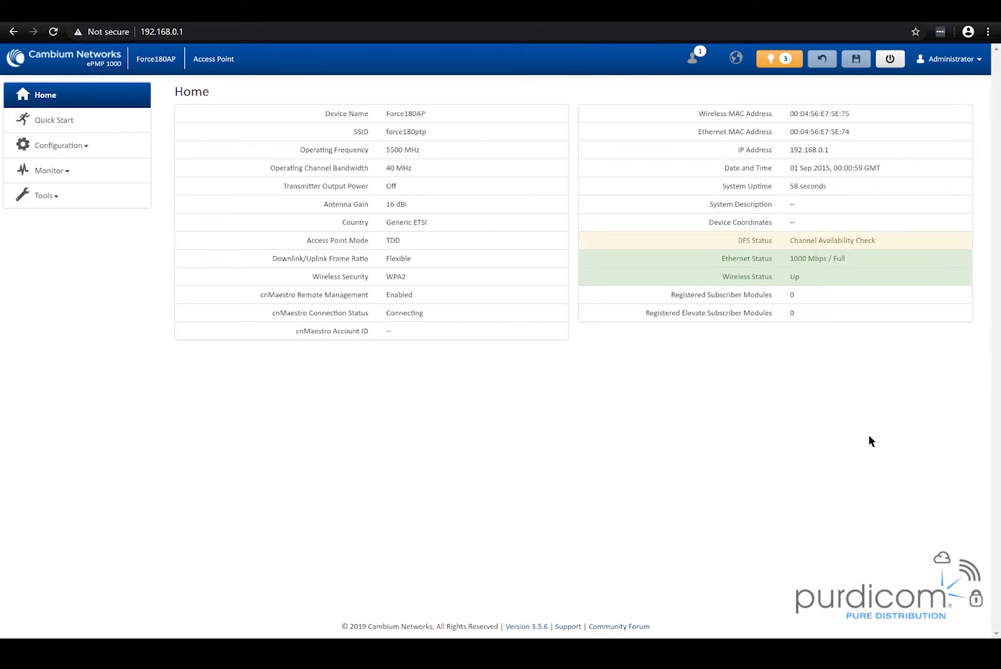
pyautogui.moveTo(832, 476)
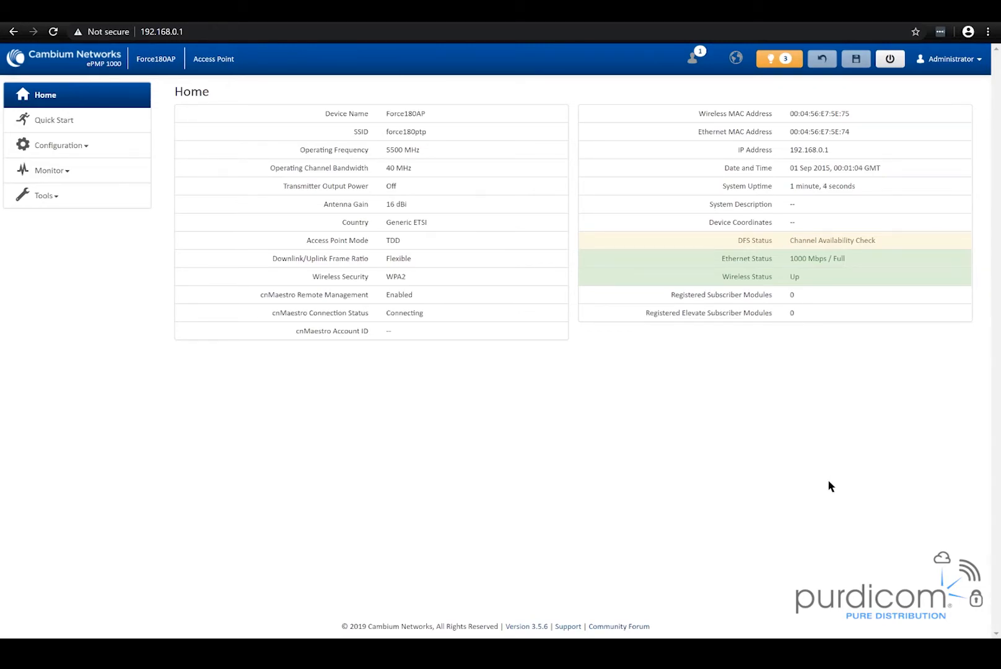
pyautogui.moveTo(663, 556)
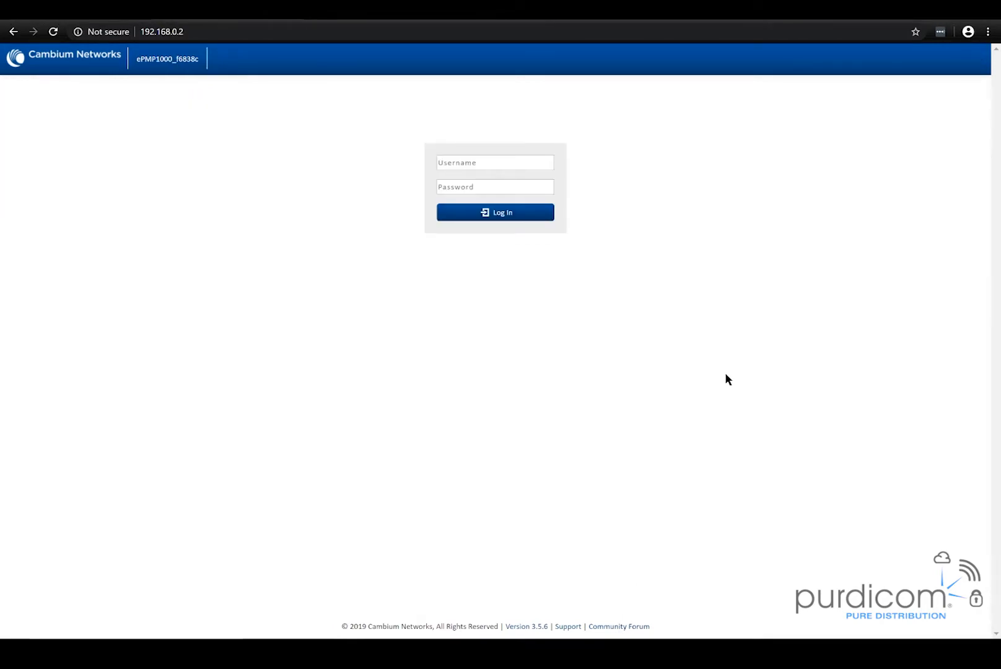
pyautogui.moveTo(254, 71)
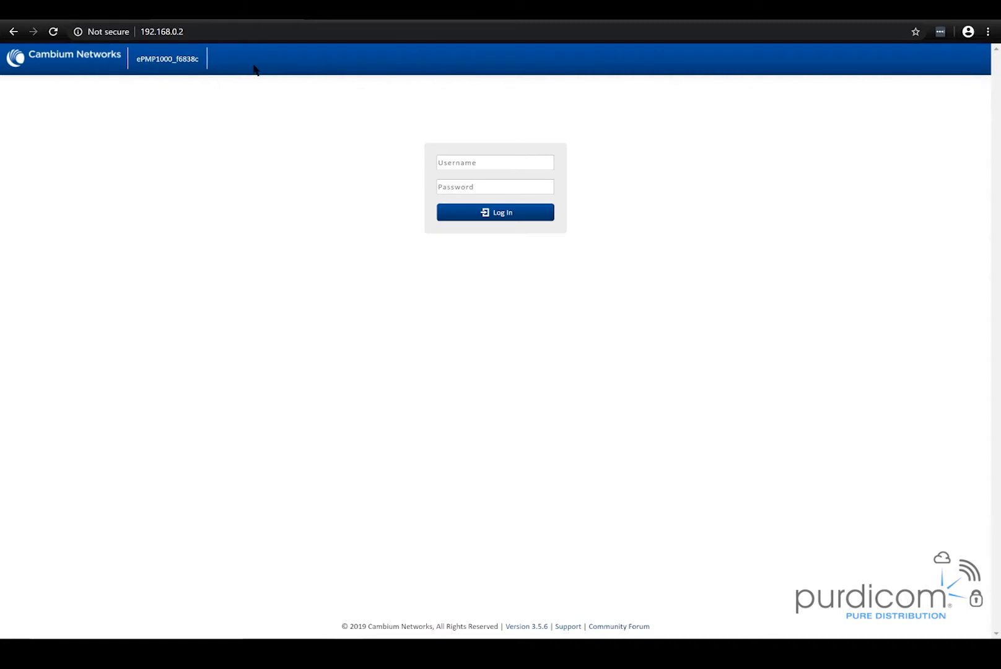
pyautogui.moveTo(289, 73)
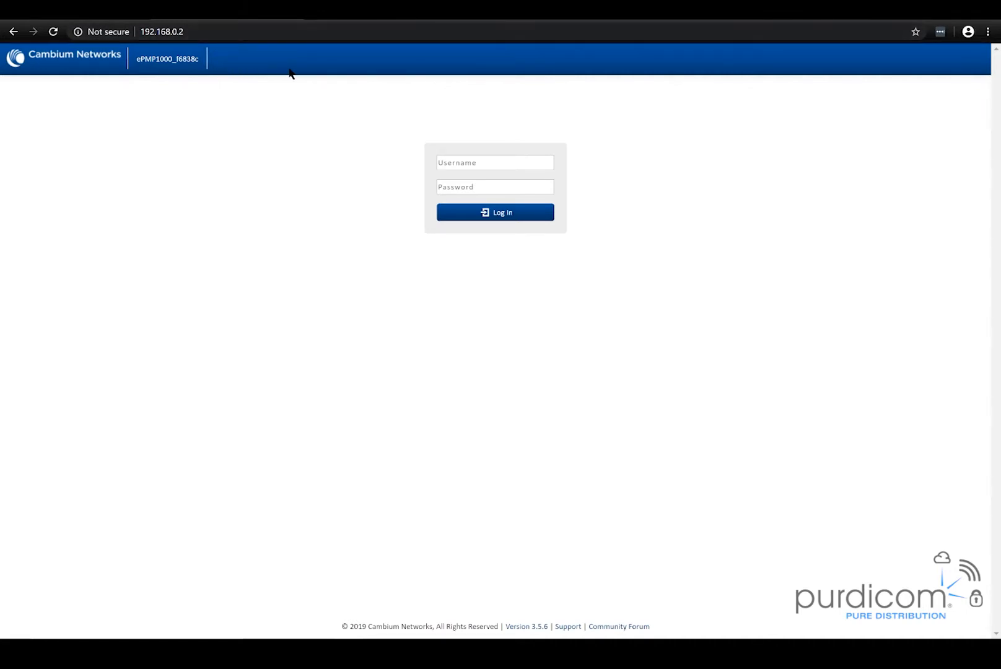
pyautogui.moveTo(228, 44)
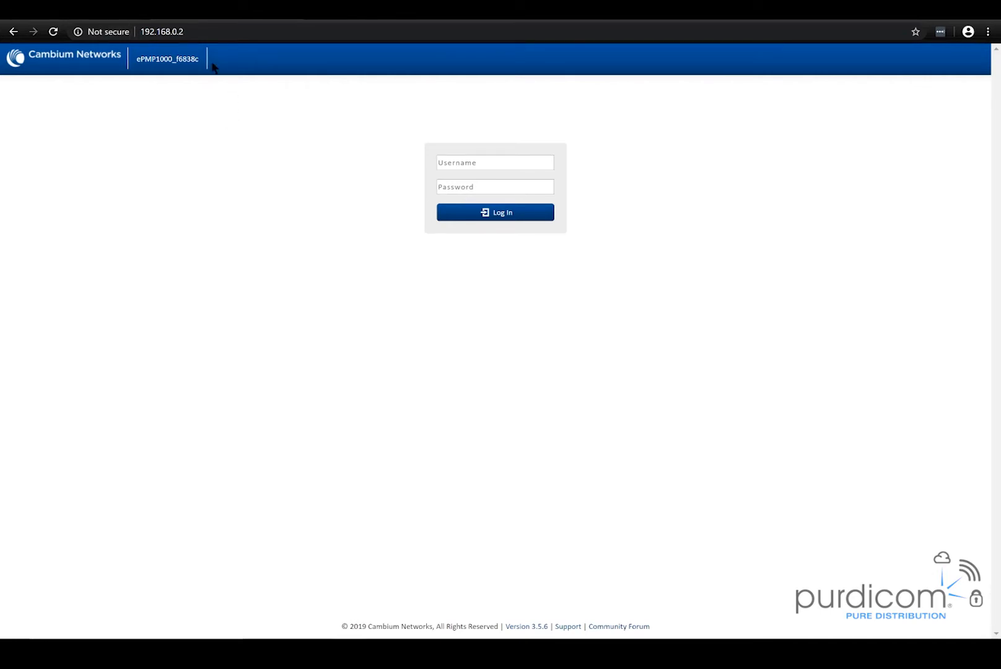
# - Log in to the subscriber module at 192.168.0.2 with the admin credentials
pyautogui.click(494, 163)
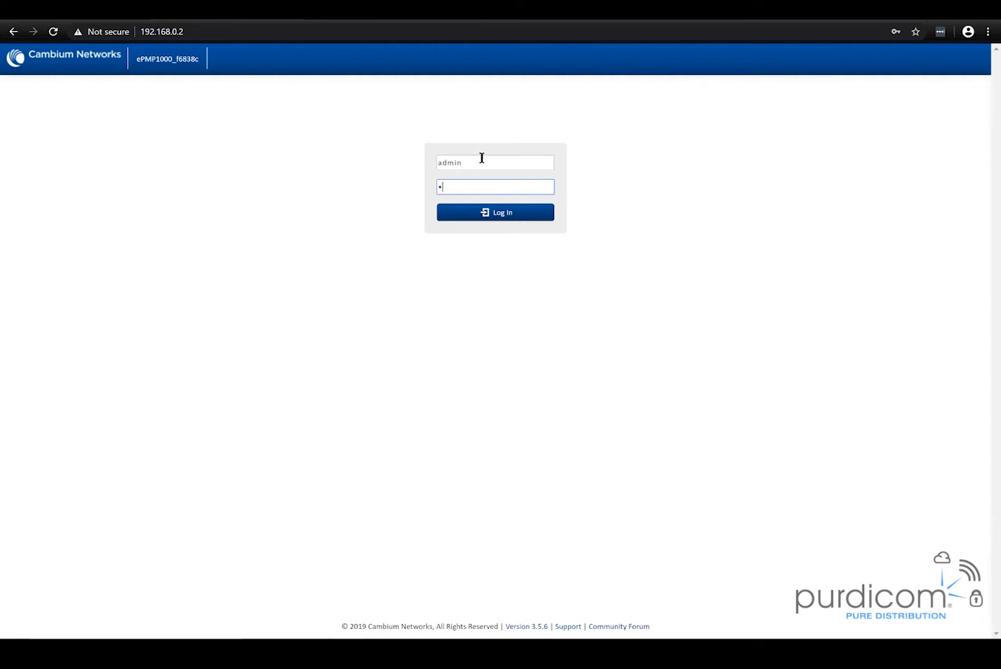
pyautogui.click(494, 212)
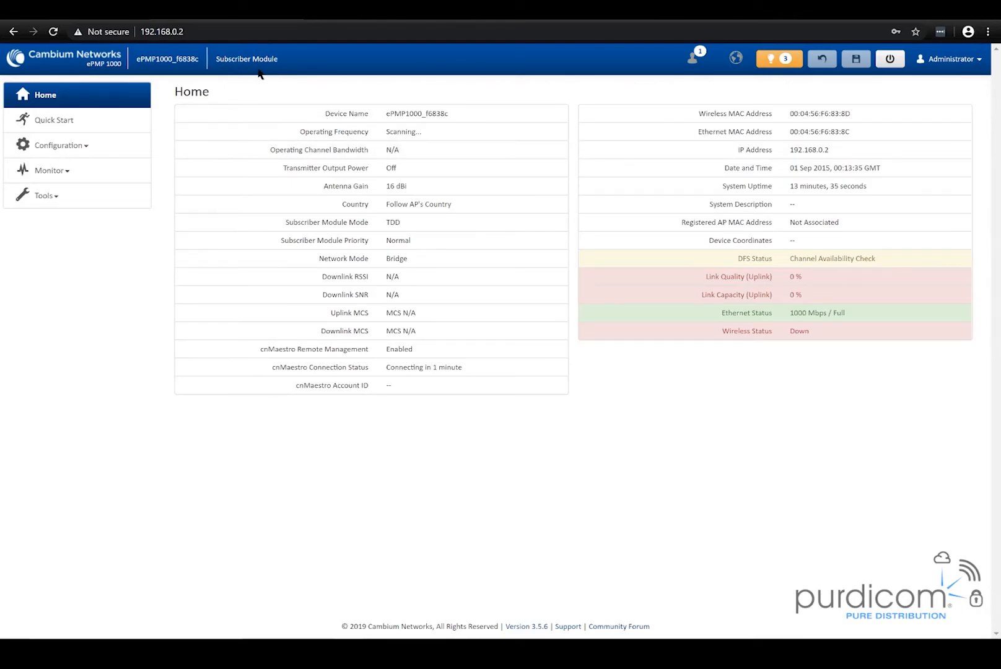
pyautogui.moveTo(291, 69)
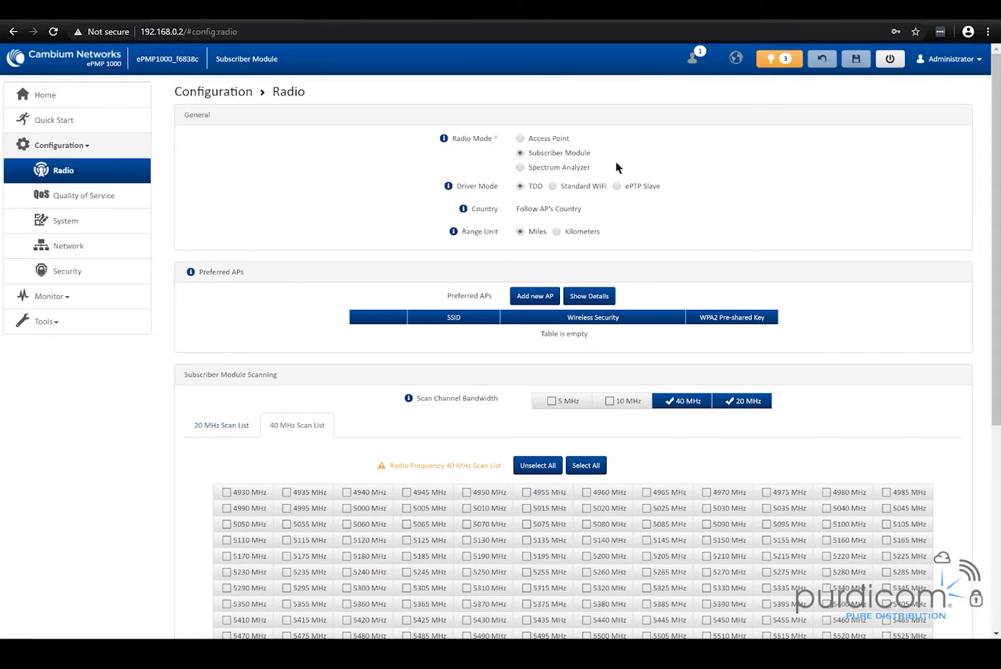
pyautogui.moveTo(598, 163)
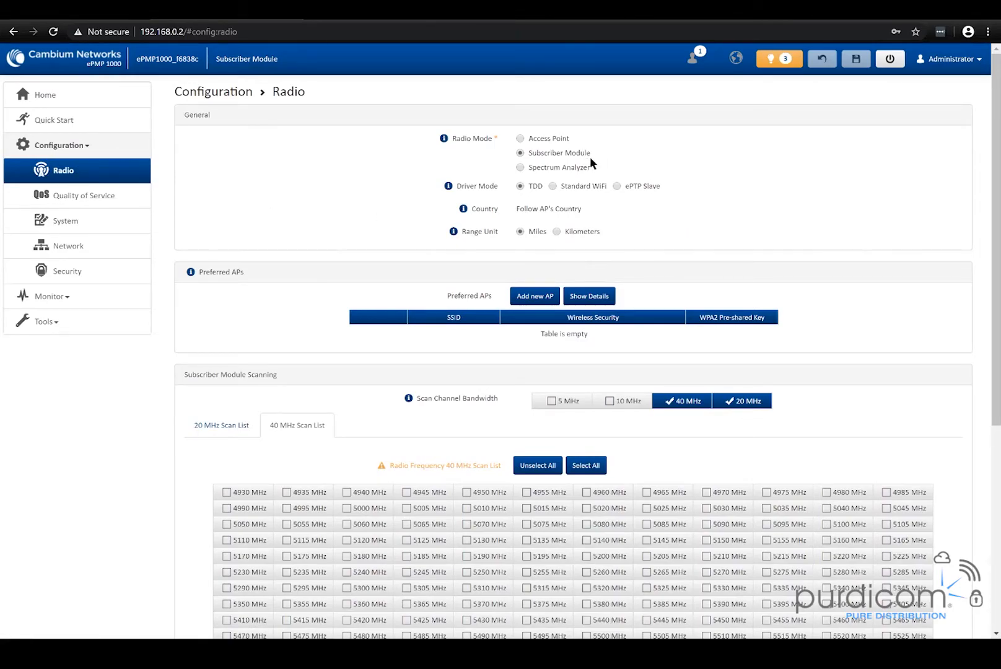
pyautogui.moveTo(586, 220)
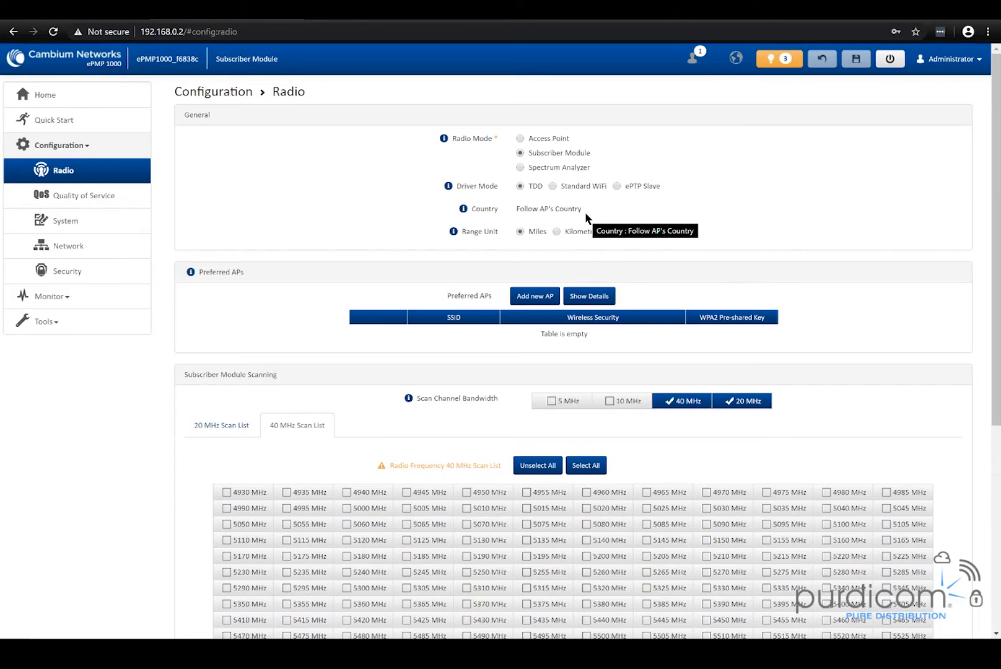
pyautogui.moveTo(519, 250)
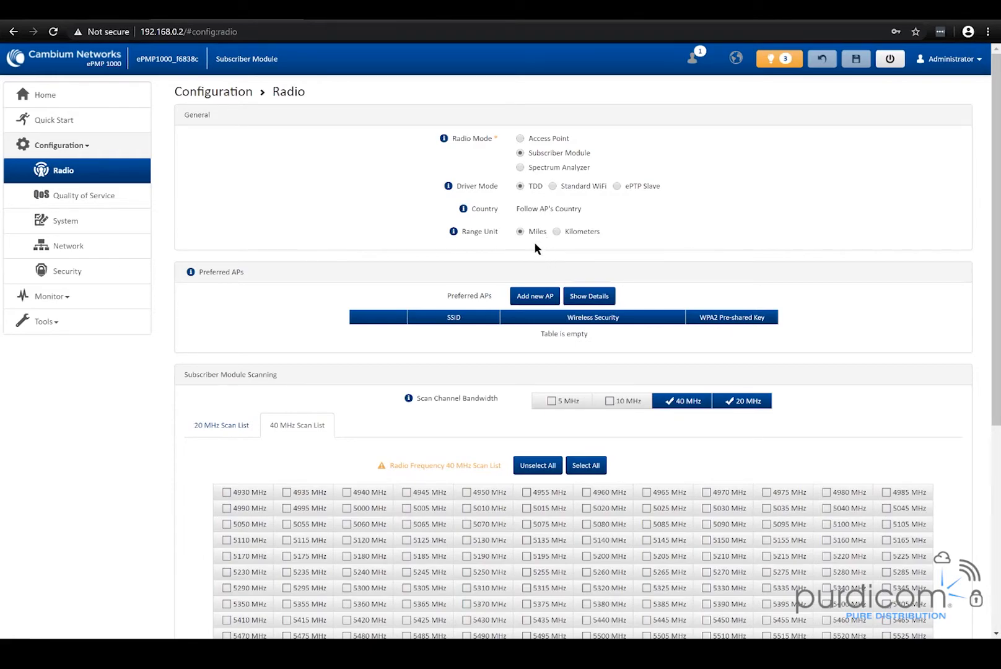
# - Uncheck 20 MHz scan bandwidth and select all 207 frequencies in the 40 MHz scan list
pyautogui.scroll(-3)
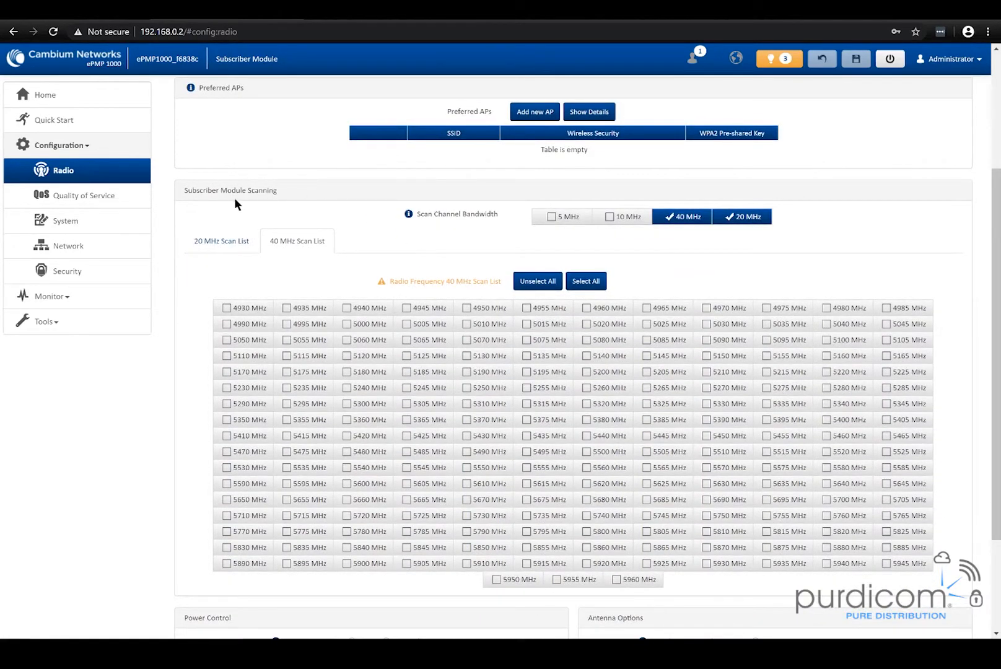
pyautogui.moveTo(674, 267)
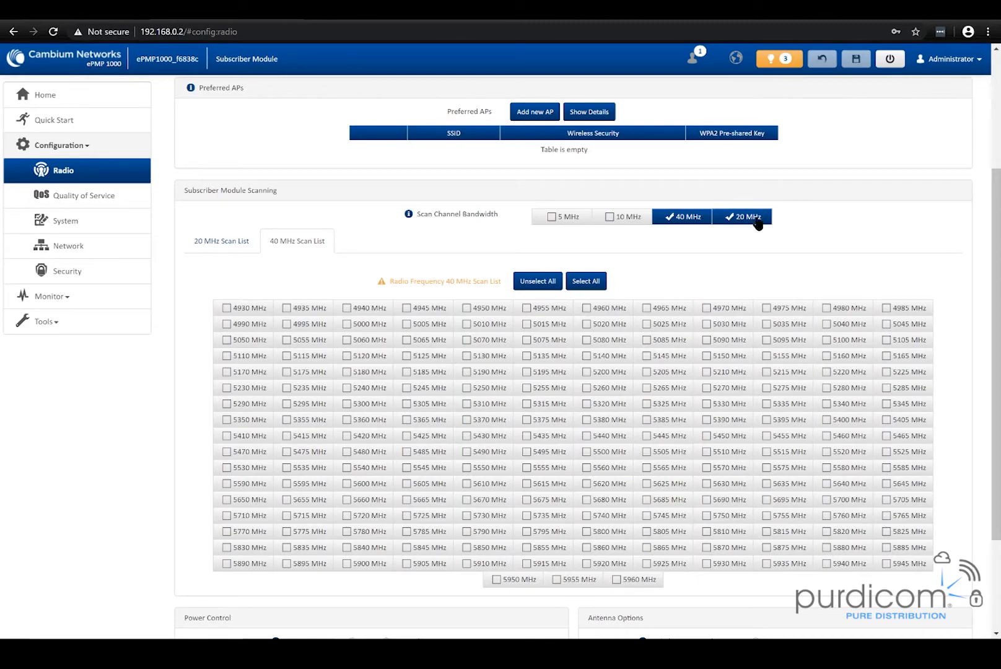
pyautogui.click(743, 217)
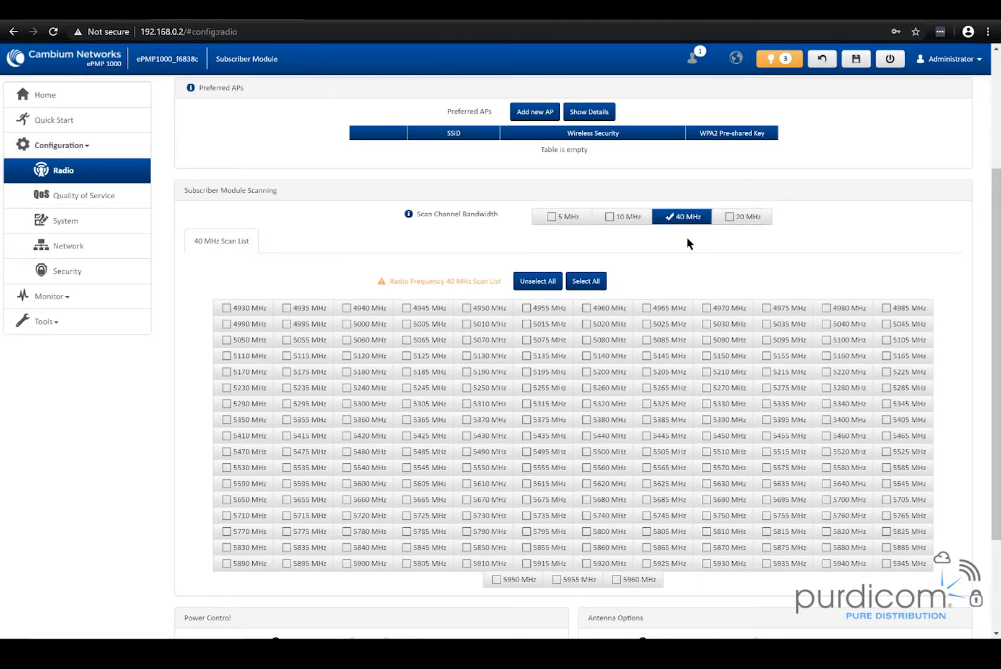
pyautogui.moveTo(689, 235)
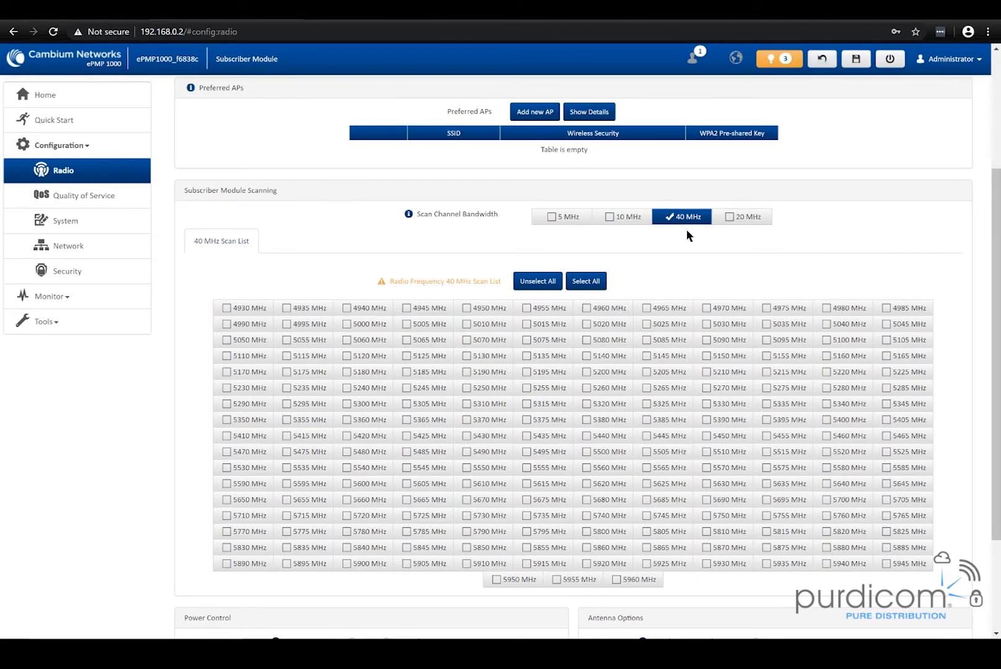
pyautogui.scroll(-3)
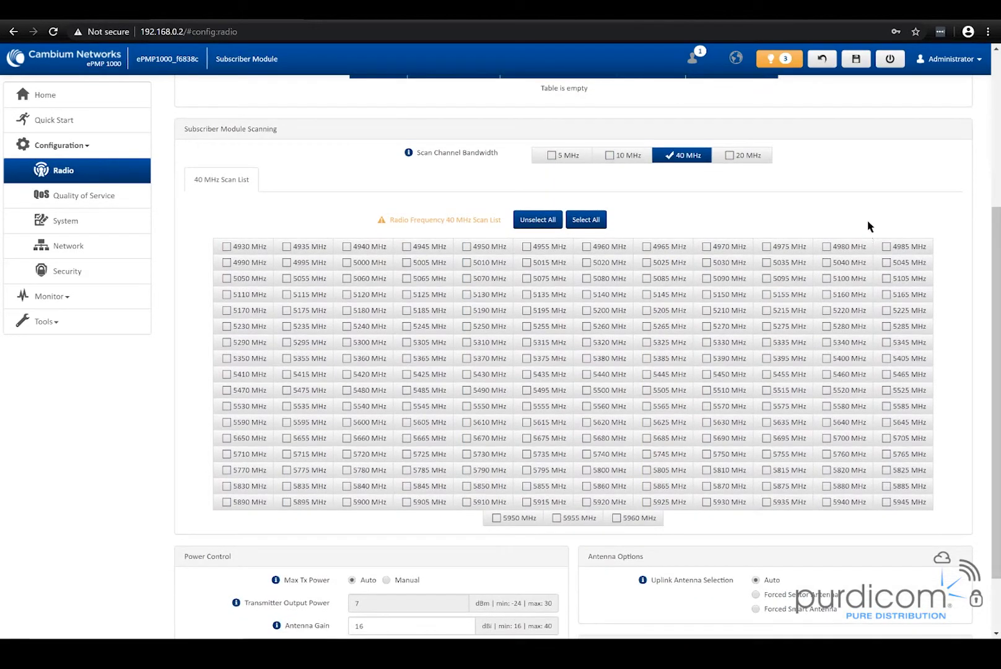
pyautogui.moveTo(665, 203)
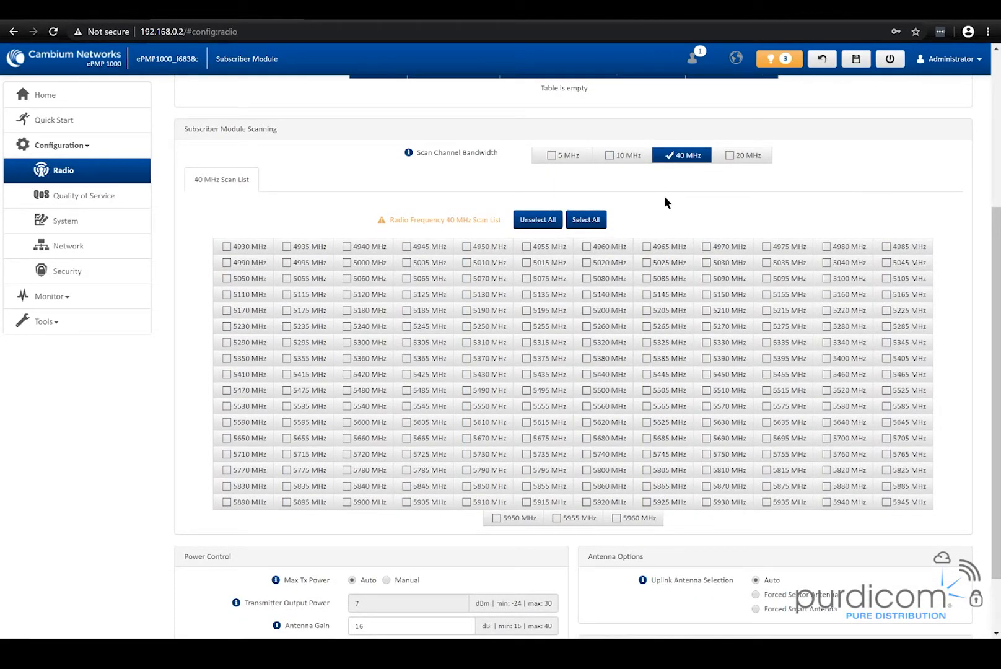
pyautogui.click(585, 219)
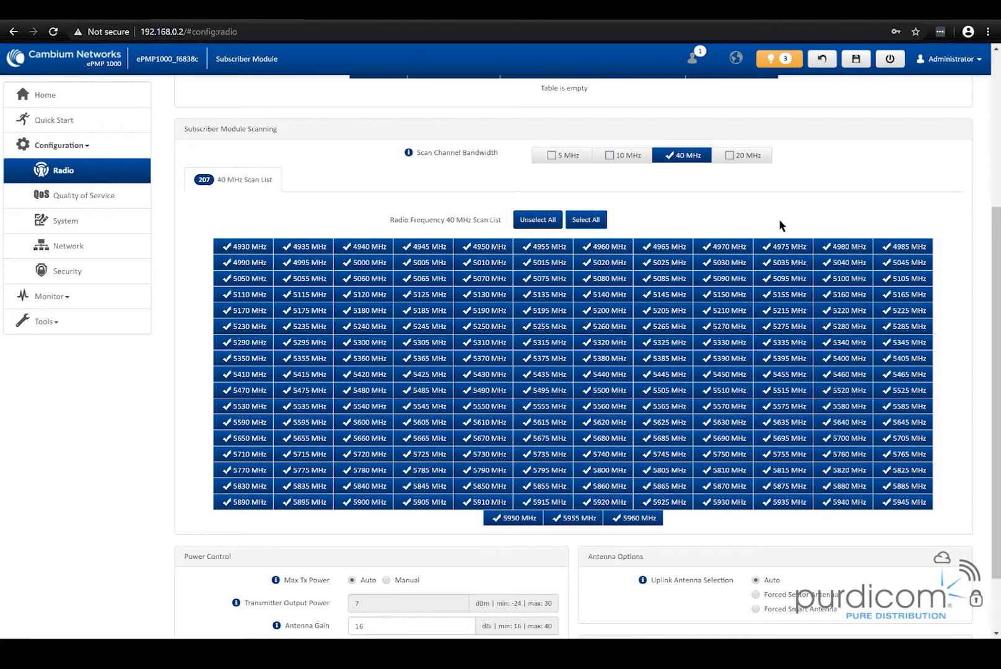
pyautogui.moveTo(777, 230)
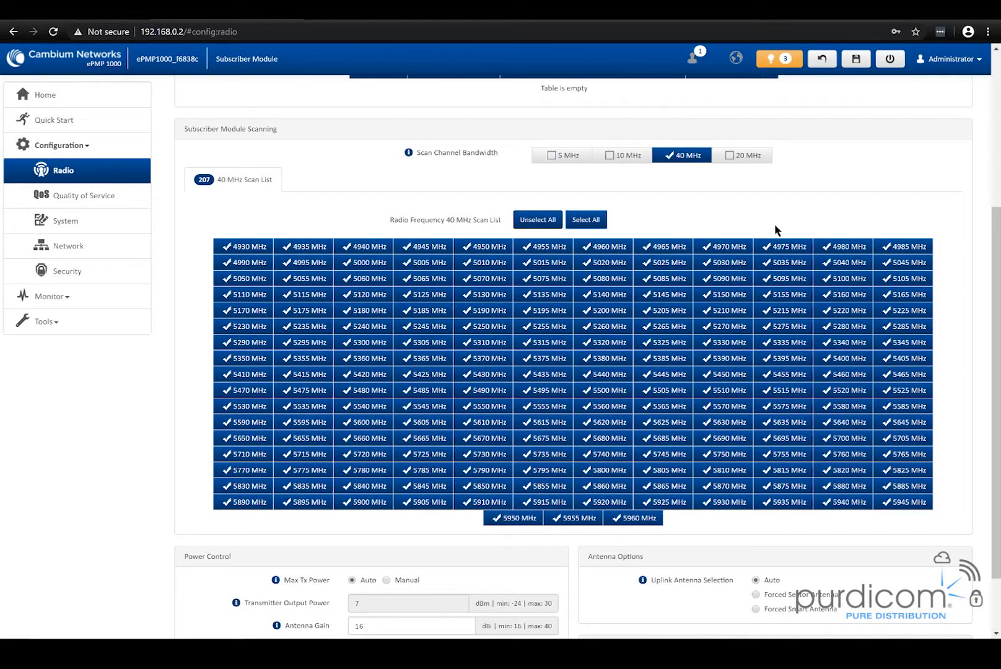
pyautogui.moveTo(777, 246)
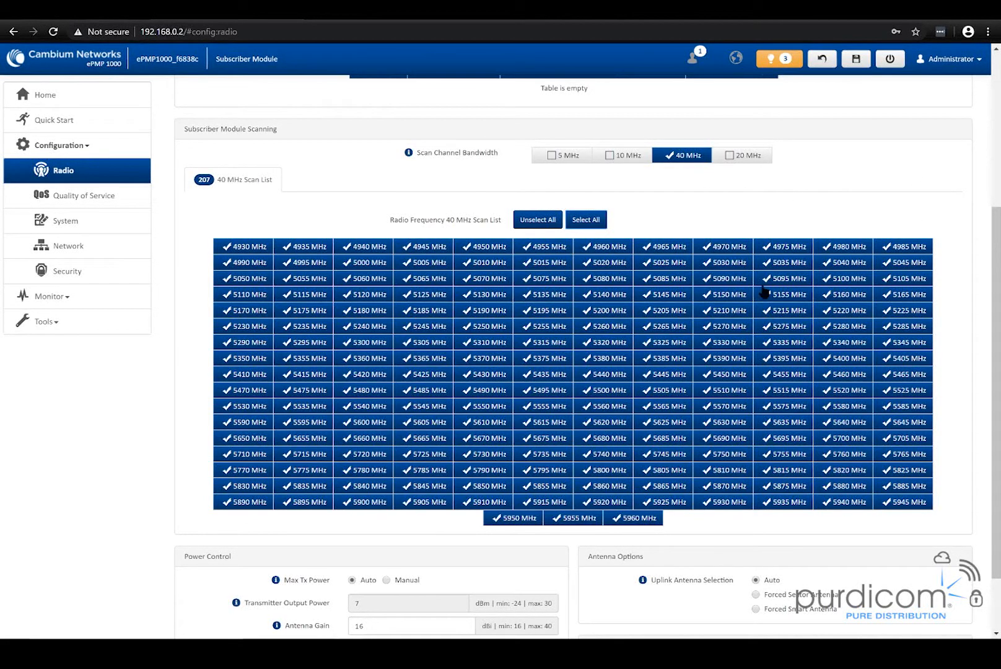
pyautogui.scroll(-3)
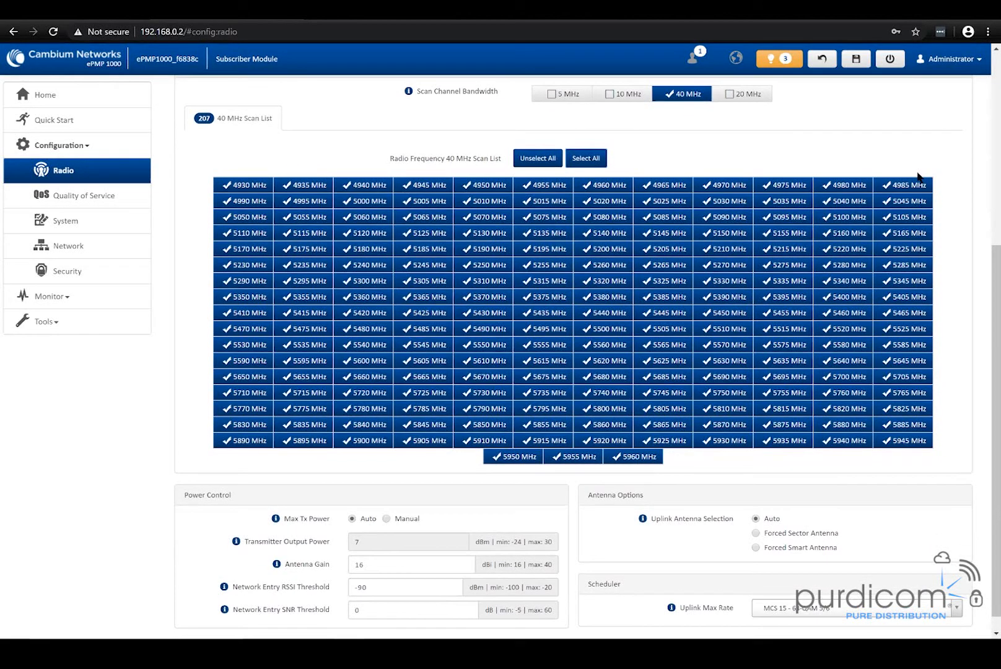
pyautogui.scroll(-3)
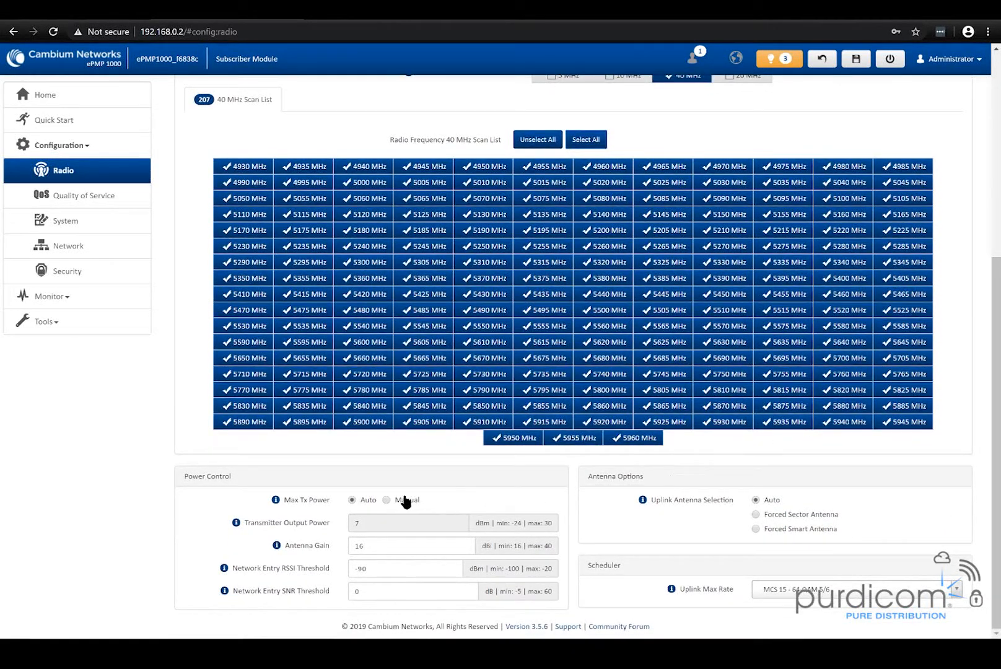
pyautogui.moveTo(224, 486)
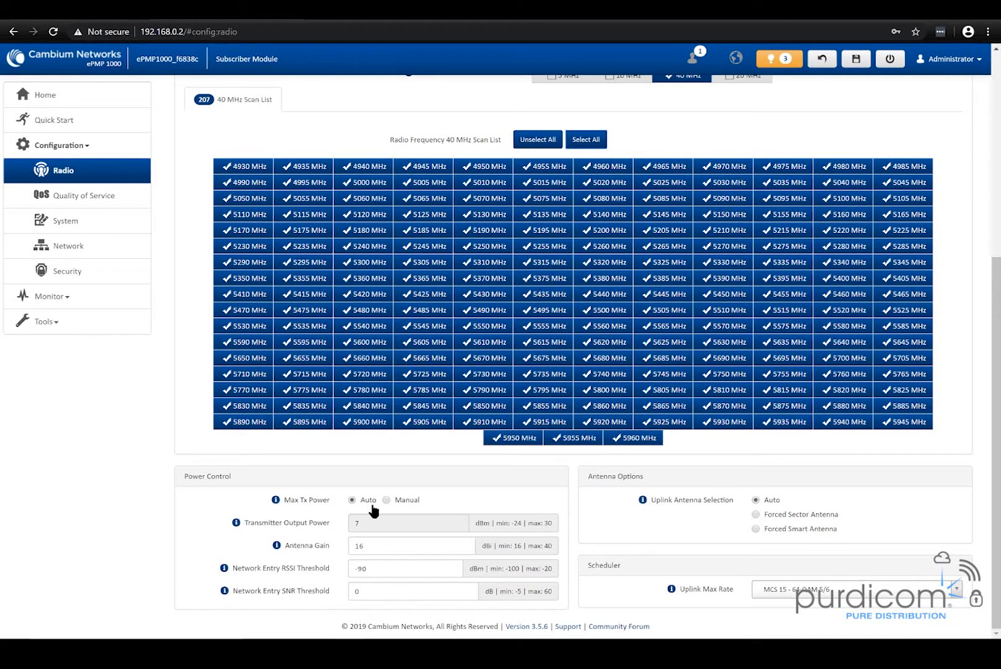
pyautogui.moveTo(460, 504)
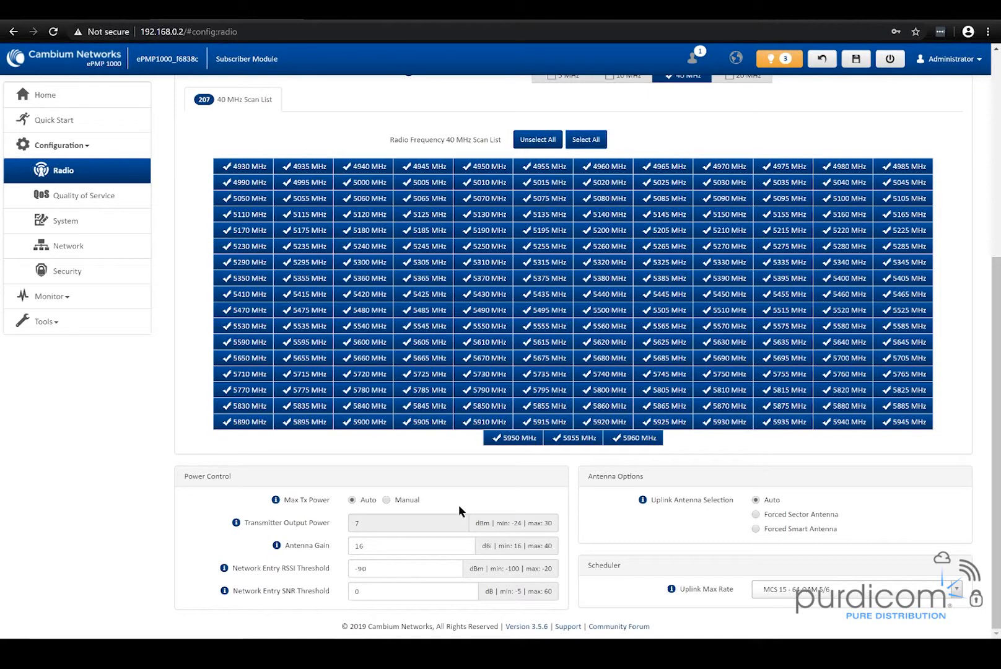
pyautogui.moveTo(466, 501)
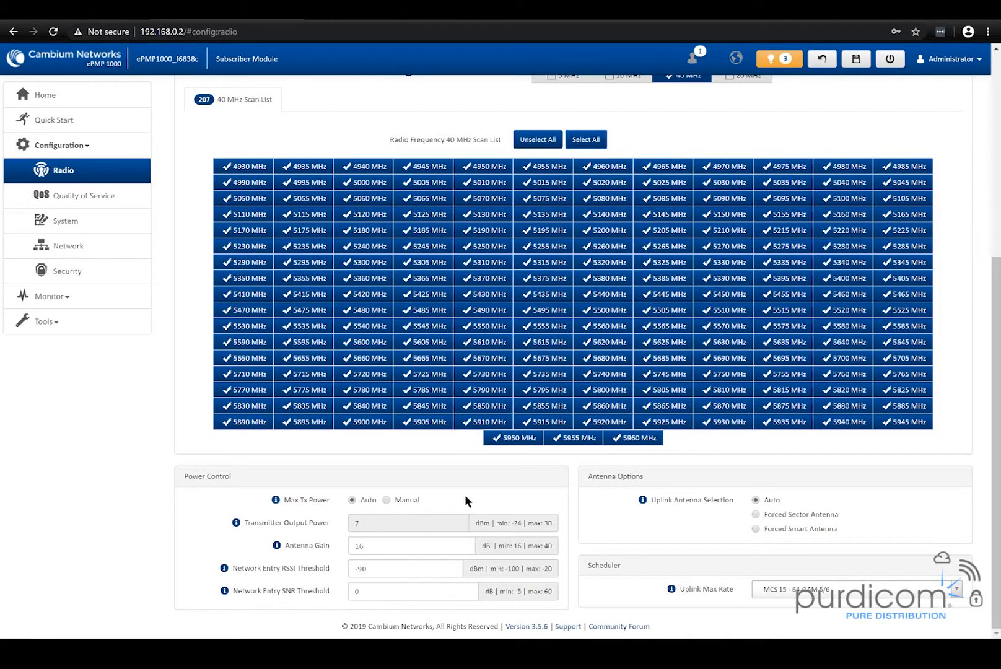
pyautogui.moveTo(463, 510)
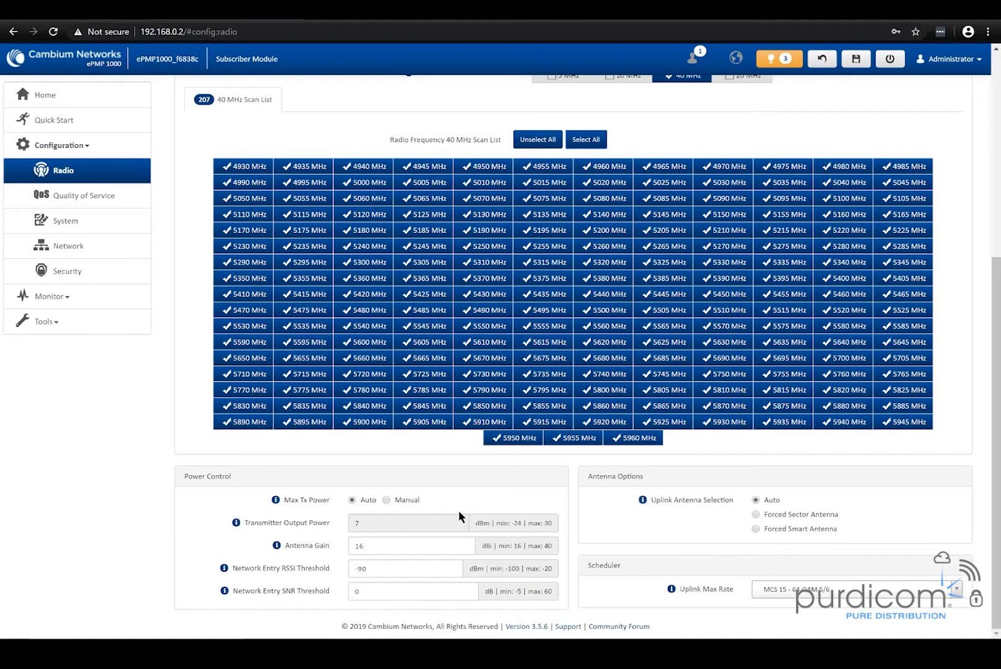
pyautogui.moveTo(906, 531)
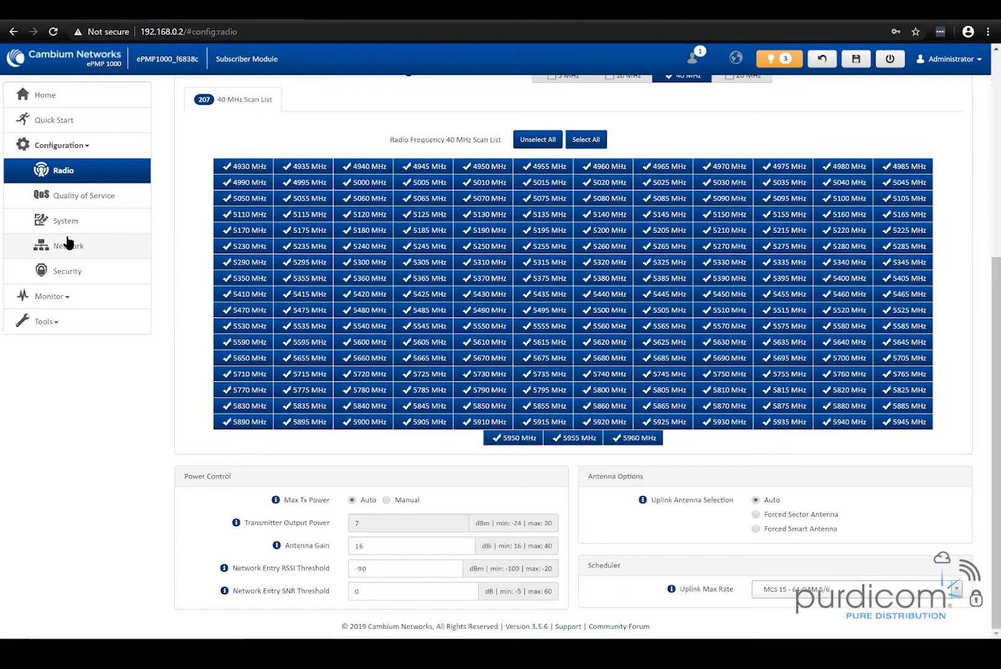
# - On the System page, name the device Force180SM and set static NTP servers 192.168.0.254 preferred and alternate
pyautogui.click(64, 221)
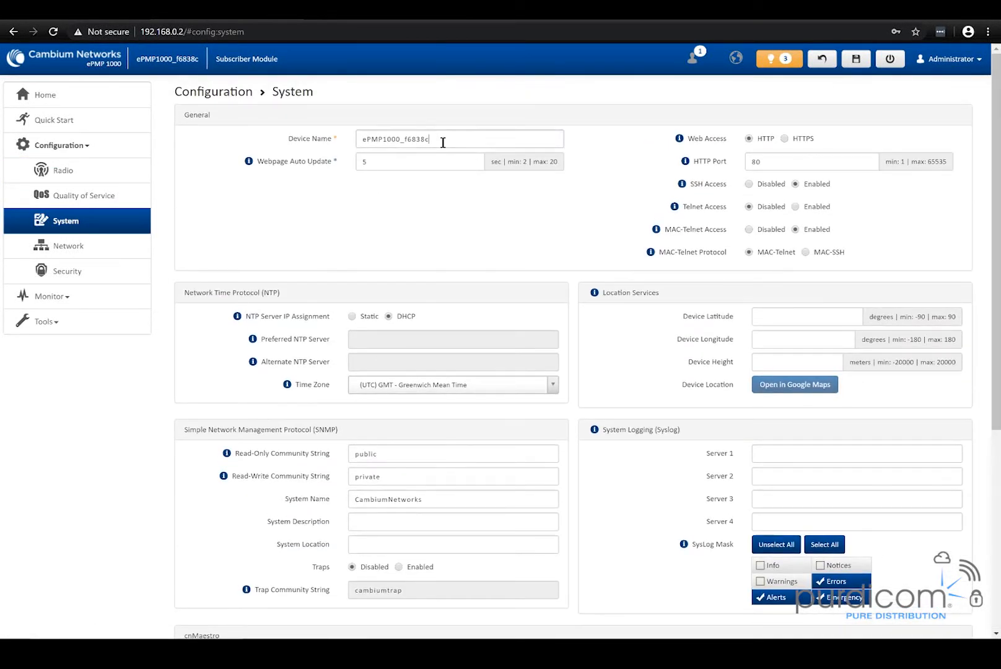
pyautogui.write('Force180SM')
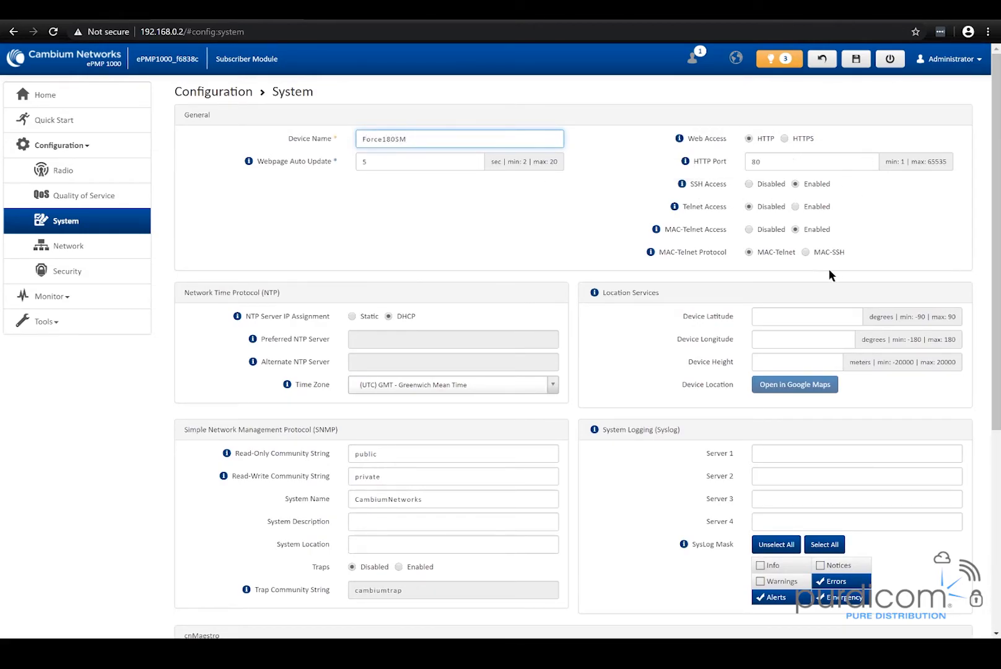
pyautogui.moveTo(858, 205)
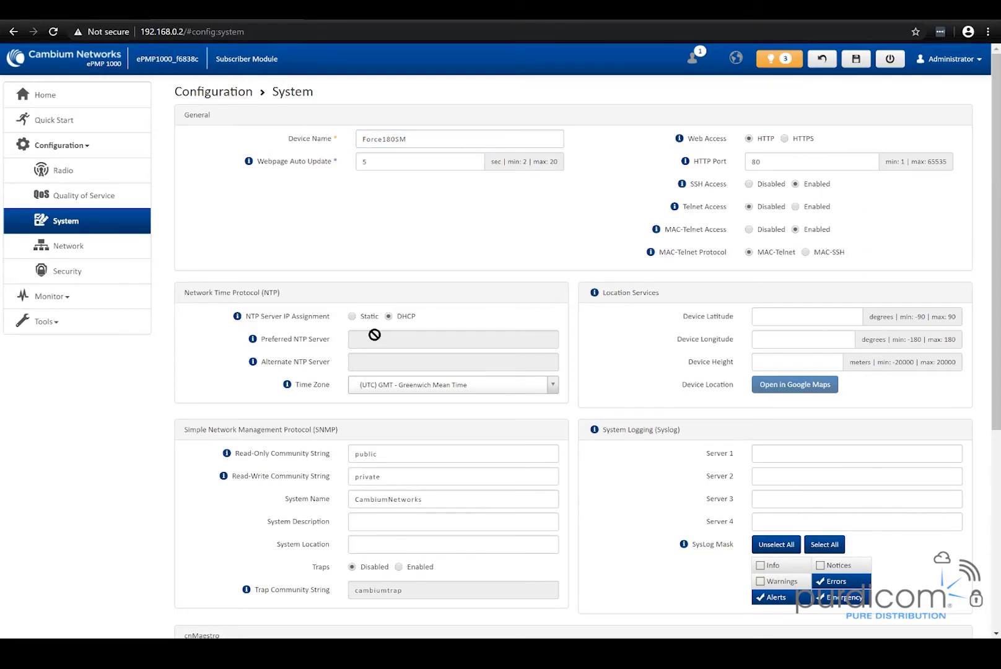
pyautogui.click(352, 316)
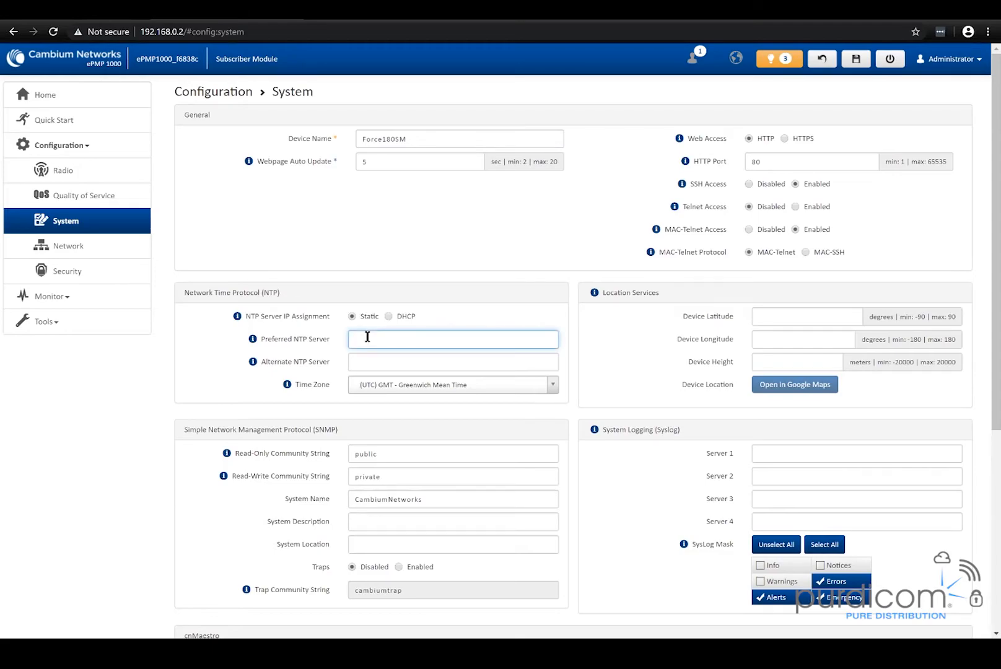
pyautogui.write('192.168.0.254')
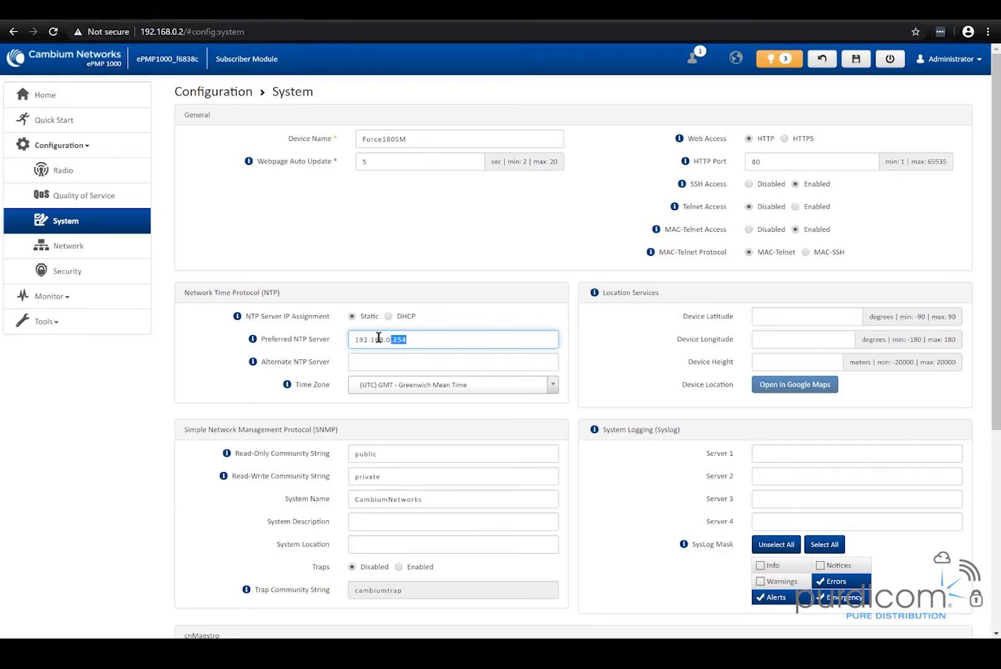
pyautogui.write('192.168.0.254')
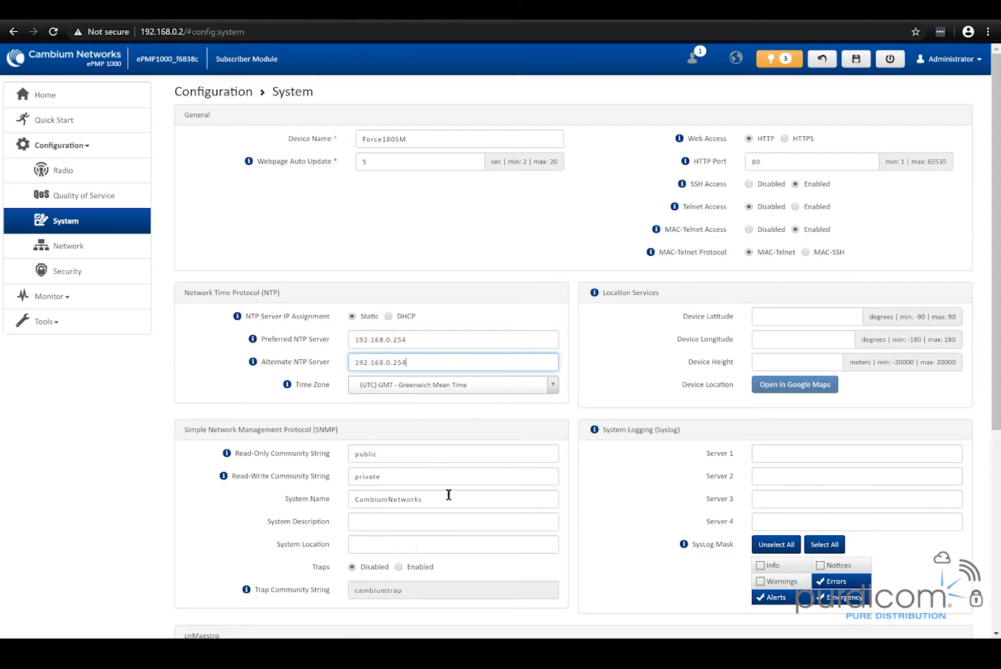
pyautogui.scroll(-3)
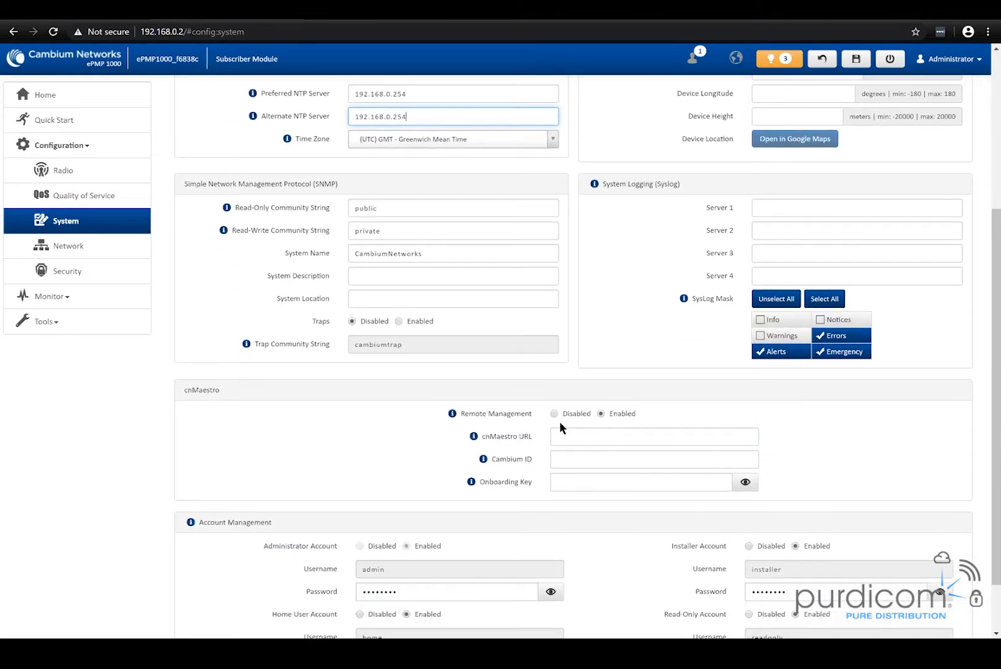
pyautogui.scroll(3)
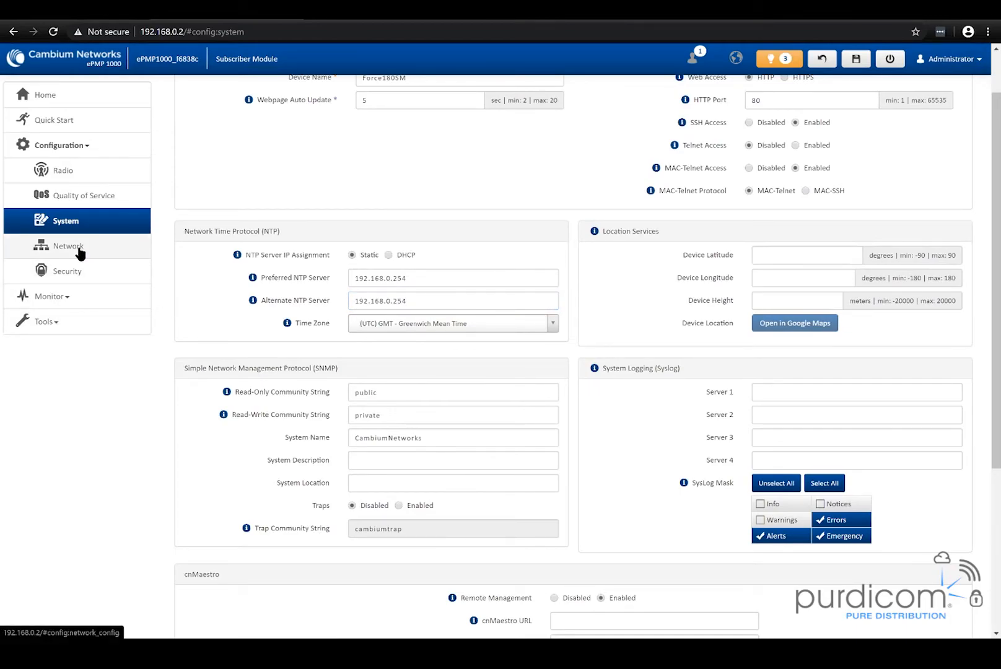
# - On the Network page, set gateway and DNS to 192.168.0.254 and confirm Bridge mode, static IP 192.168.0.2
pyautogui.click(69, 245)
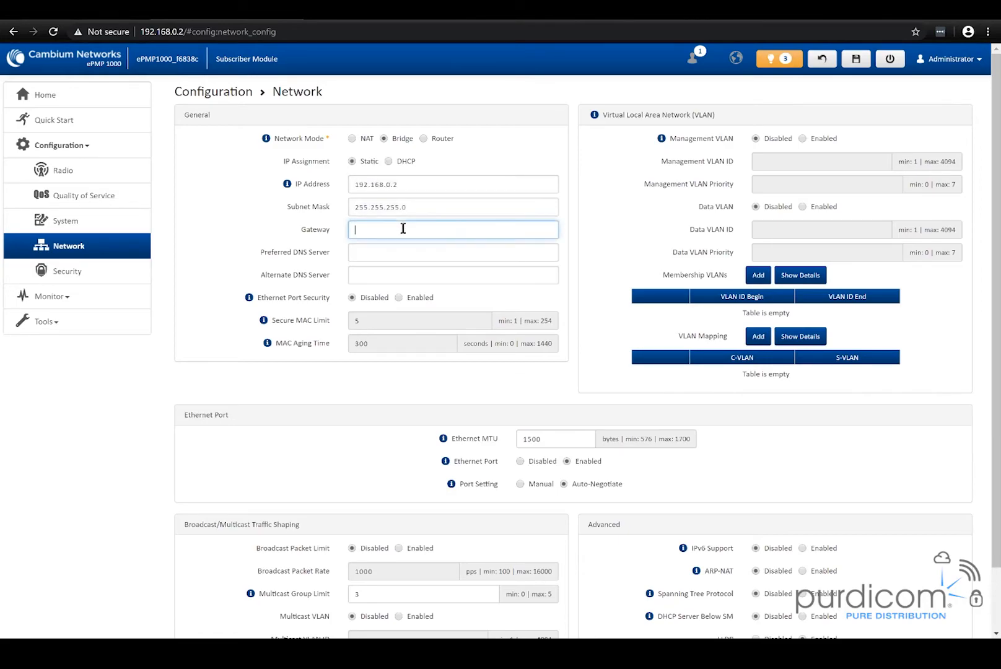
pyautogui.write('192.168.0.254')
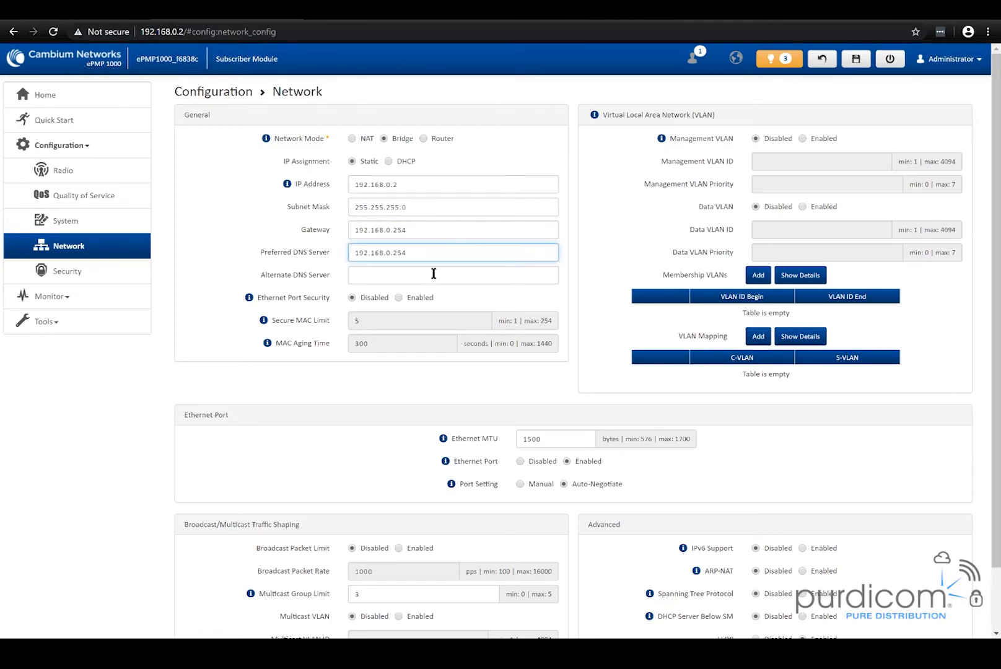
pyautogui.write('192.168.0.254')
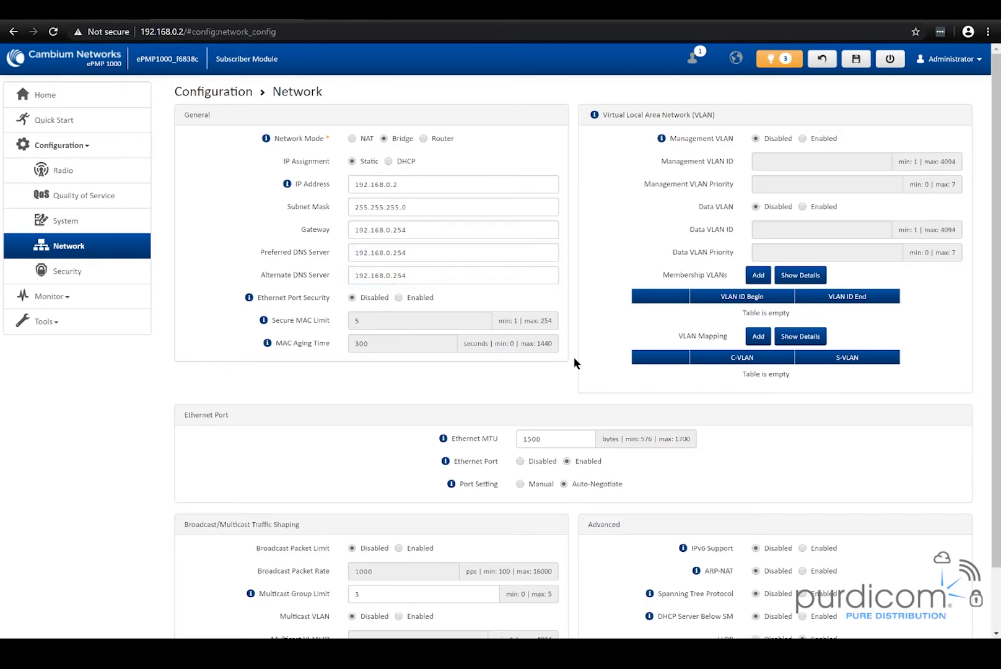
pyautogui.scroll(-3)
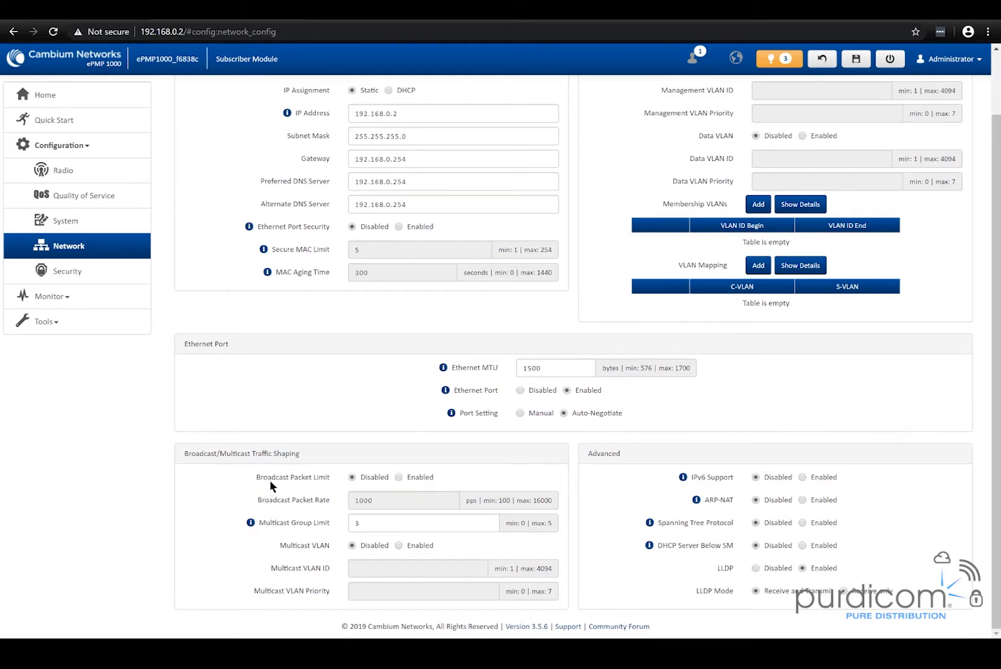
pyautogui.moveTo(720, 599)
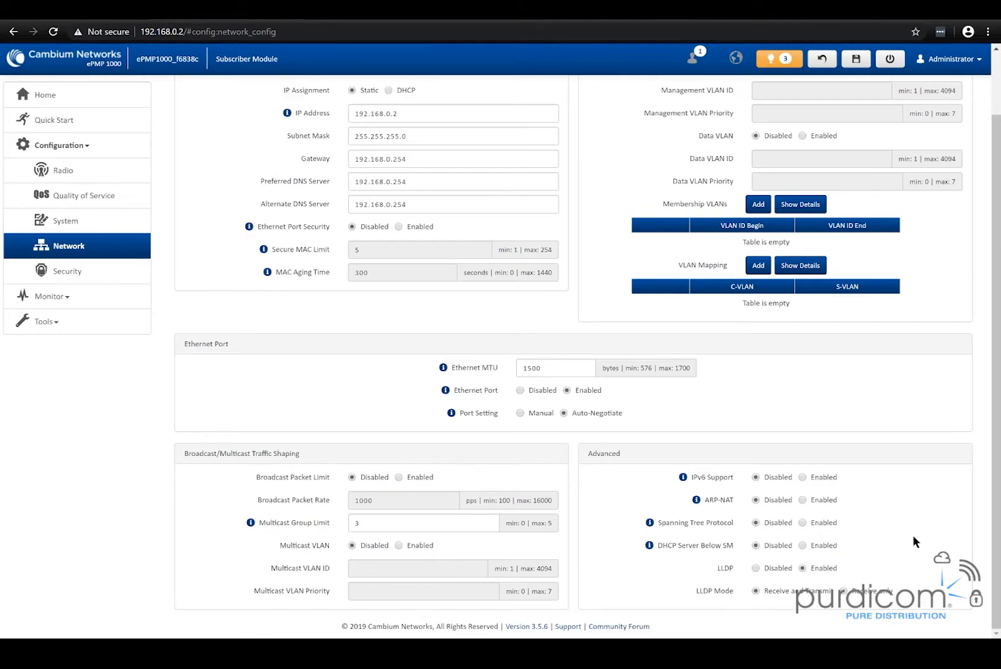
pyautogui.scroll(3)
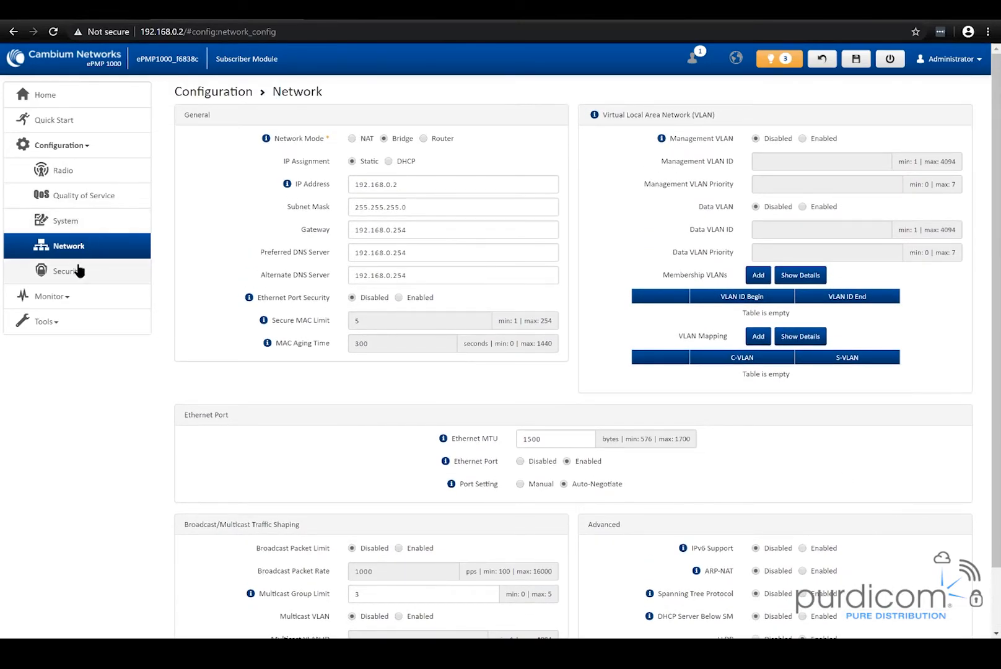
pyautogui.click(67, 270)
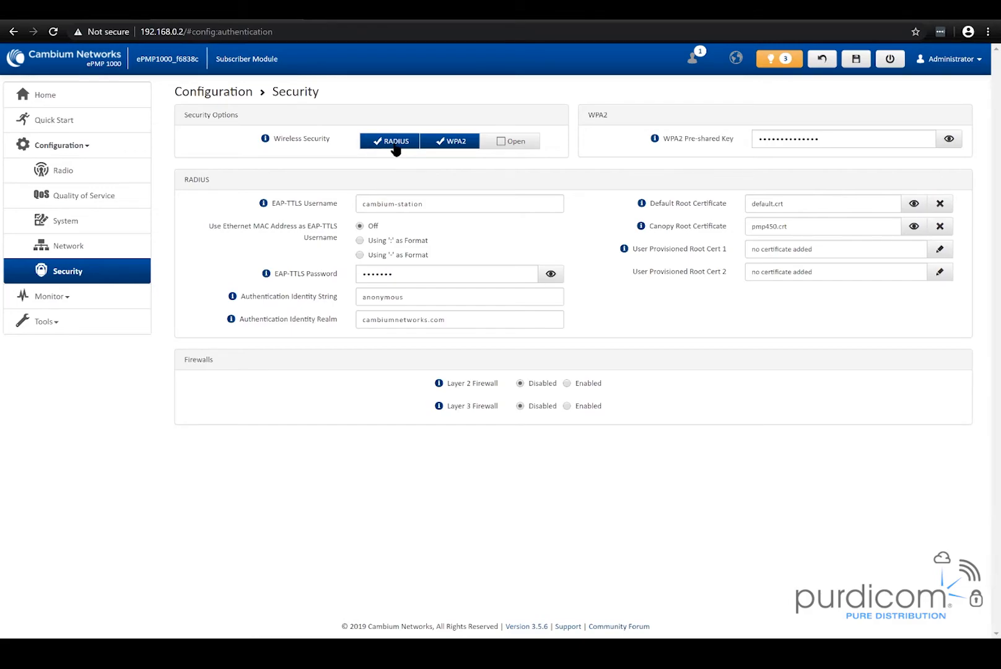
pyautogui.click(389, 140)
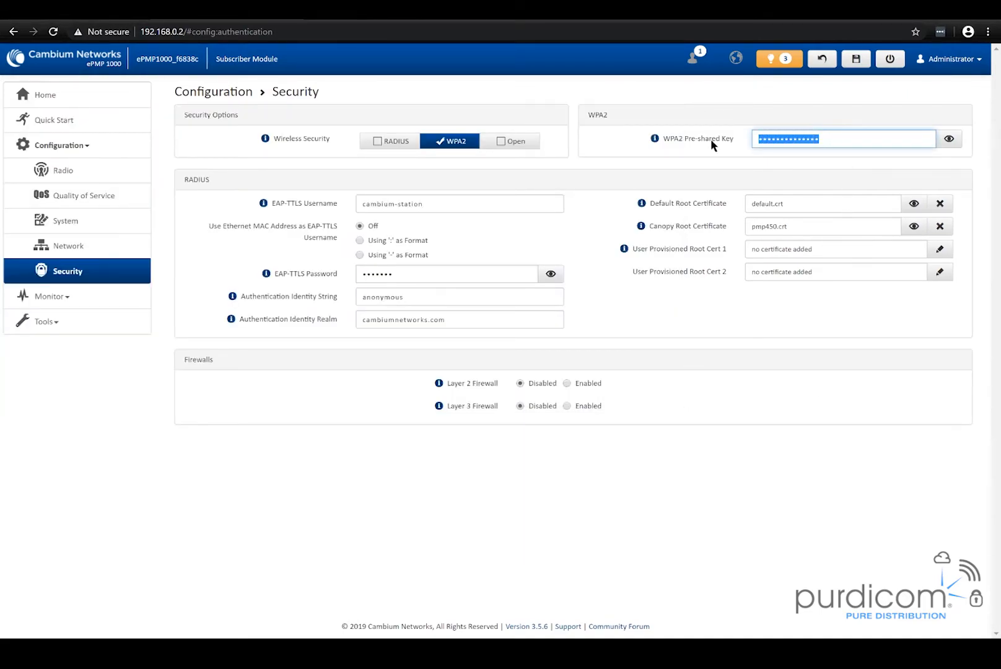
pyautogui.click(949, 138)
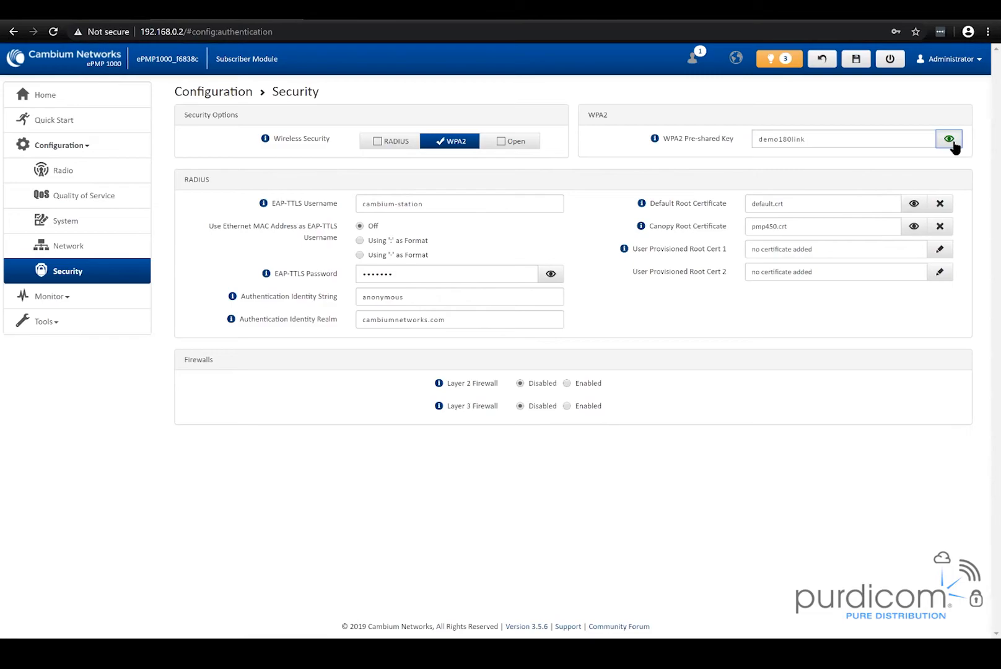
pyautogui.click(949, 139)
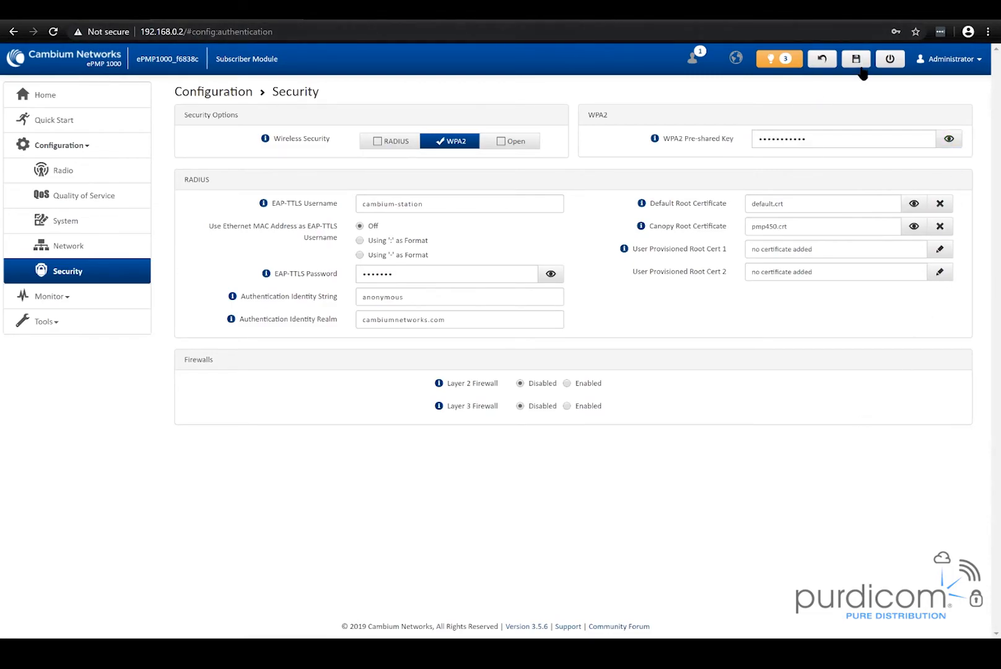
# - Save the security changes and confirm the cnMaestro onboarding prompt
pyautogui.click(857, 58)
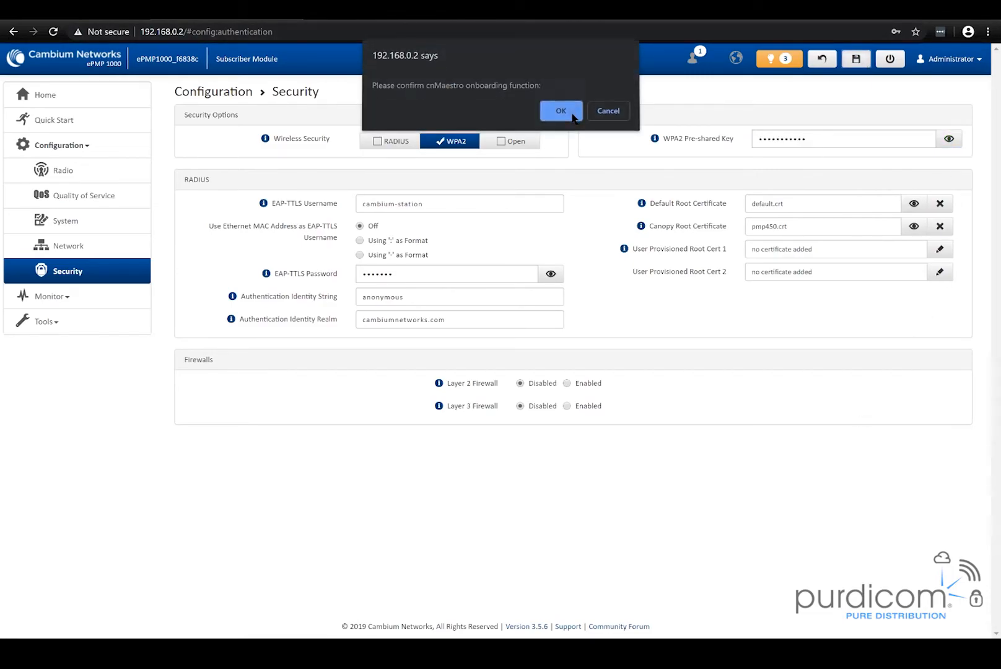
pyautogui.click(560, 110)
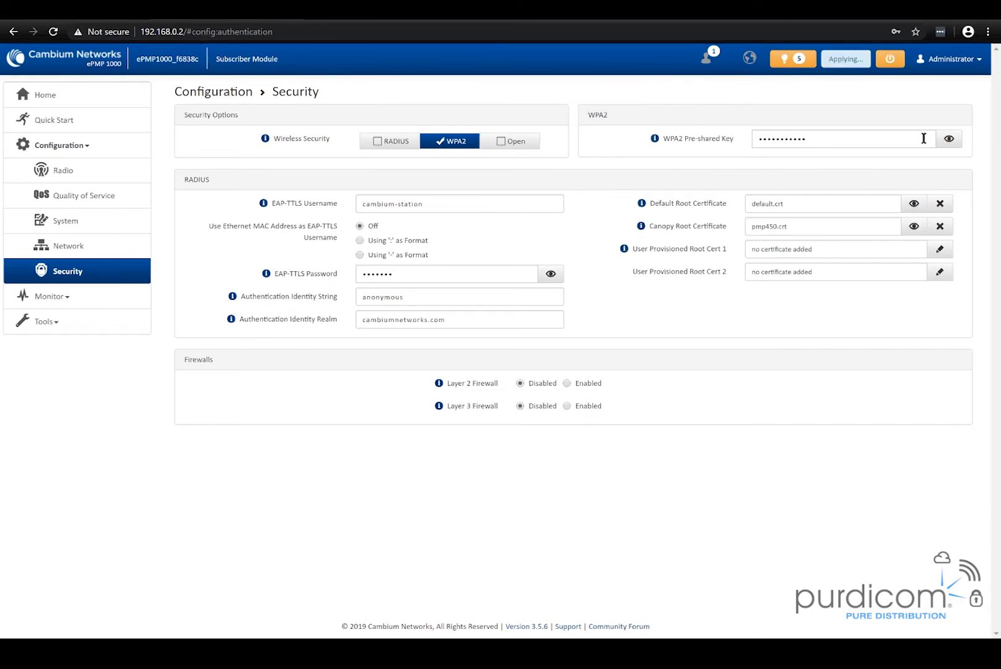
pyautogui.moveTo(880, 100)
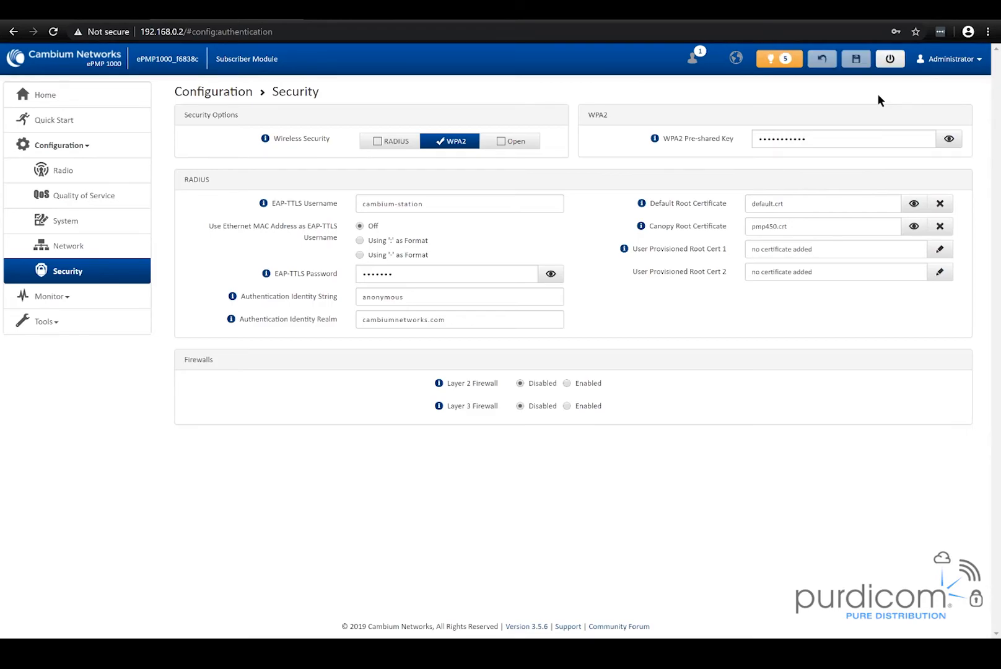
pyautogui.moveTo(890, 59)
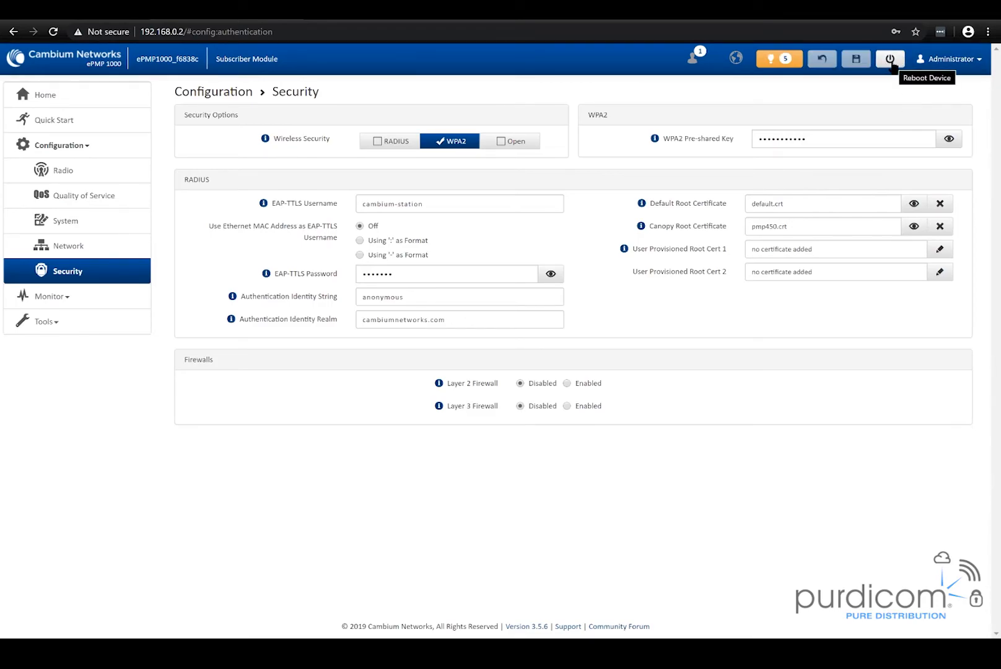
# - Reboot the subscriber module, confirm, and log back in as admin at 192.168.0.2
pyautogui.click(890, 58)
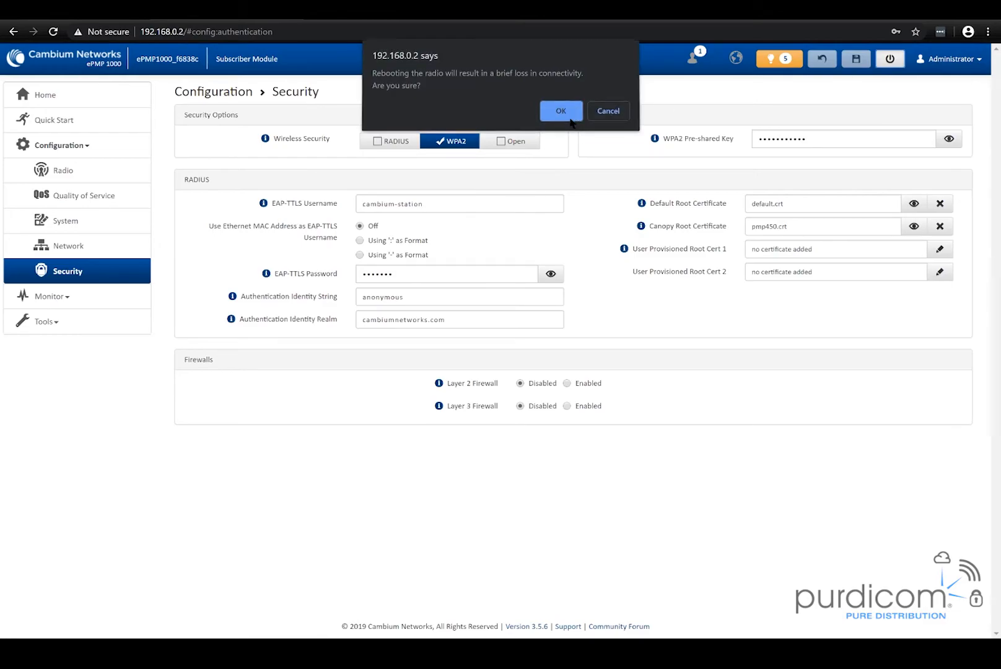
pyautogui.click(560, 110)
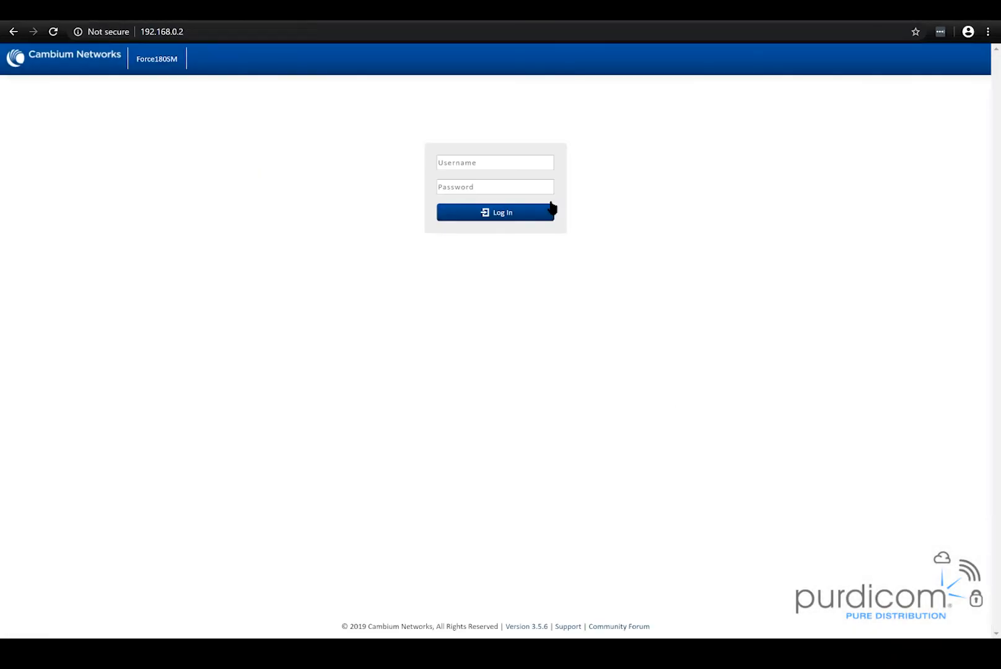
pyautogui.write('admin')
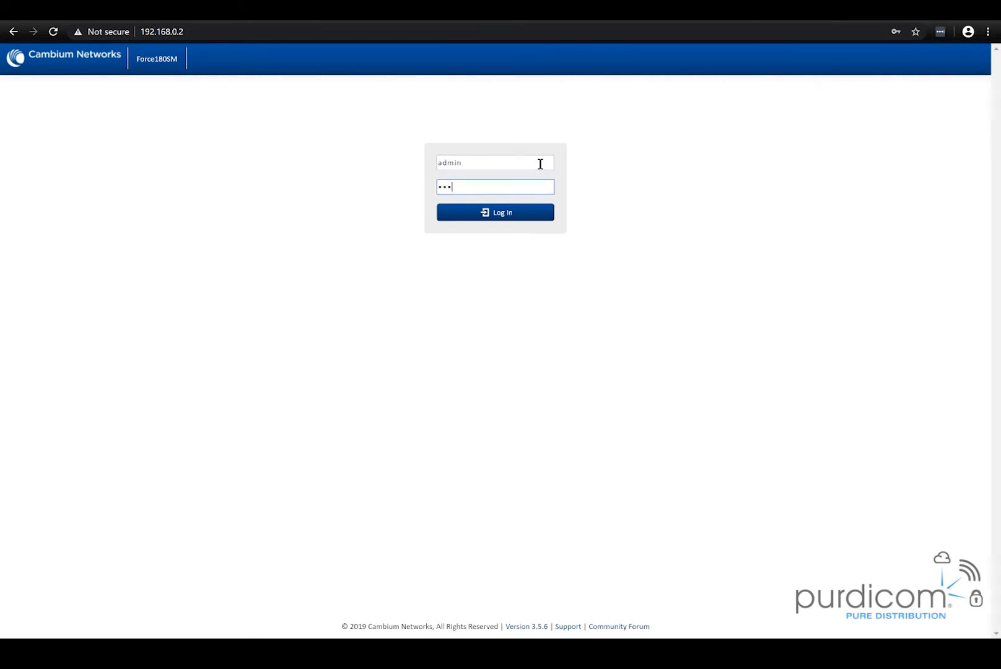
pyautogui.click(494, 212)
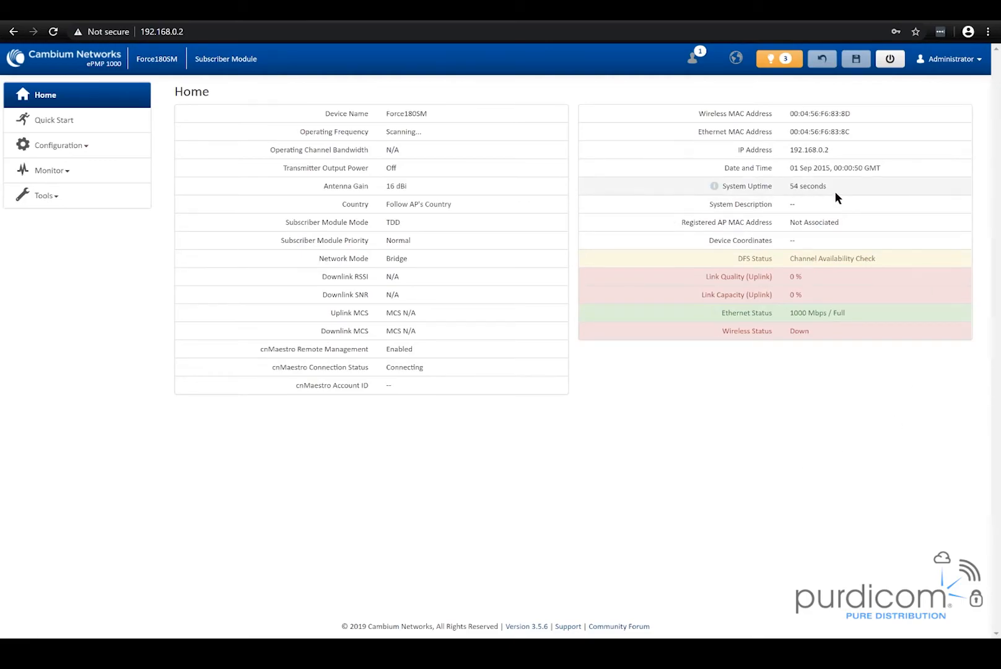
pyautogui.moveTo(930, 559)
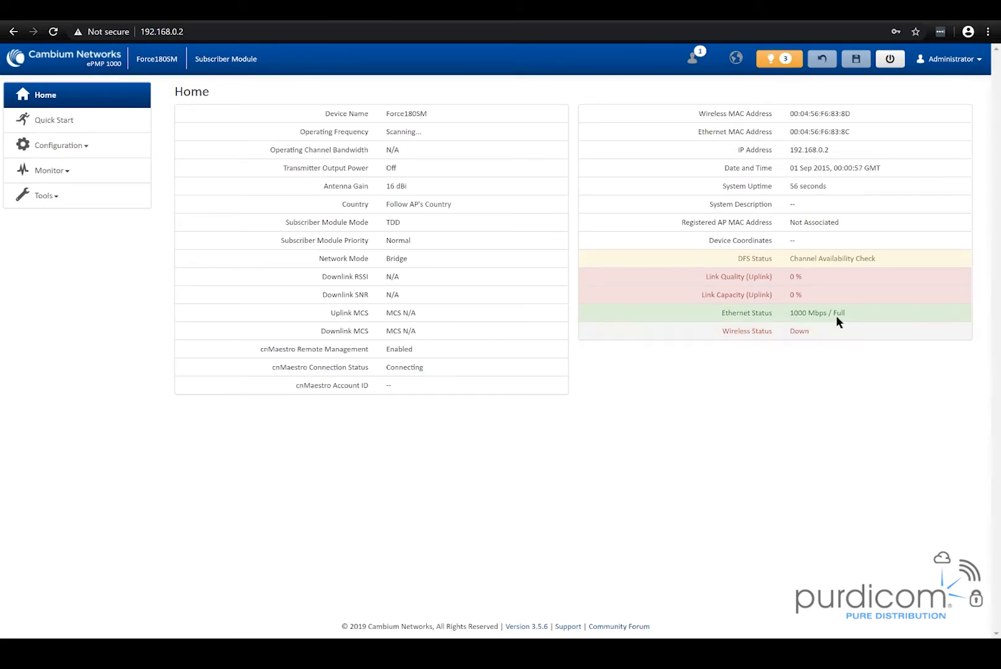
pyautogui.moveTo(931, 418)
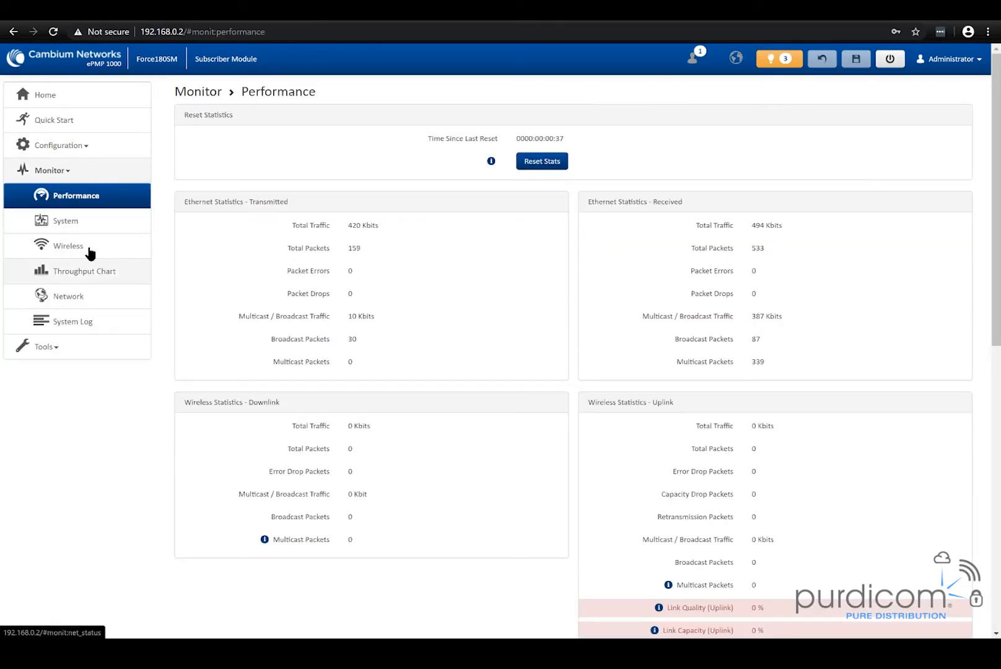
# - View Monitor > Wireless showing registration Success to force180ptp on 5500 MHz, wireless Up
pyautogui.click(68, 246)
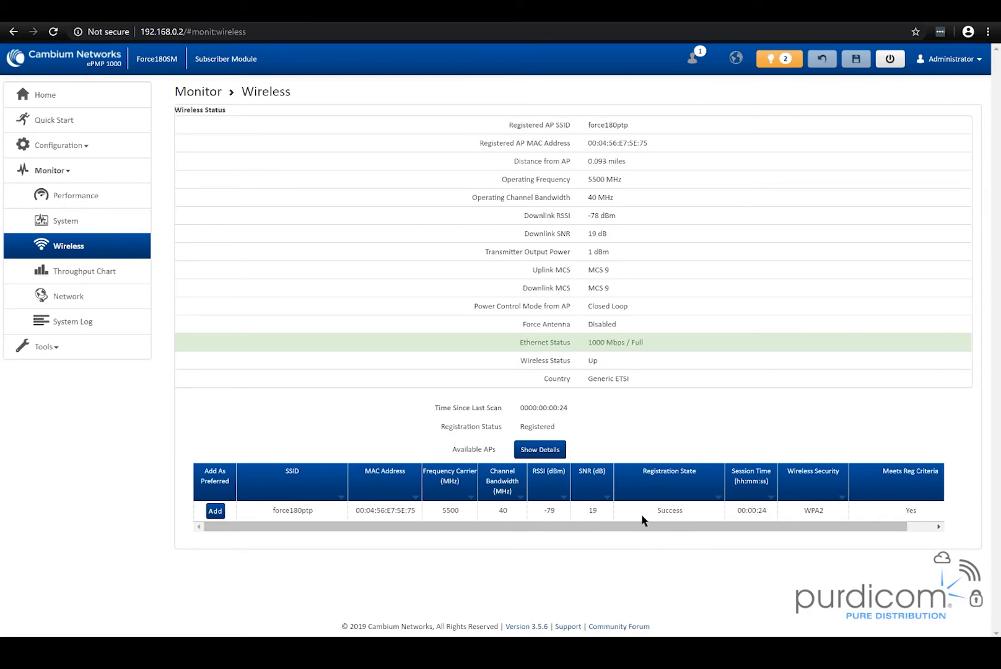
pyautogui.moveTo(443, 516)
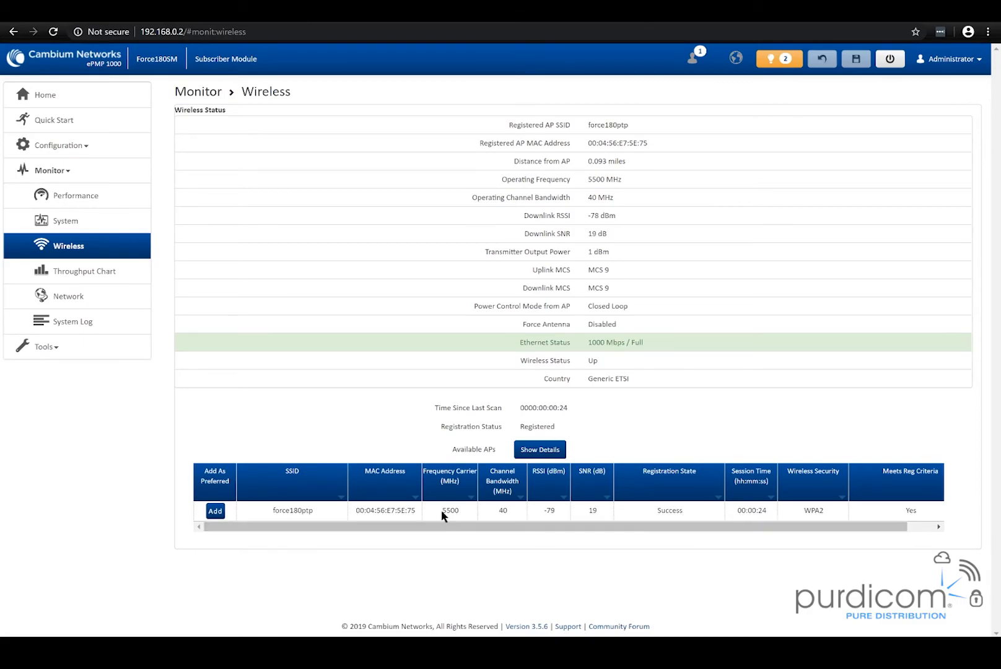
pyautogui.moveTo(508, 517)
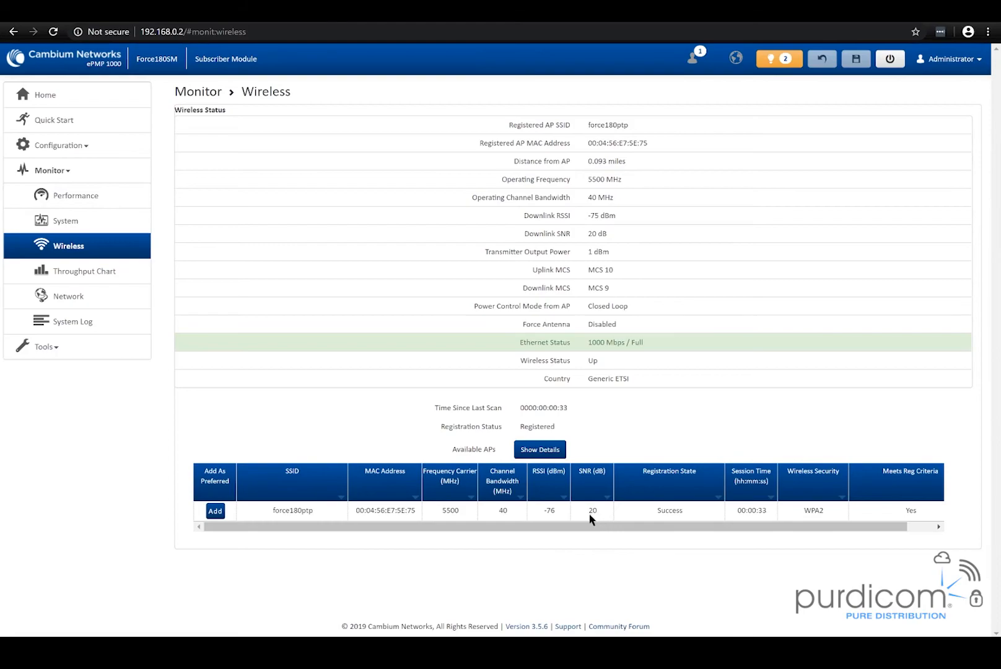
pyautogui.hscroll(3)
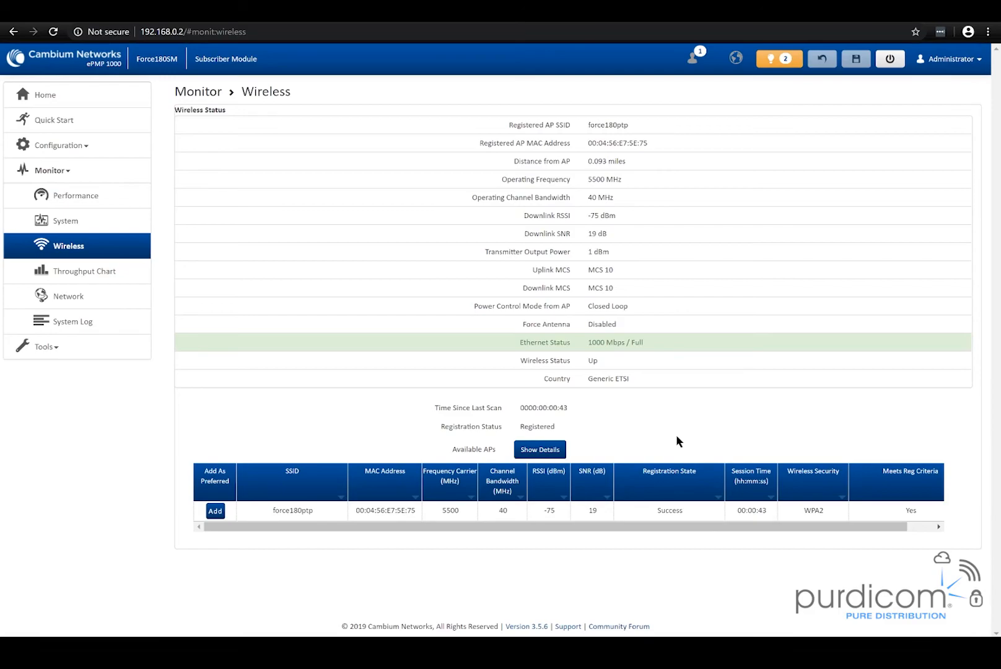
pyautogui.moveTo(54, 424)
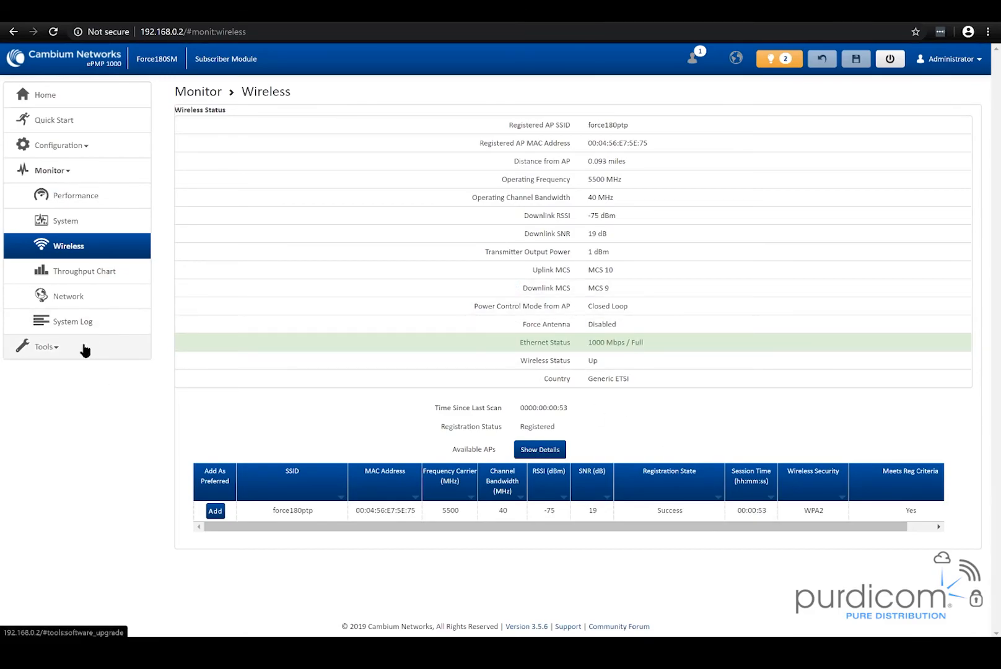
# - Run a Wireless Link Test with Medium 800-byte packets for 10 seconds
pyautogui.click(82, 346)
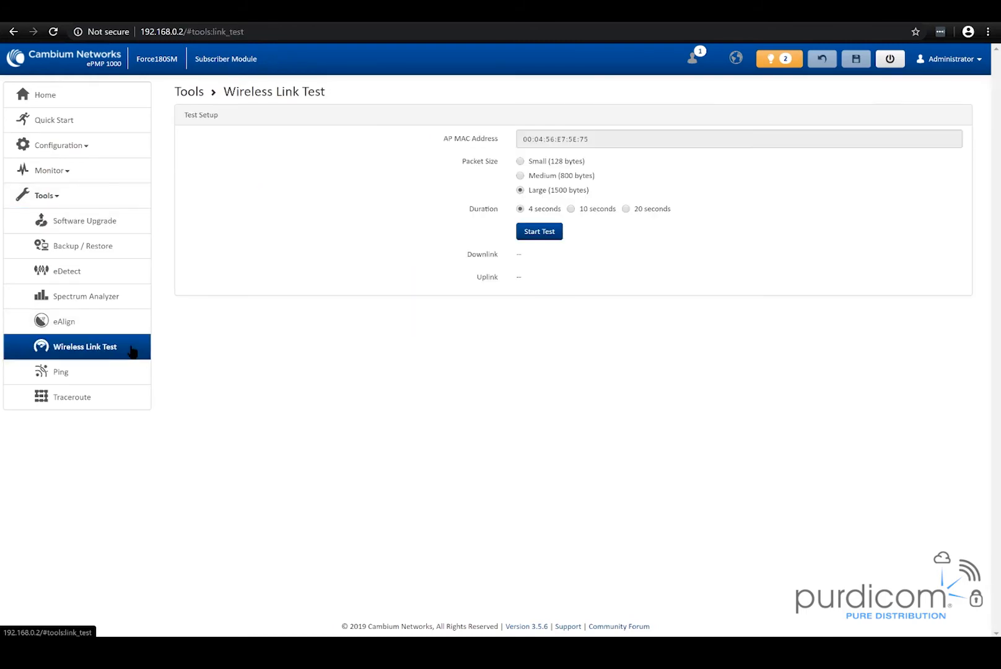
pyautogui.moveTo(589, 186)
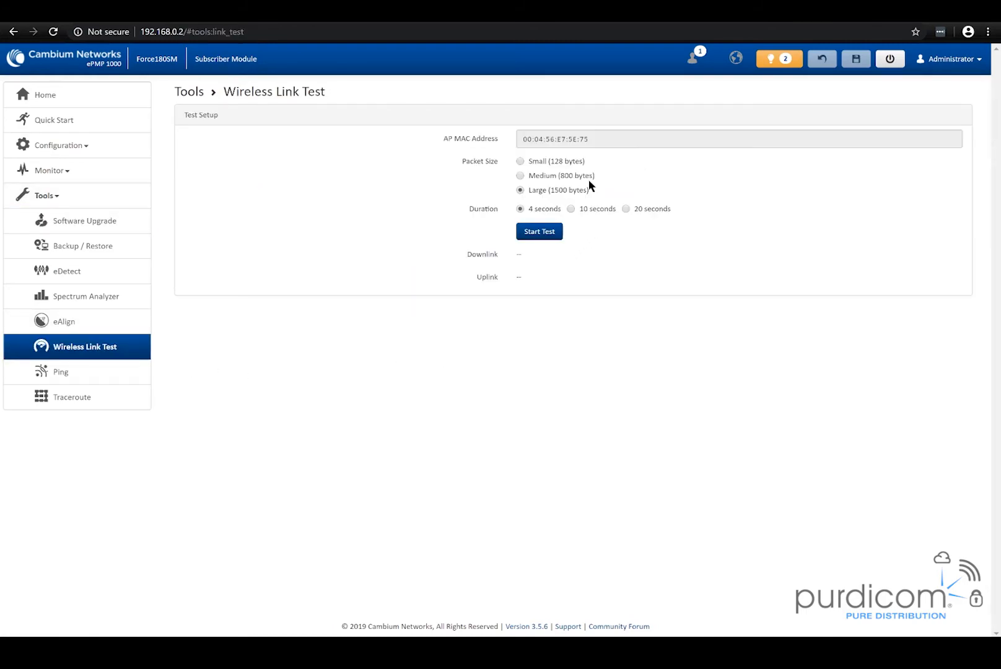
pyautogui.click(520, 175)
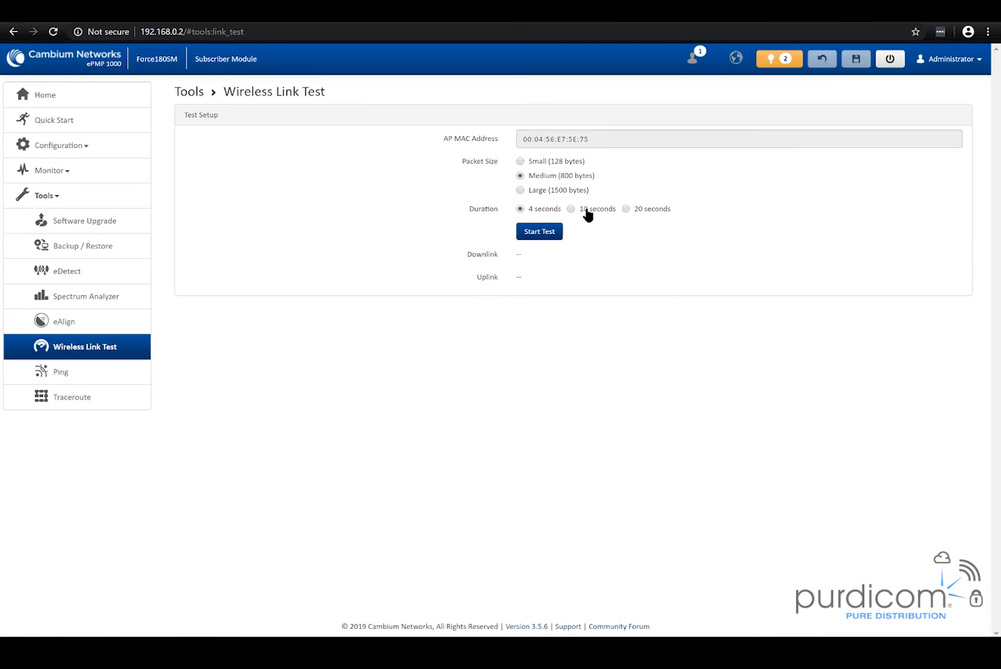
pyautogui.click(571, 208)
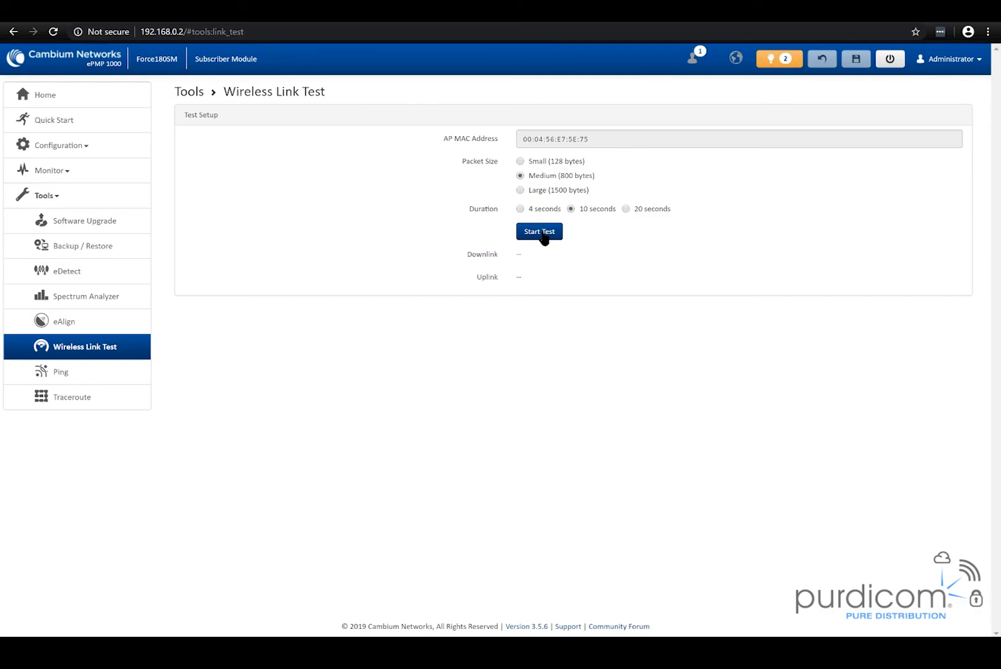
pyautogui.click(539, 231)
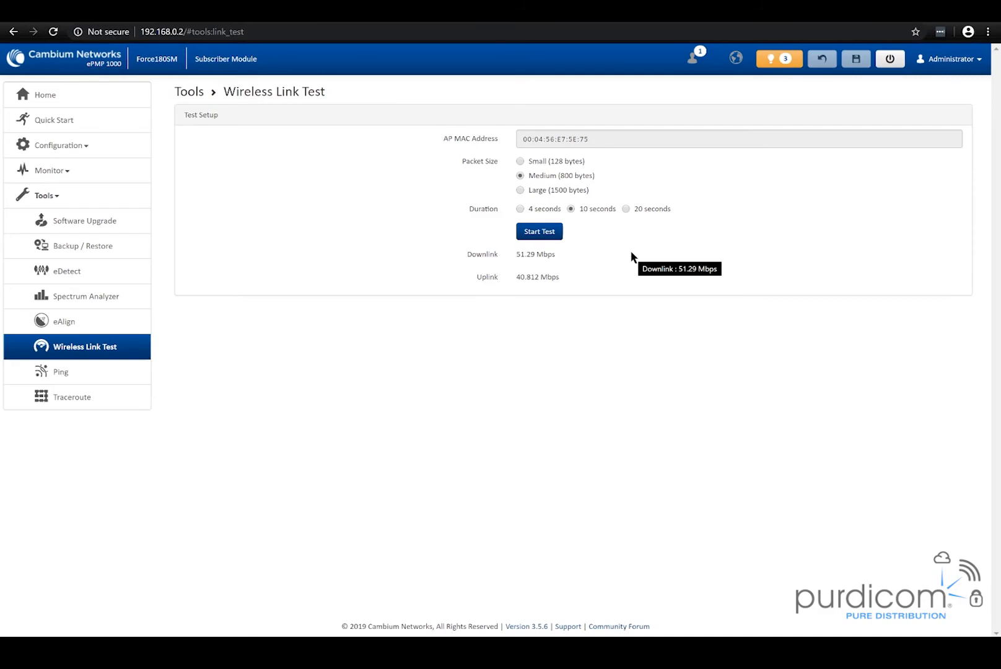
pyautogui.moveTo(434, 314)
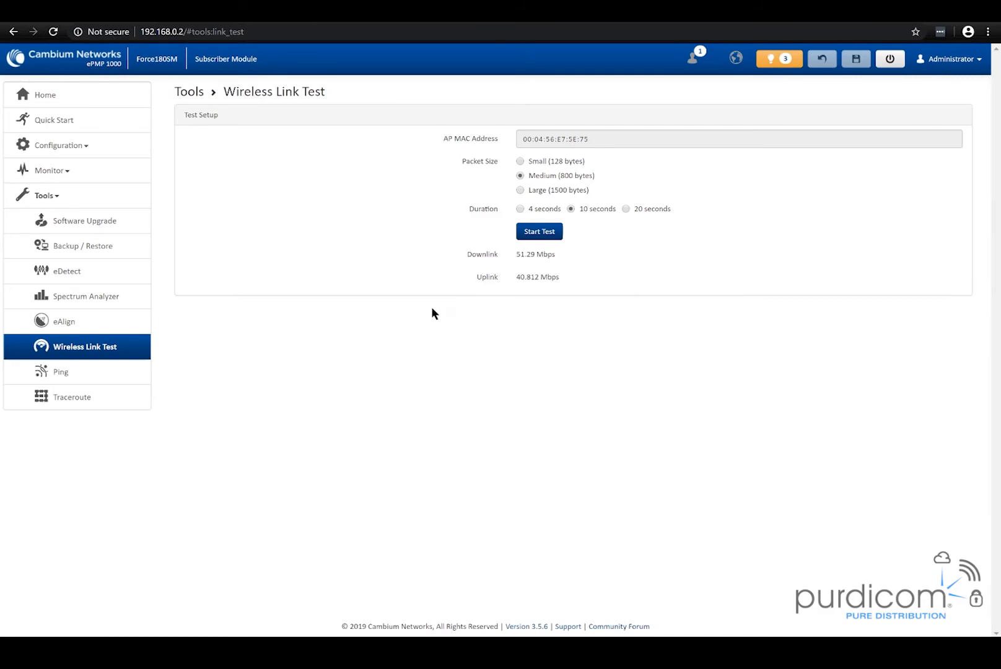
pyautogui.moveTo(45, 94)
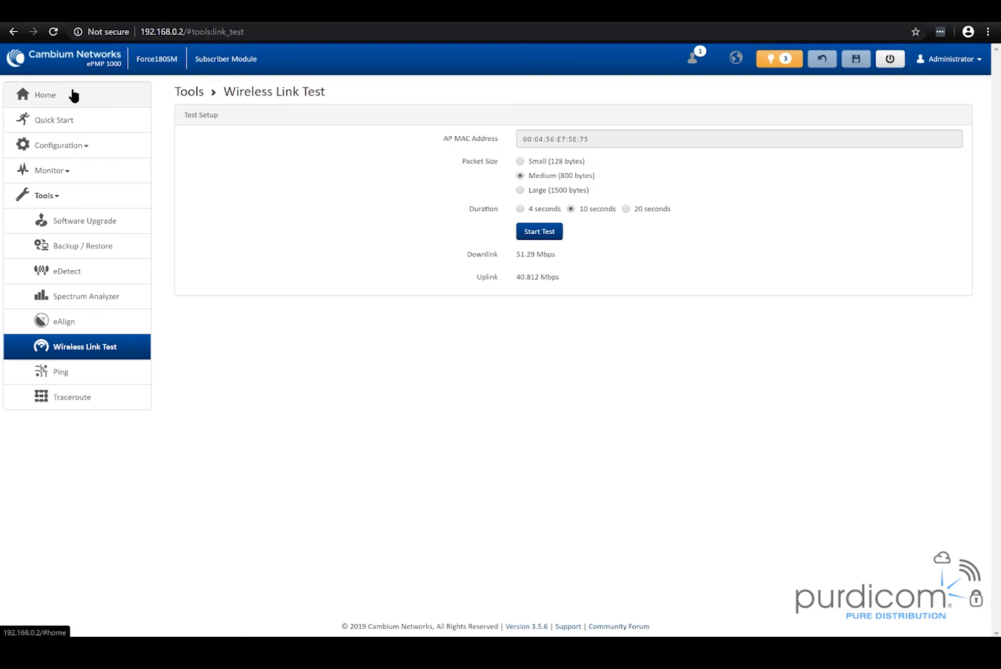
# - Return to Home, confirming wireless Up with 100% uplink quality and 80% link capacity
pyautogui.click(45, 94)
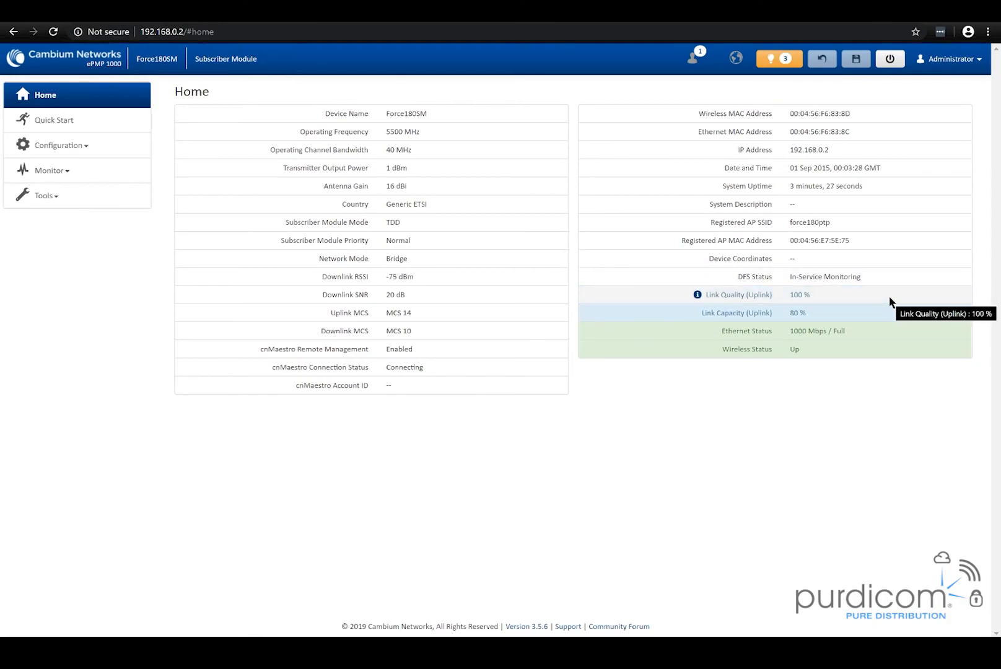
pyautogui.moveTo(887, 330)
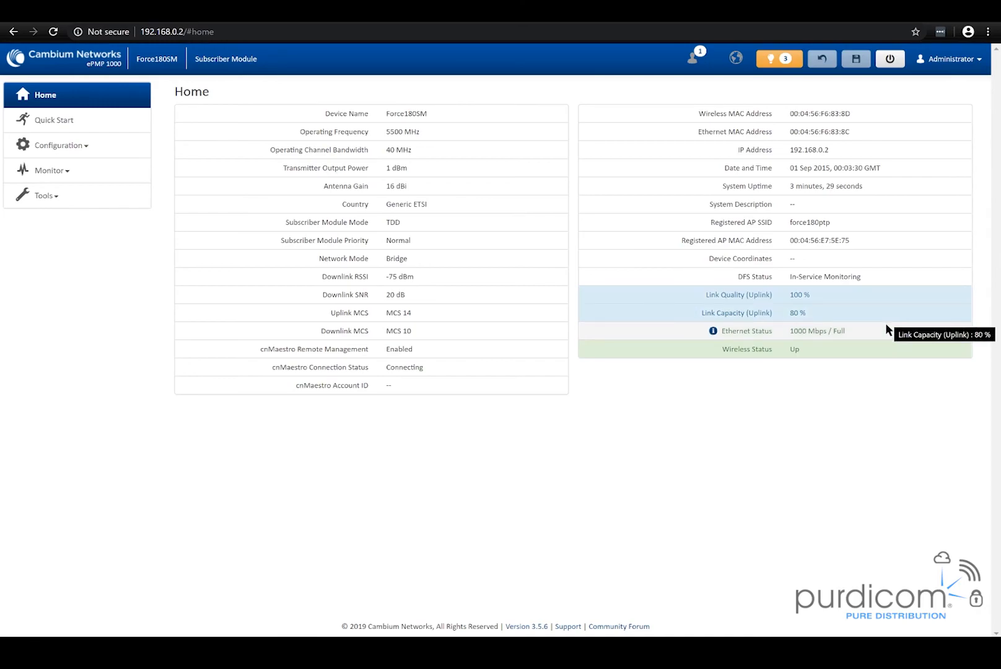